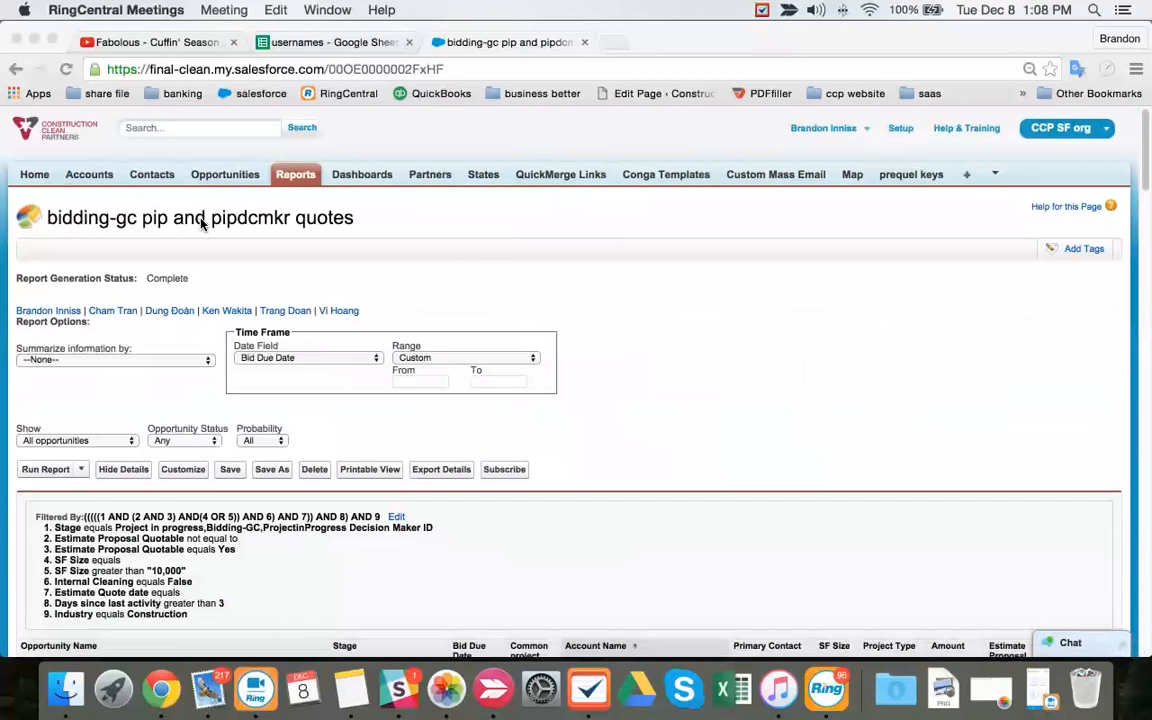
mouse_move(290, 235)
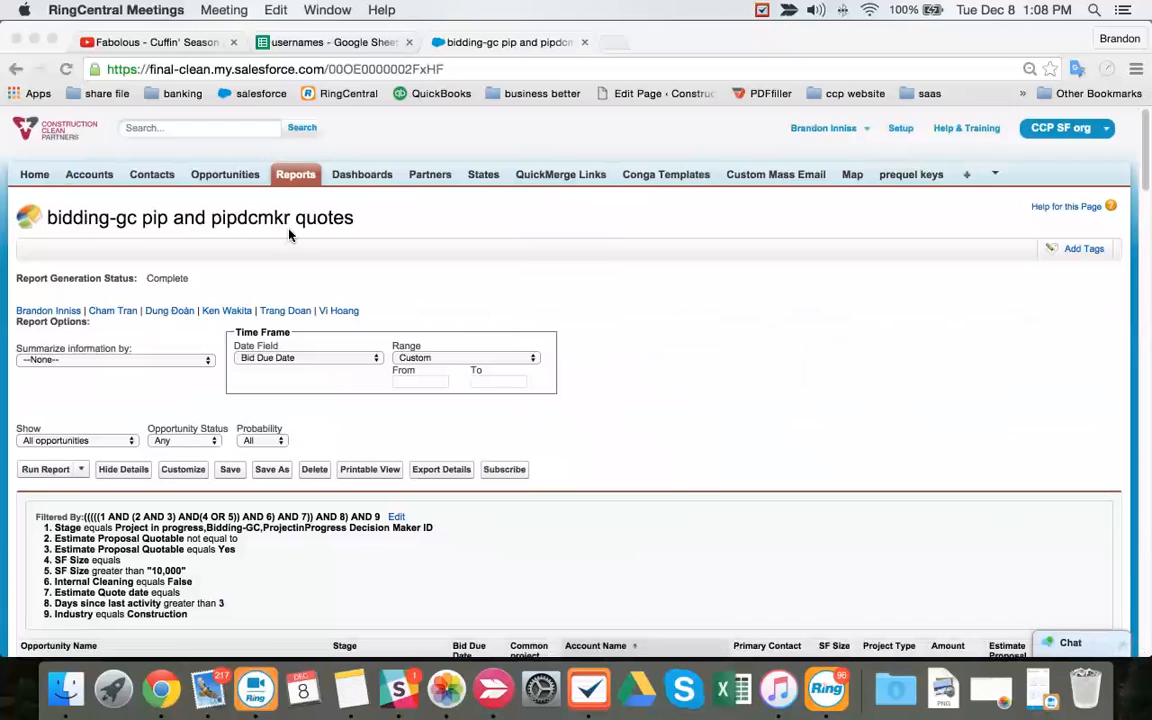
- Scroll to the report's results table and bring up link options for Philly's Mormon Temple
scroll("down", 3)
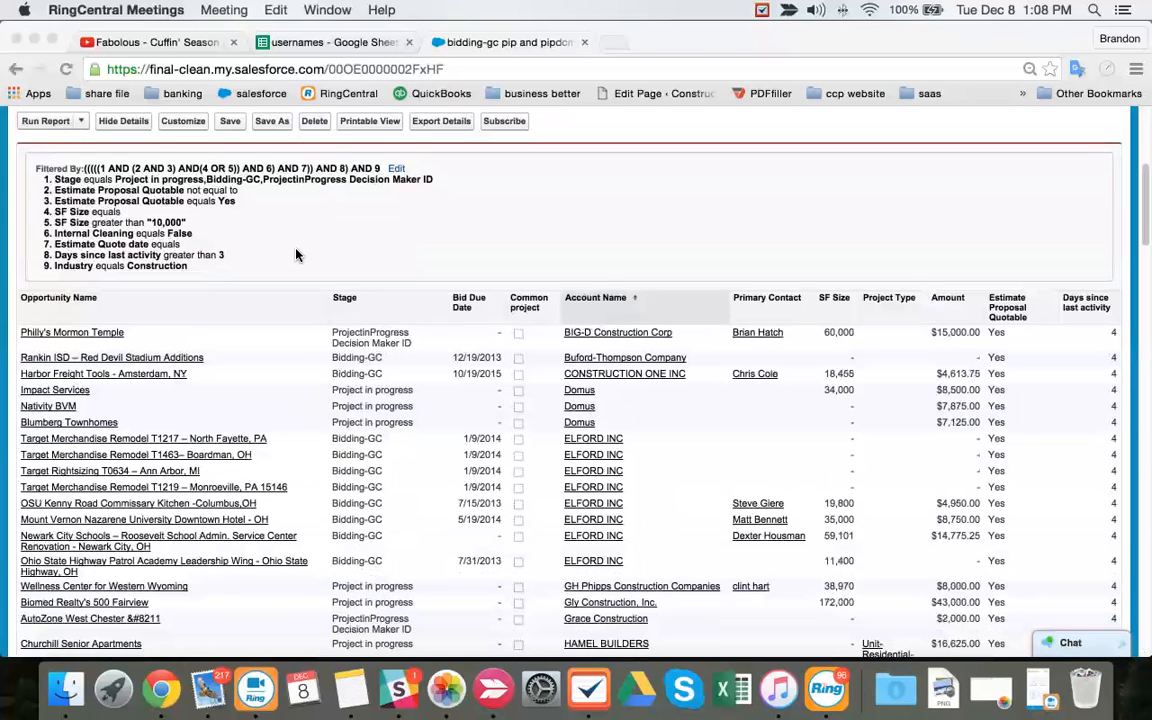
mouse_move(360, 340)
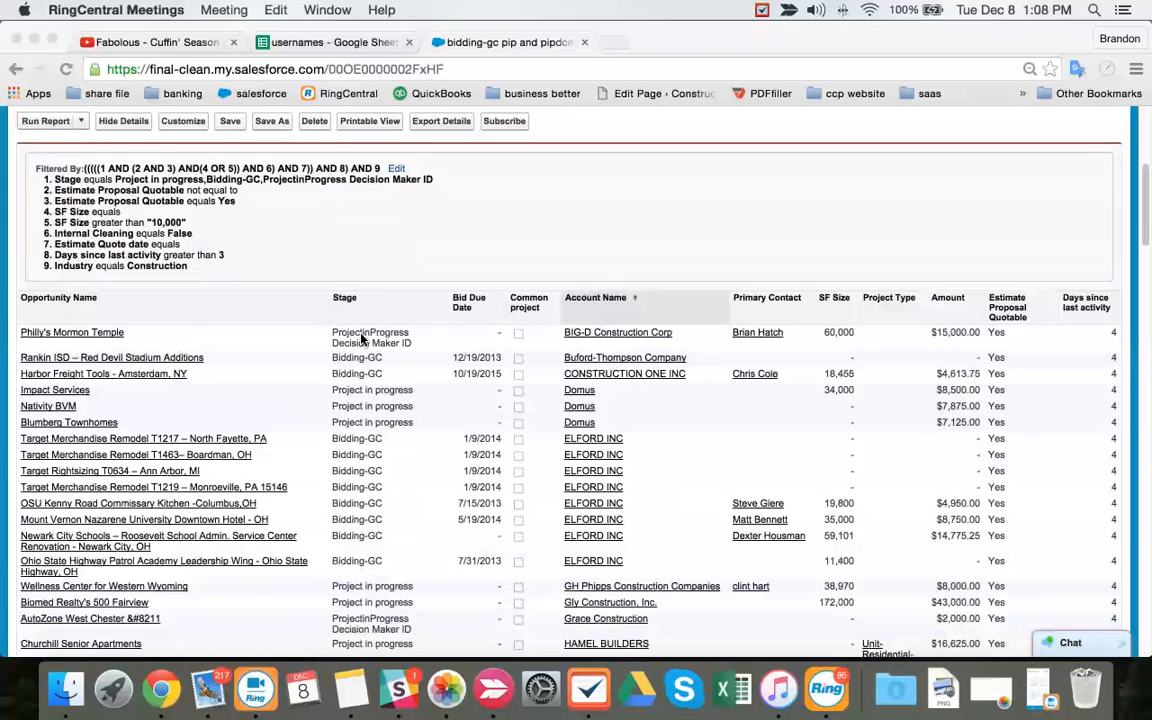
mouse_move(457, 330)
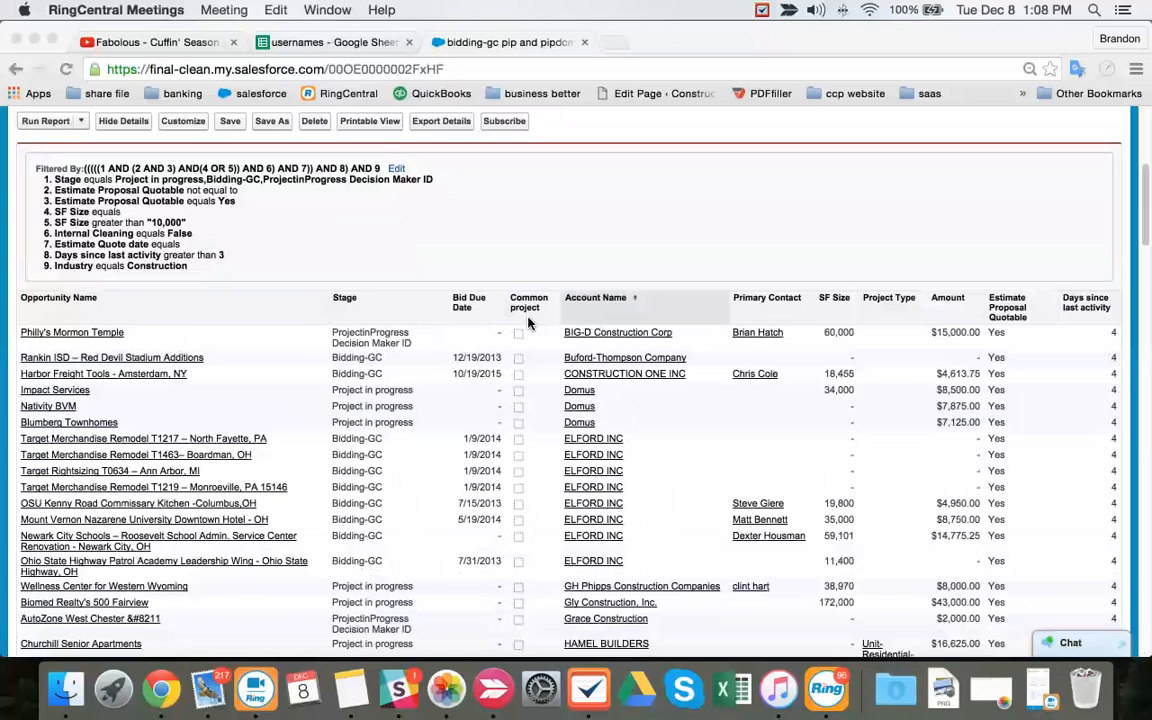
right_click(72, 332)
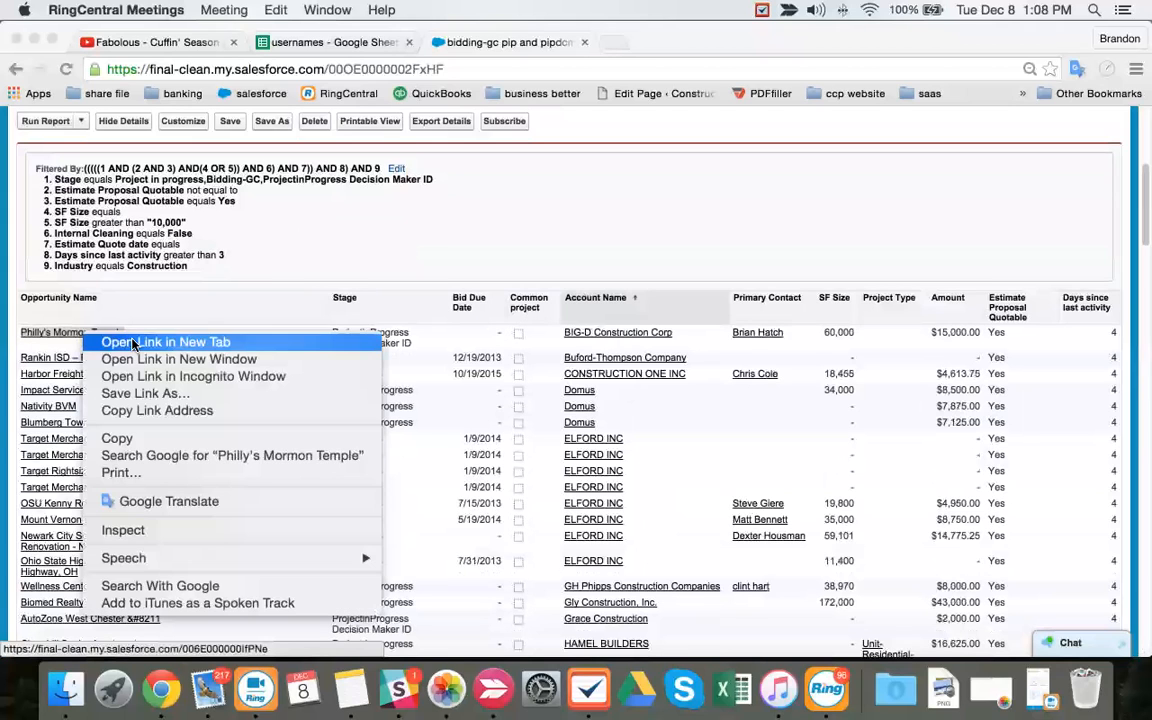
- Open Philly's Mormon Temple in a new tab, review its details, and launch Conga Composer
left_click(165, 342)
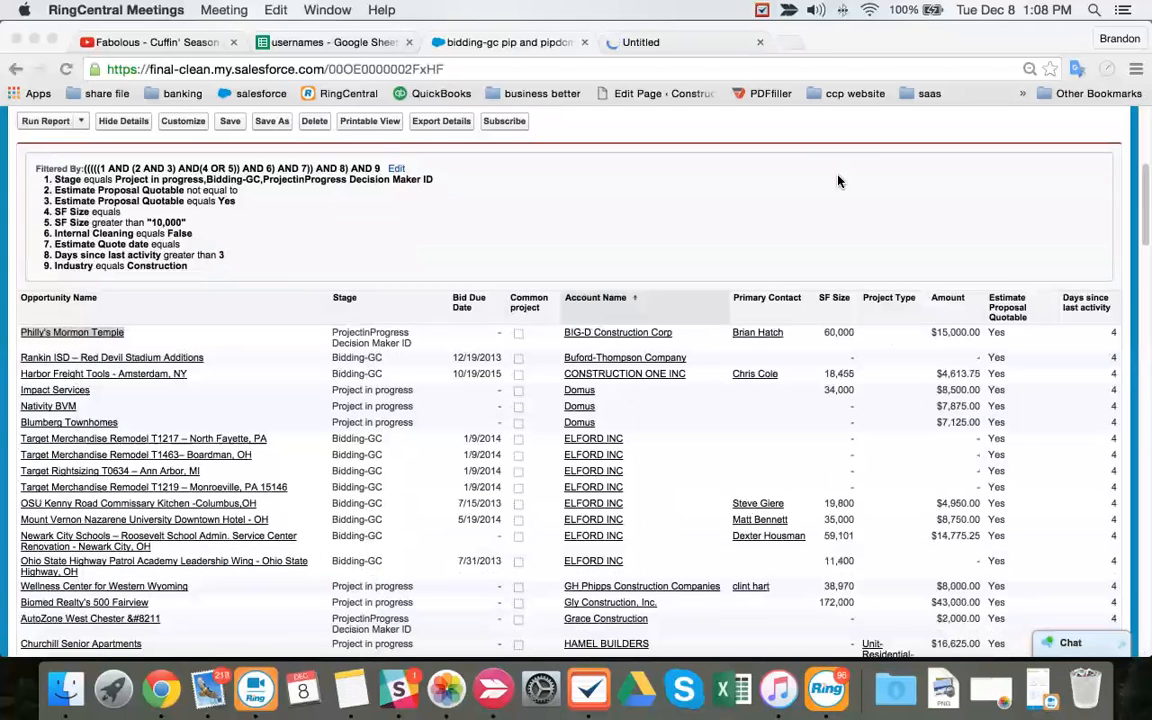
left_click(72, 332)
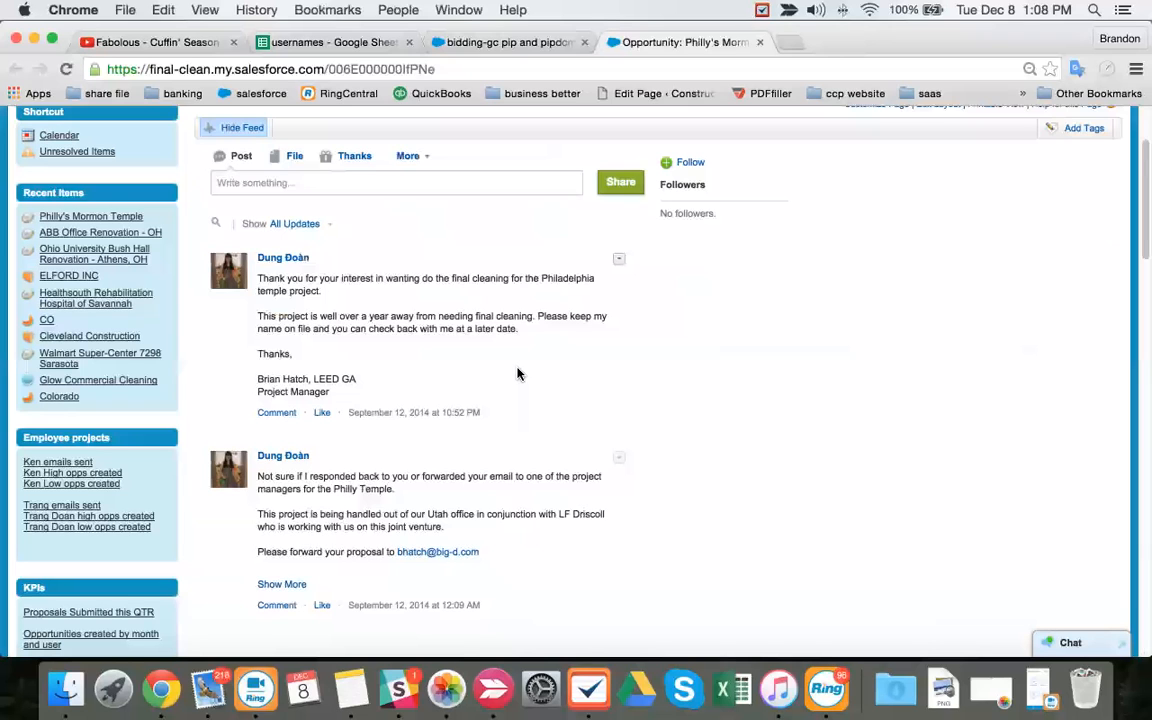
scroll("down", 3)
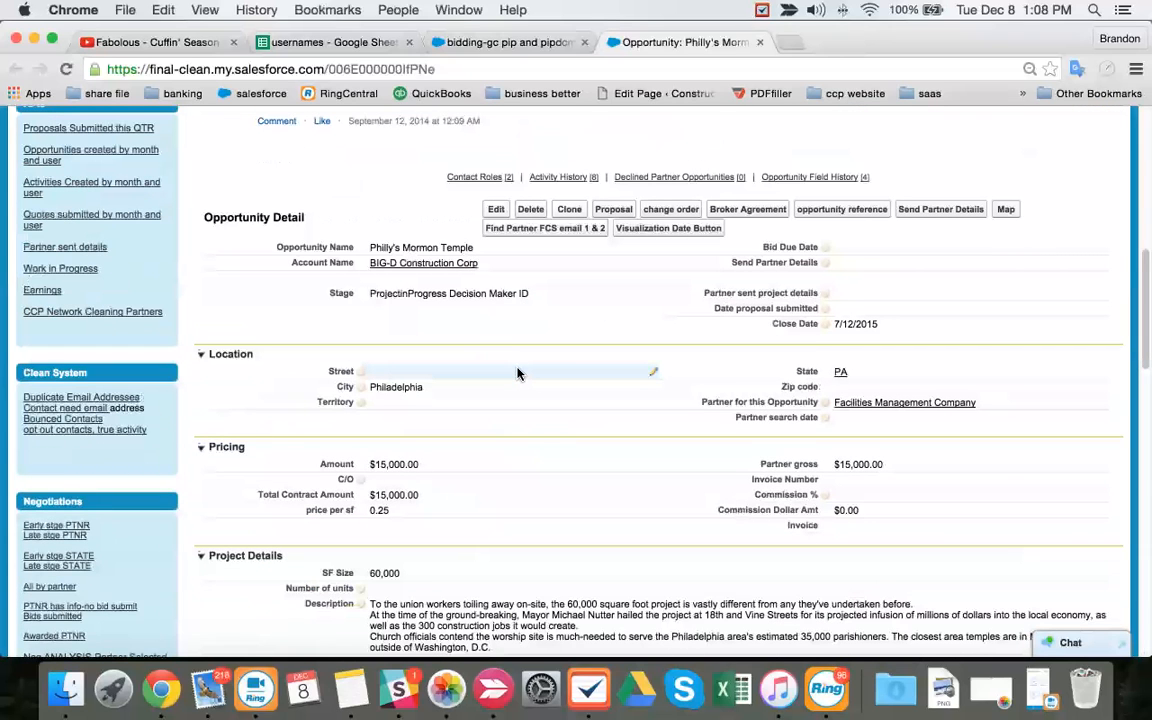
left_click(903, 402)
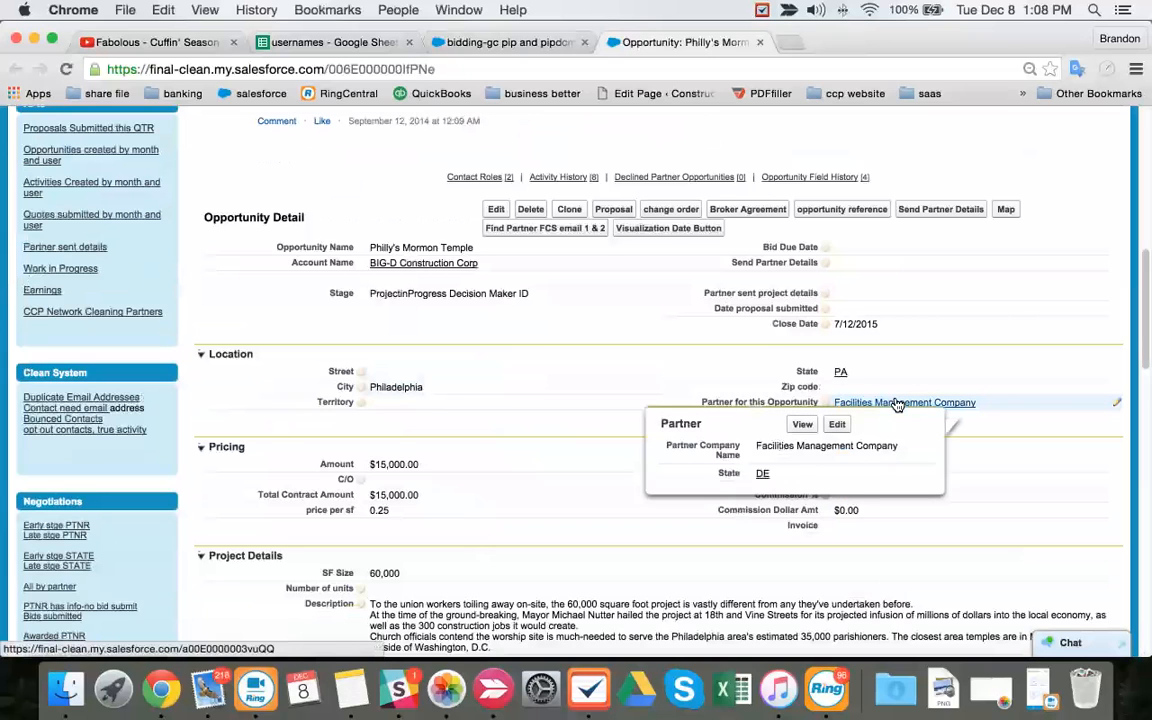
scroll("down", 3)
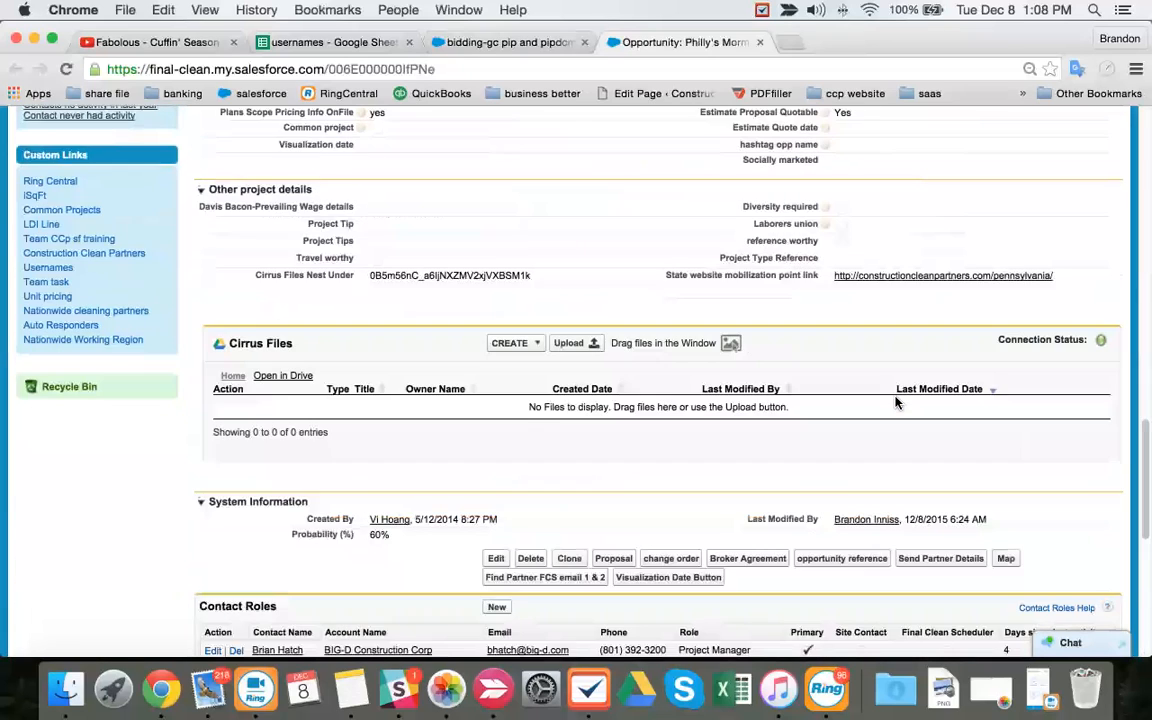
scroll("down", 3)
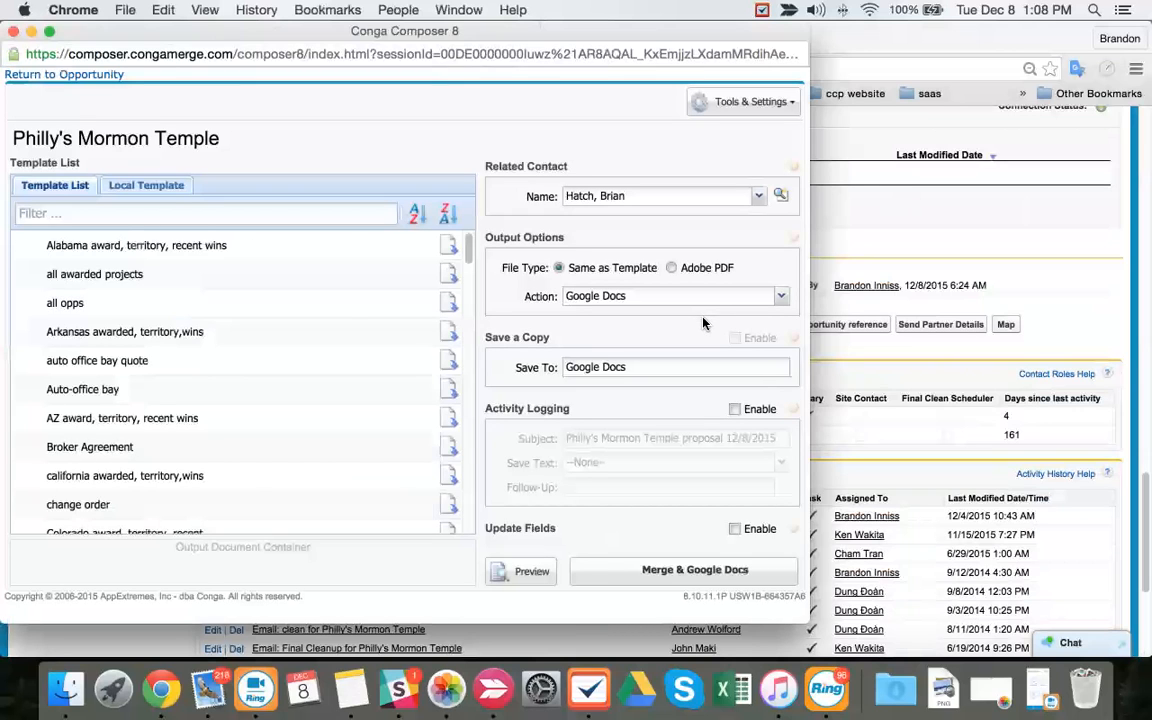
- Merge the Master proposal to Google Docs under the Construction Clean Partners Google account
left_click(683, 569)
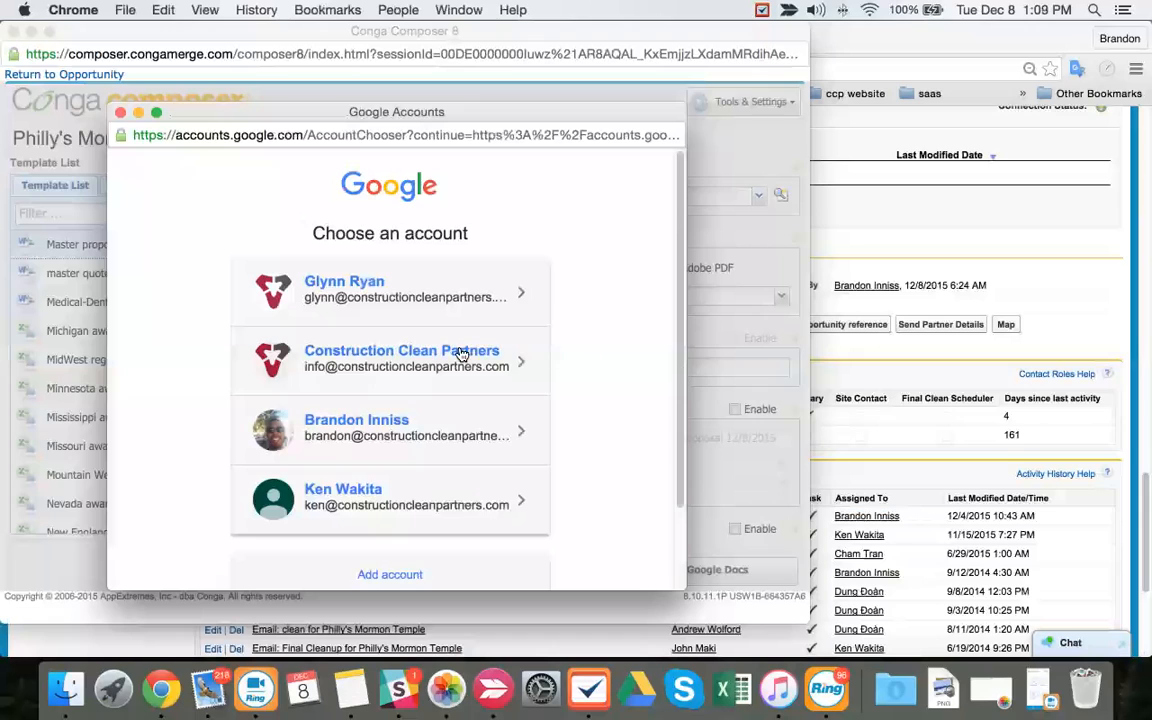
mouse_move(379, 368)
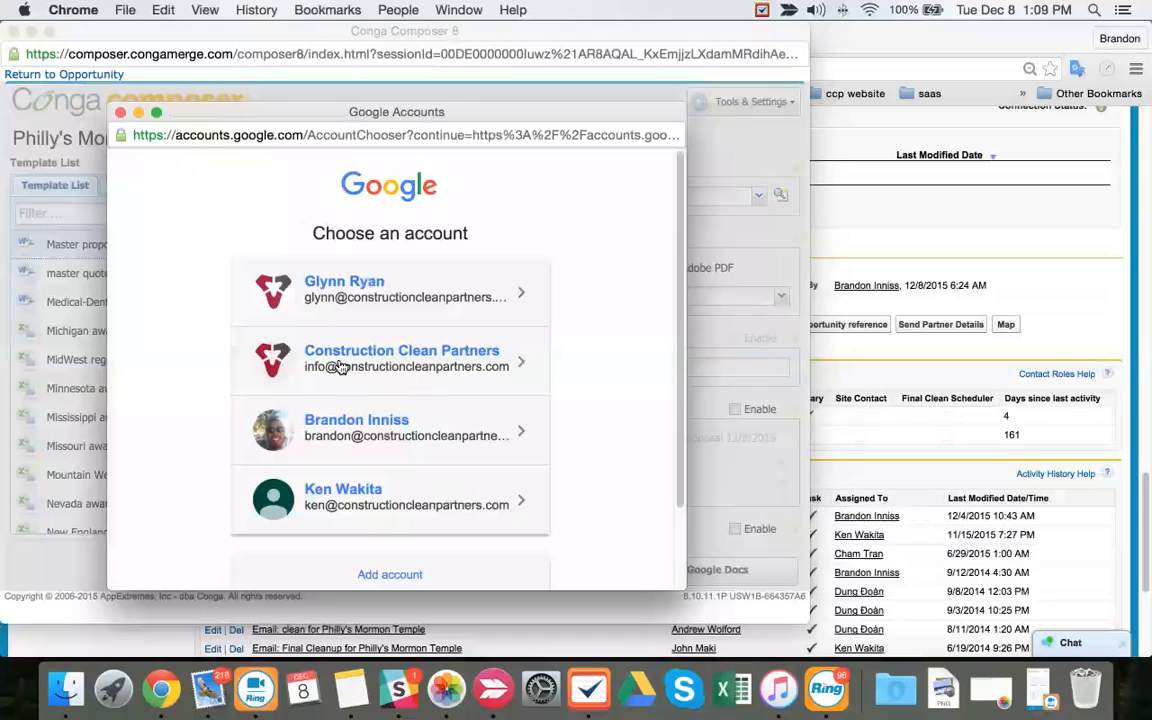
mouse_move(324, 301)
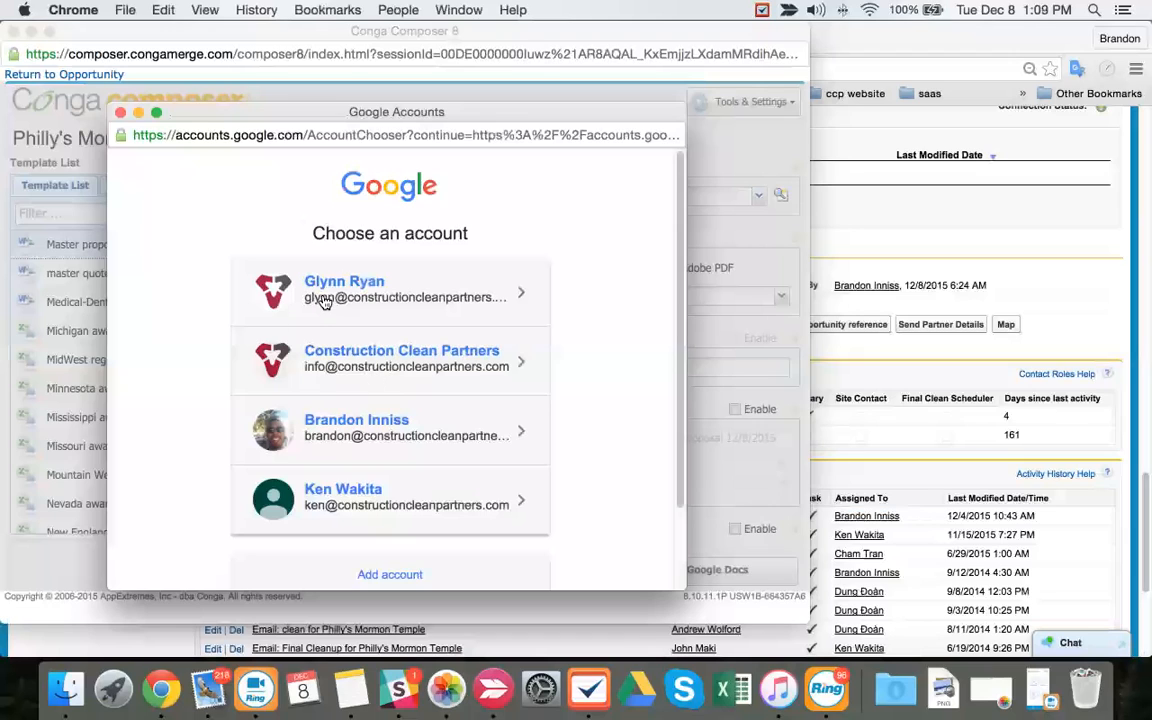
mouse_move(337, 515)
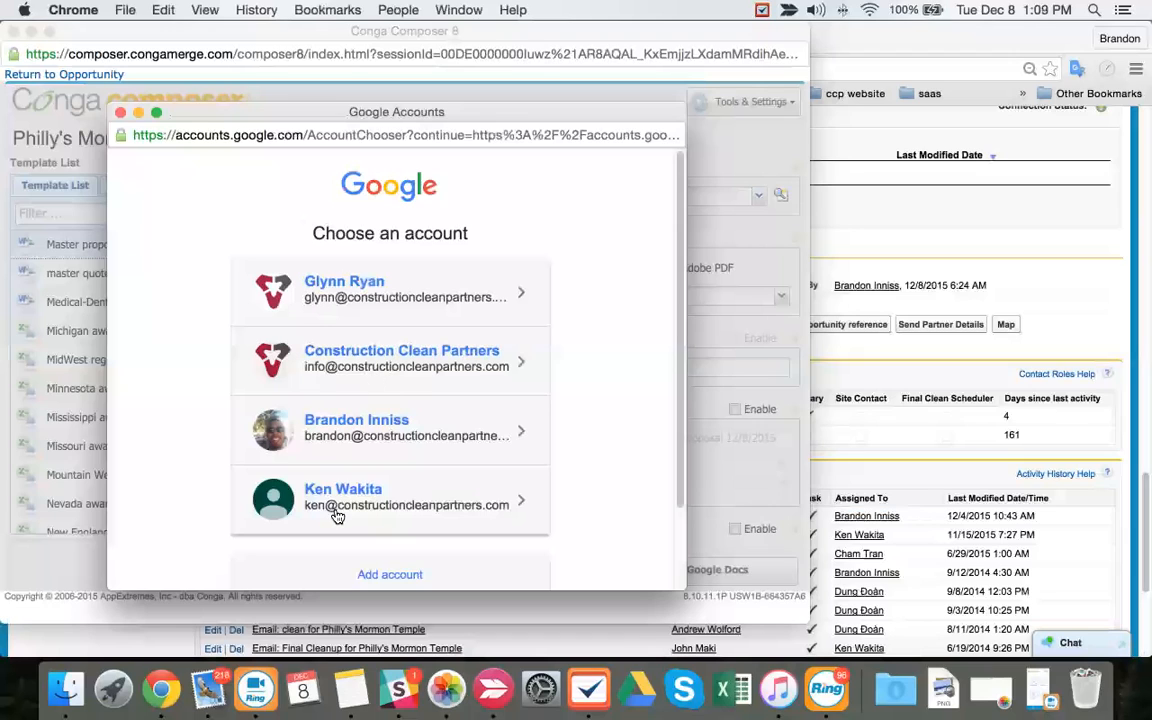
left_click(400, 358)
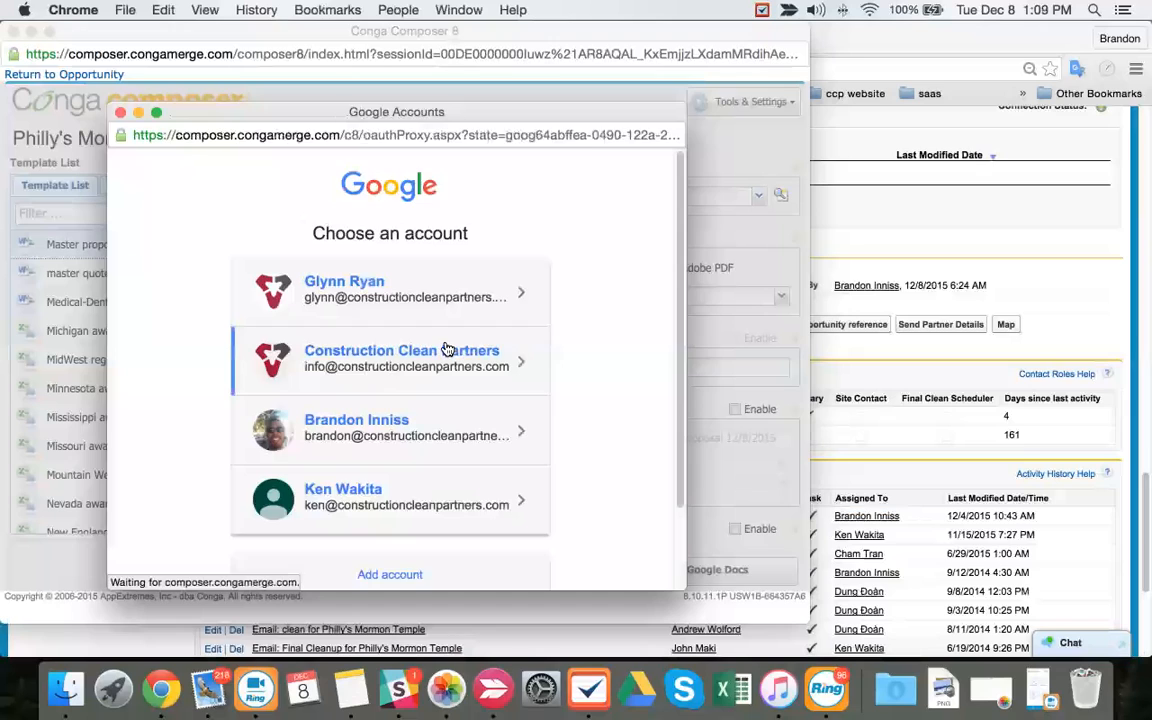
left_click(405, 358)
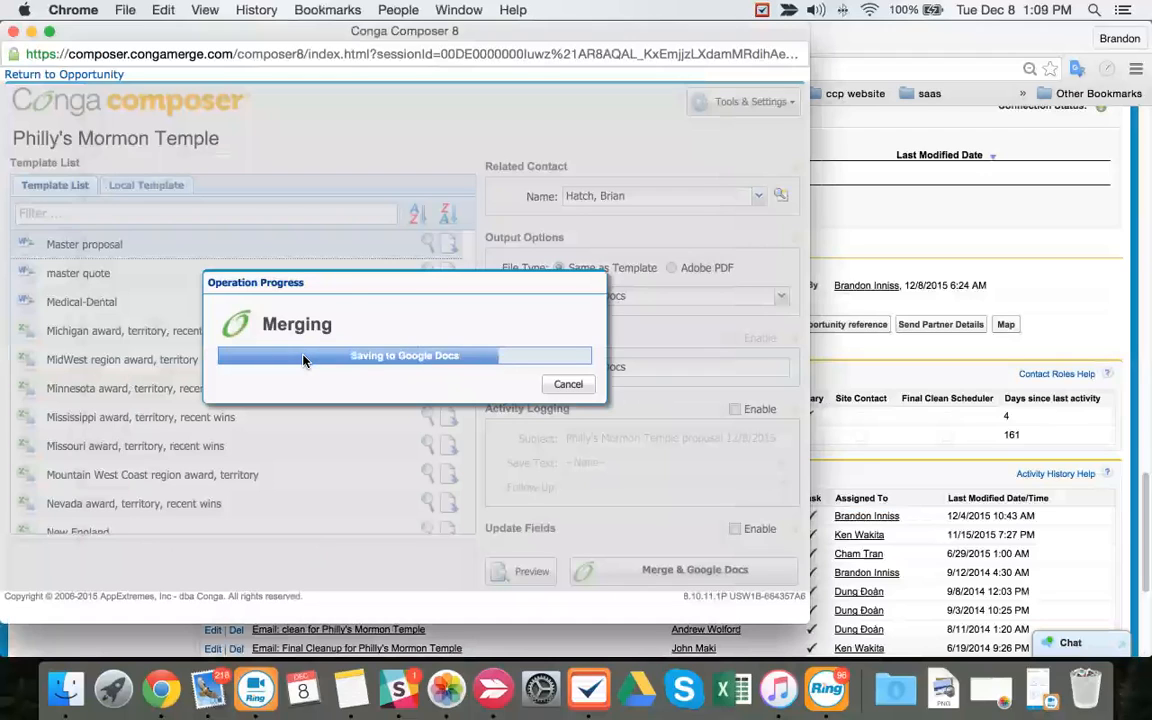
mouse_move(508, 372)
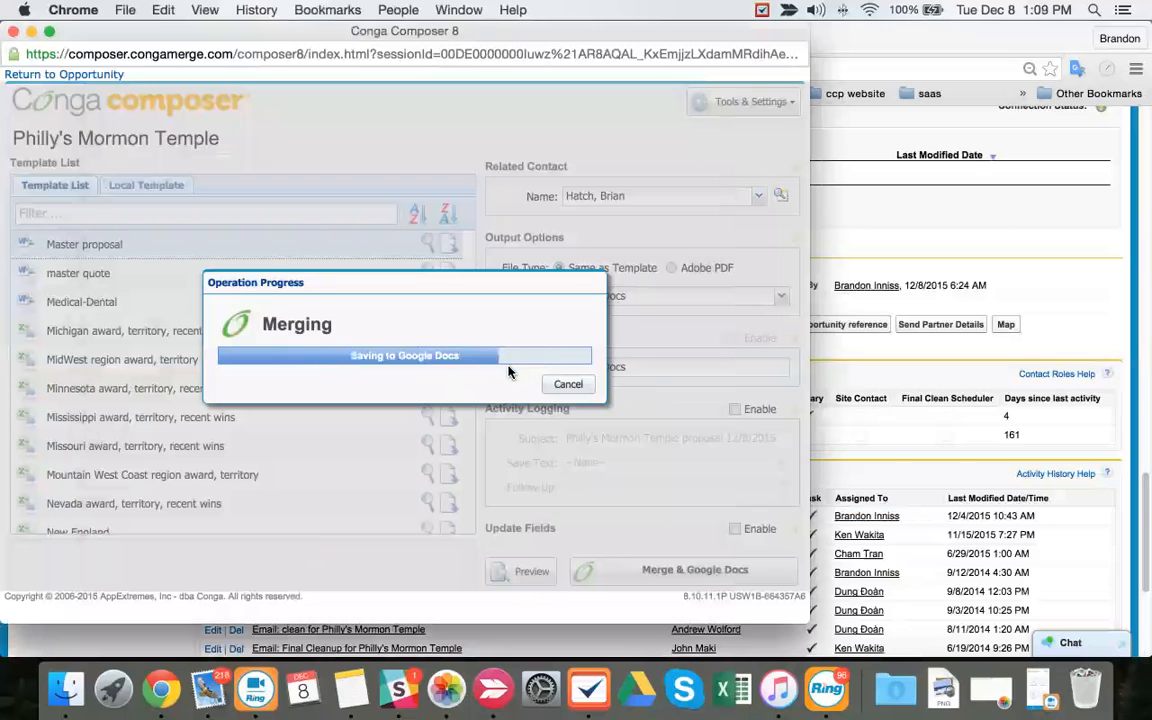
mouse_move(565, 360)
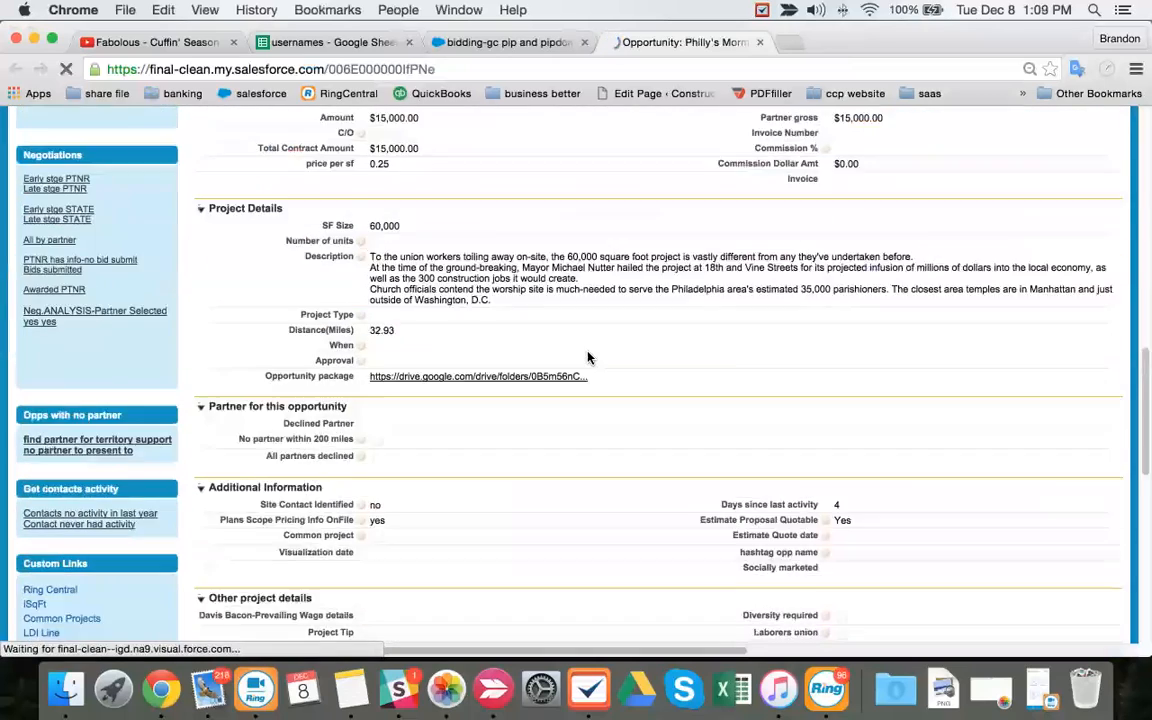
scroll("down", 3)
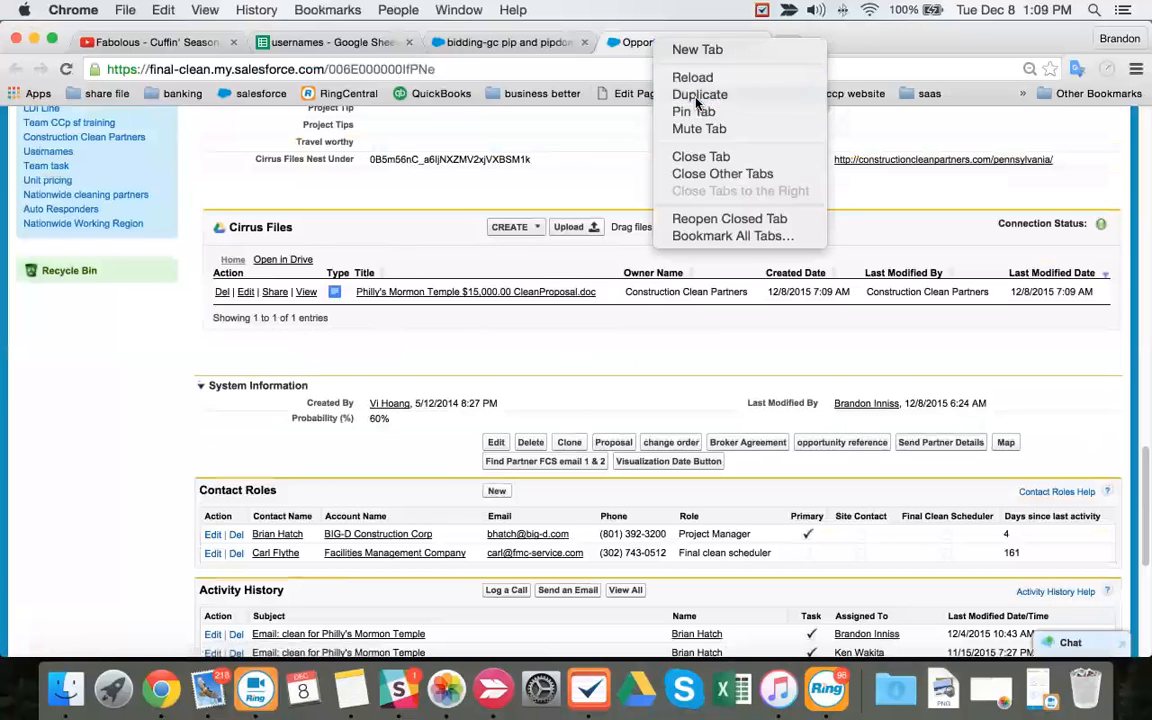
left_click(700, 94)
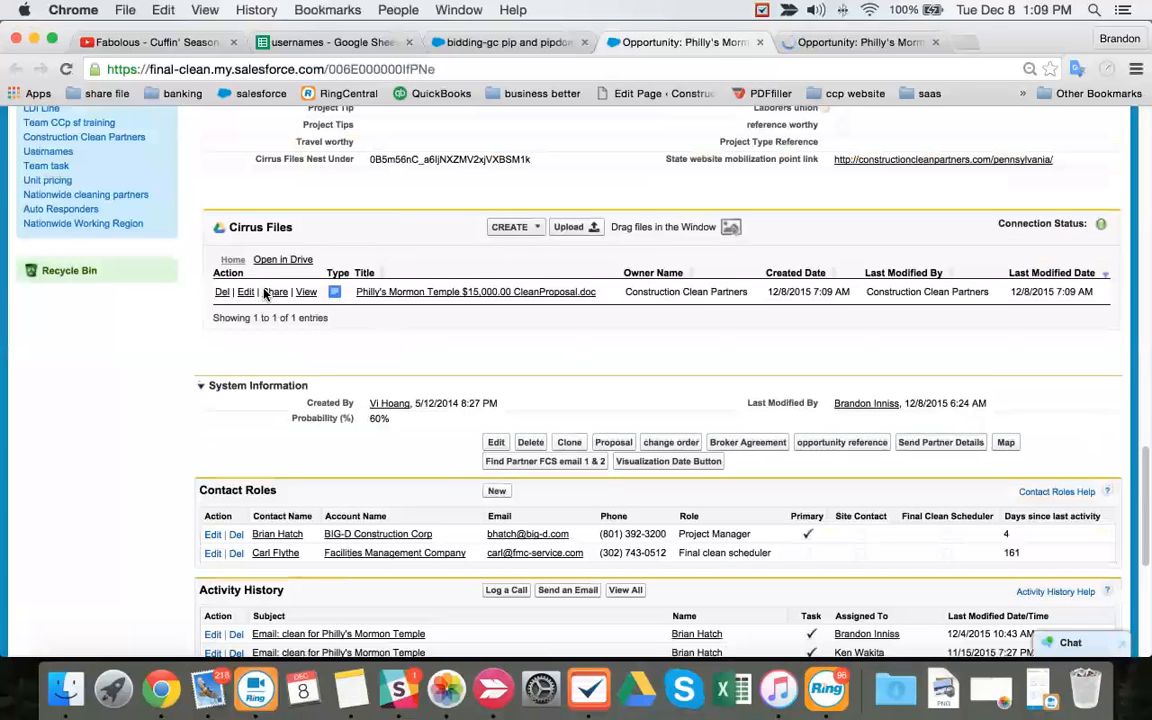
right_click(277, 533)
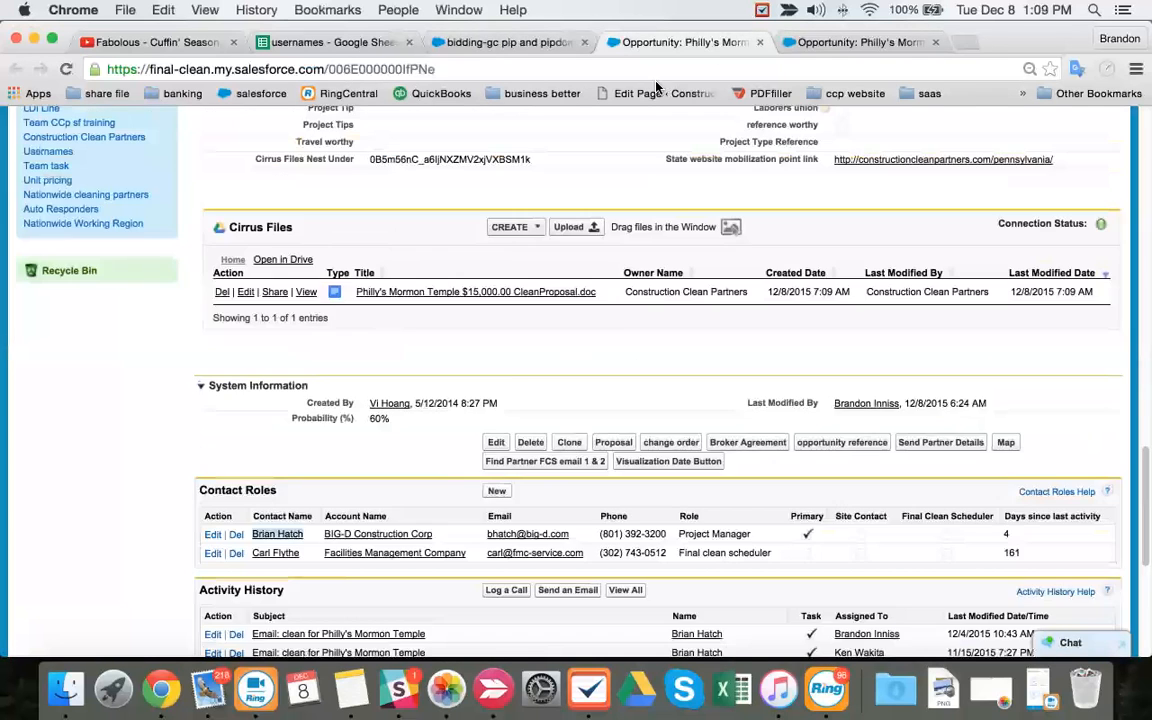
left_click(567, 589)
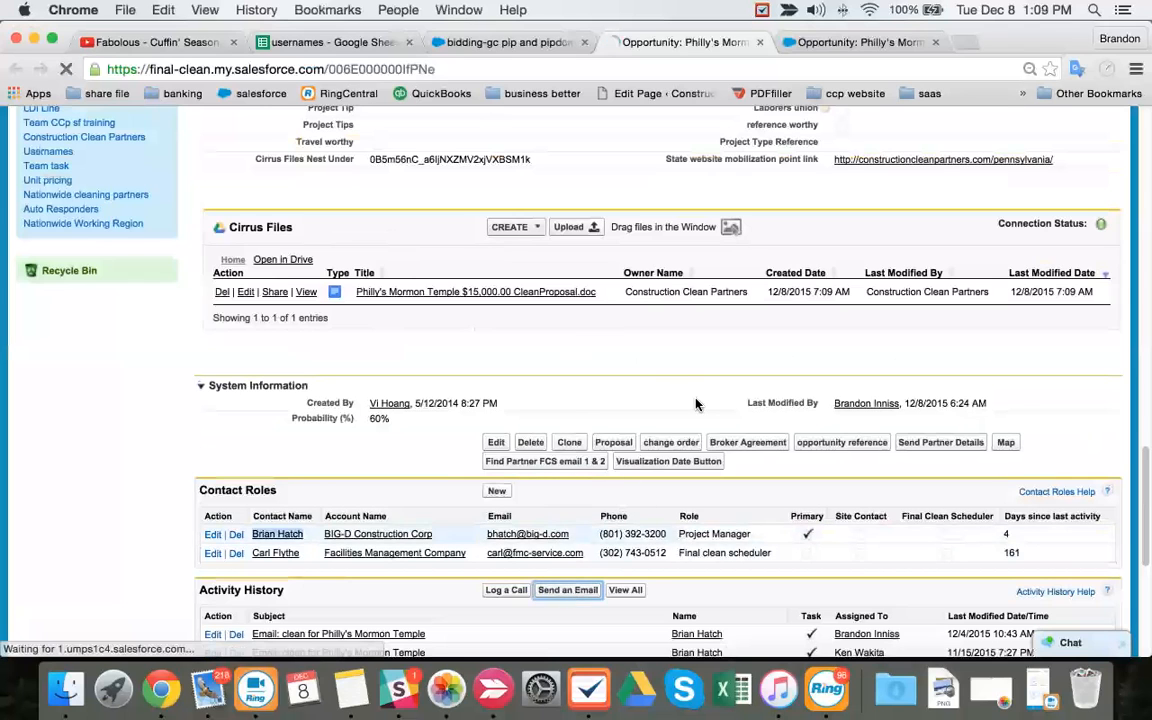
left_click(567, 589)
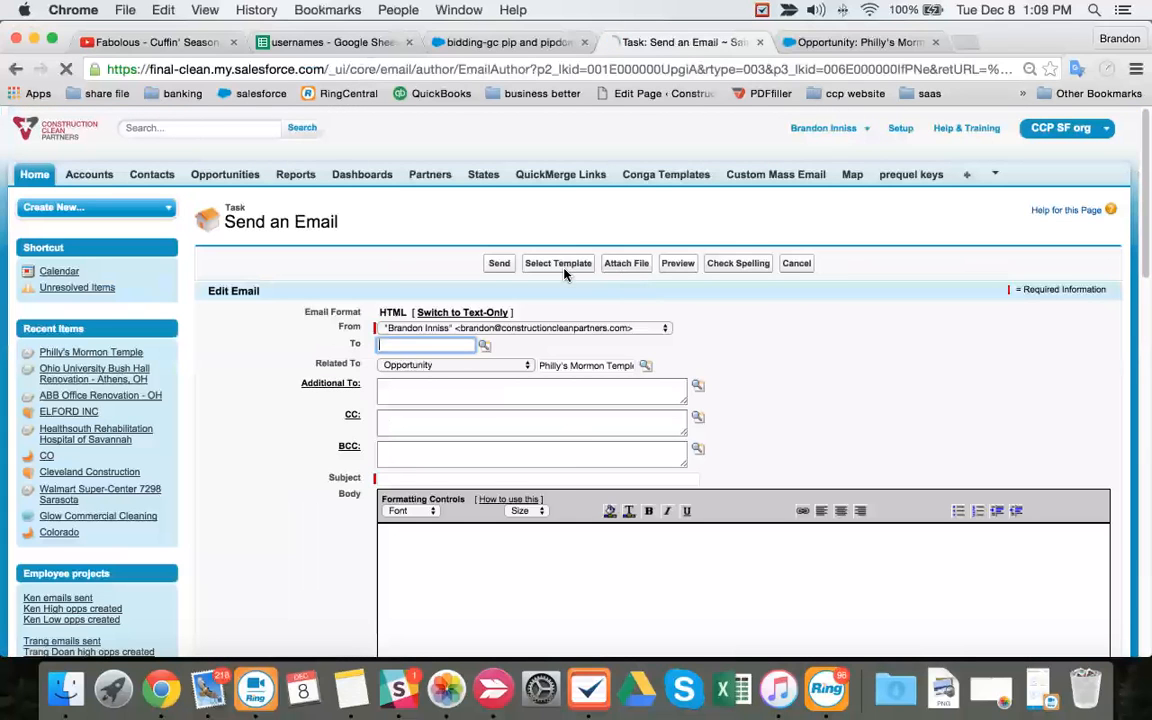
left_click(558, 263)
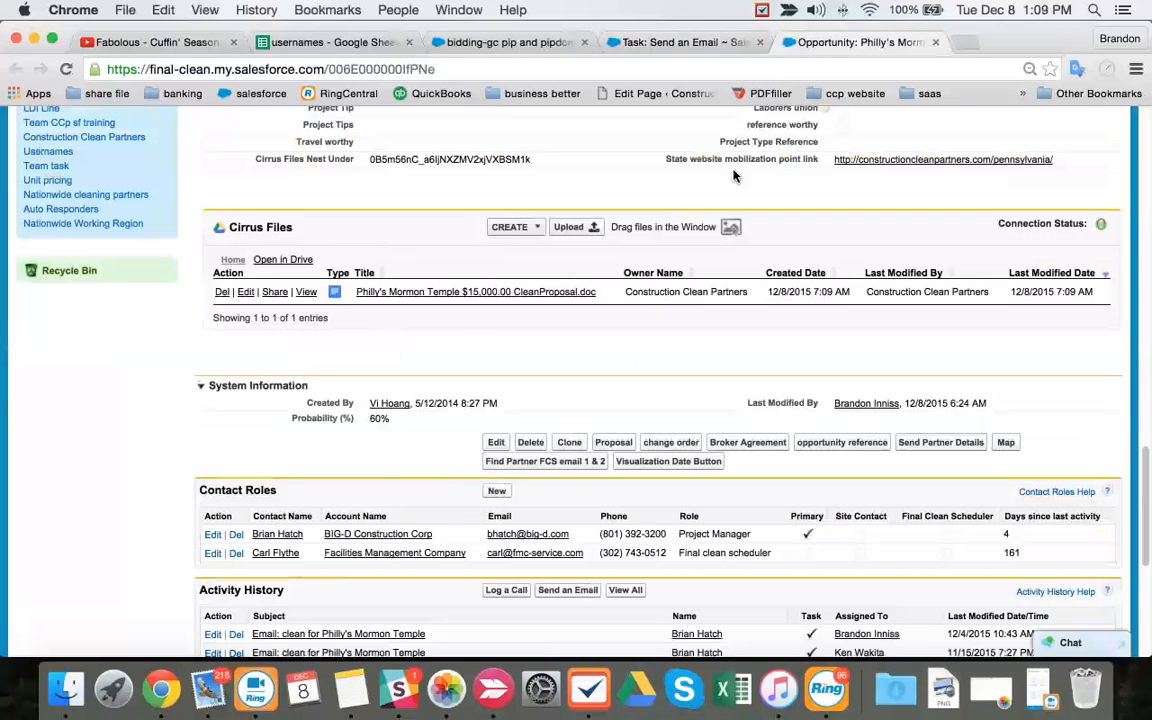
mouse_move(281, 294)
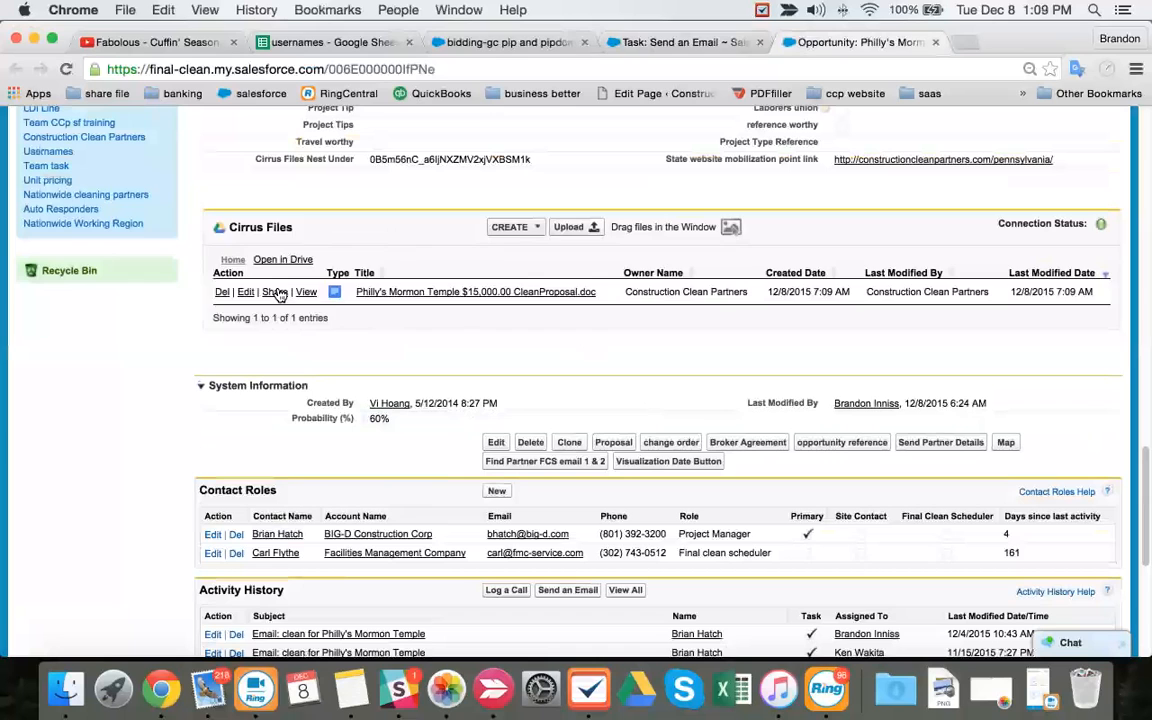
left_click(274, 291)
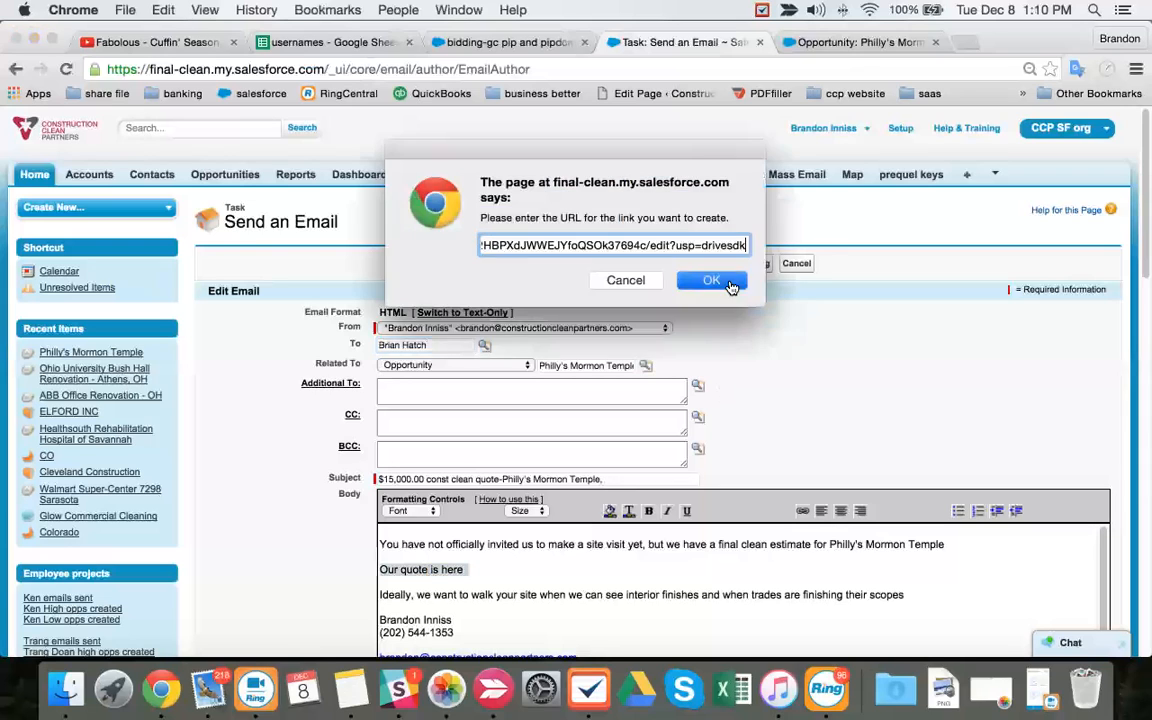
left_click(711, 280)
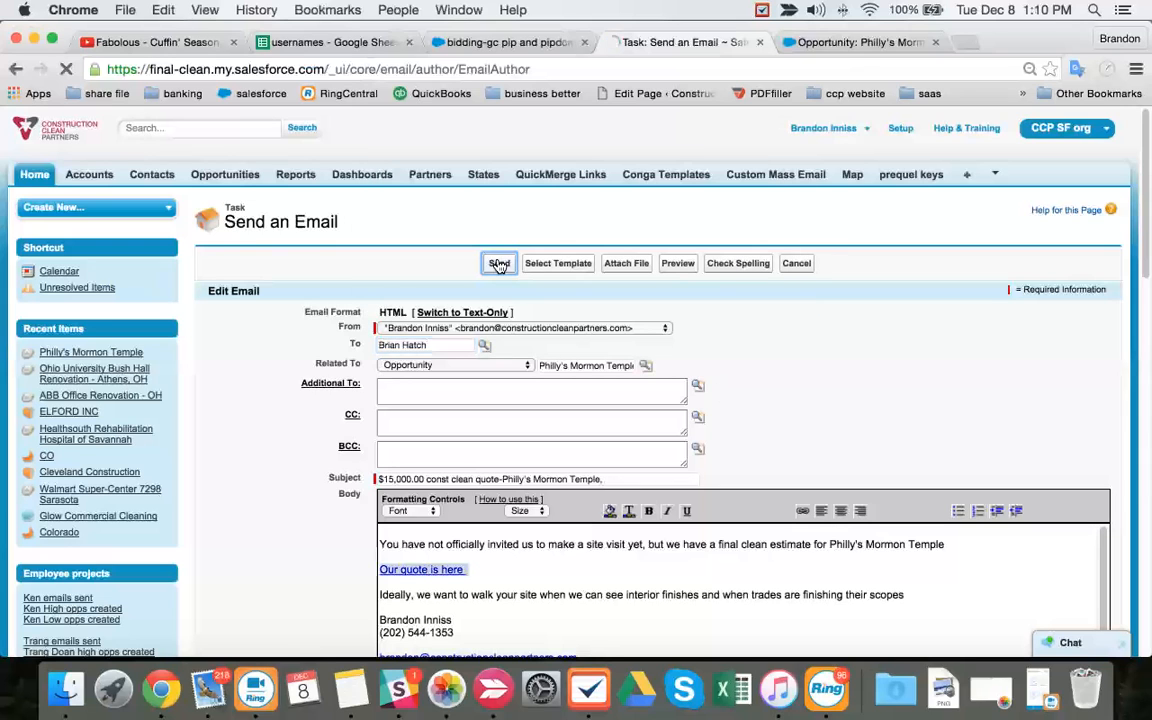
- Send the quote email, which fails with the active-partner validation error
left_click(499, 263)
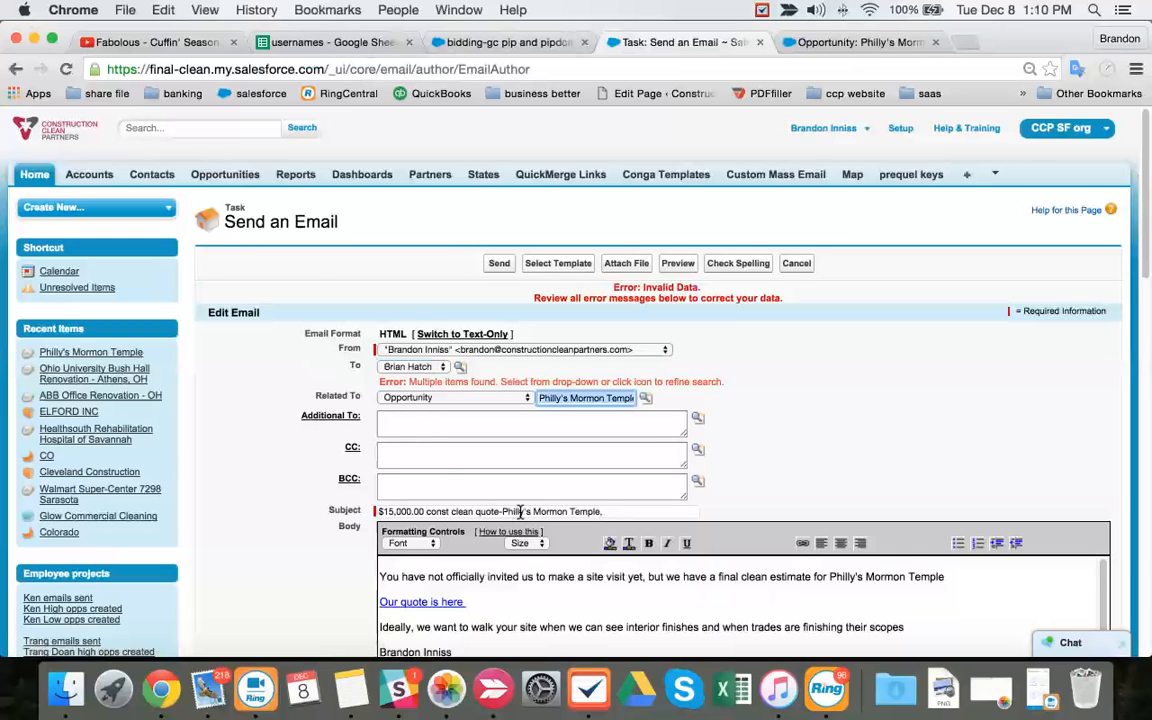
left_click(90, 352)
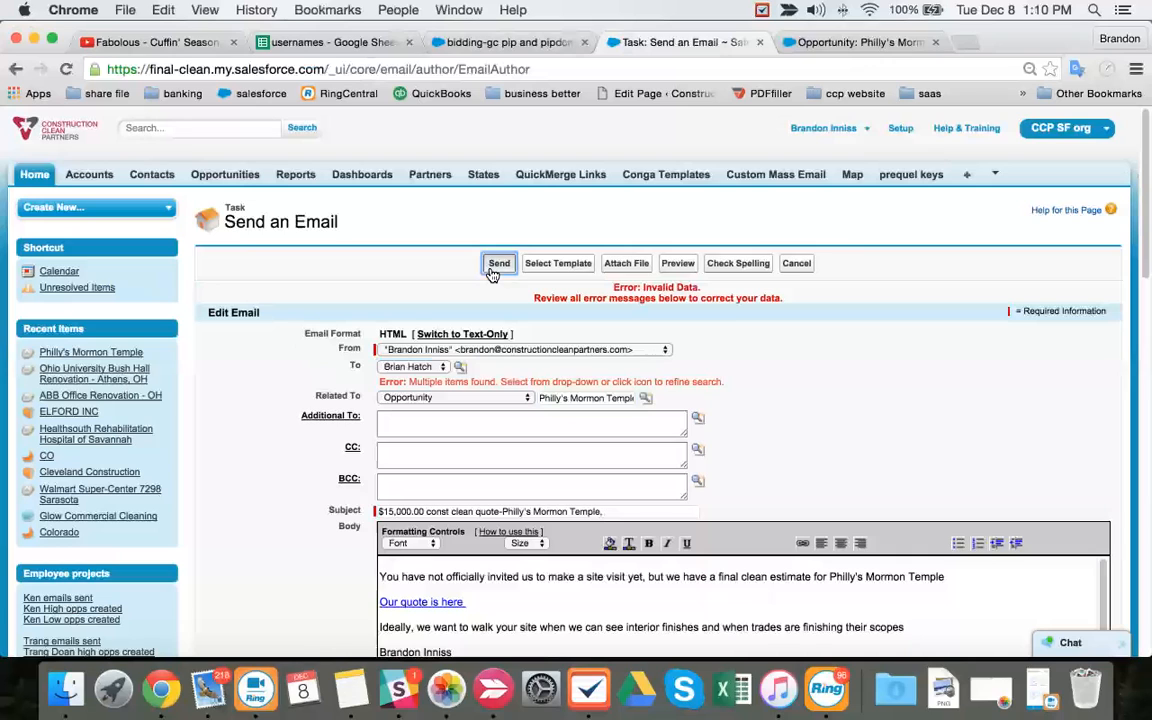
left_click(498, 263)
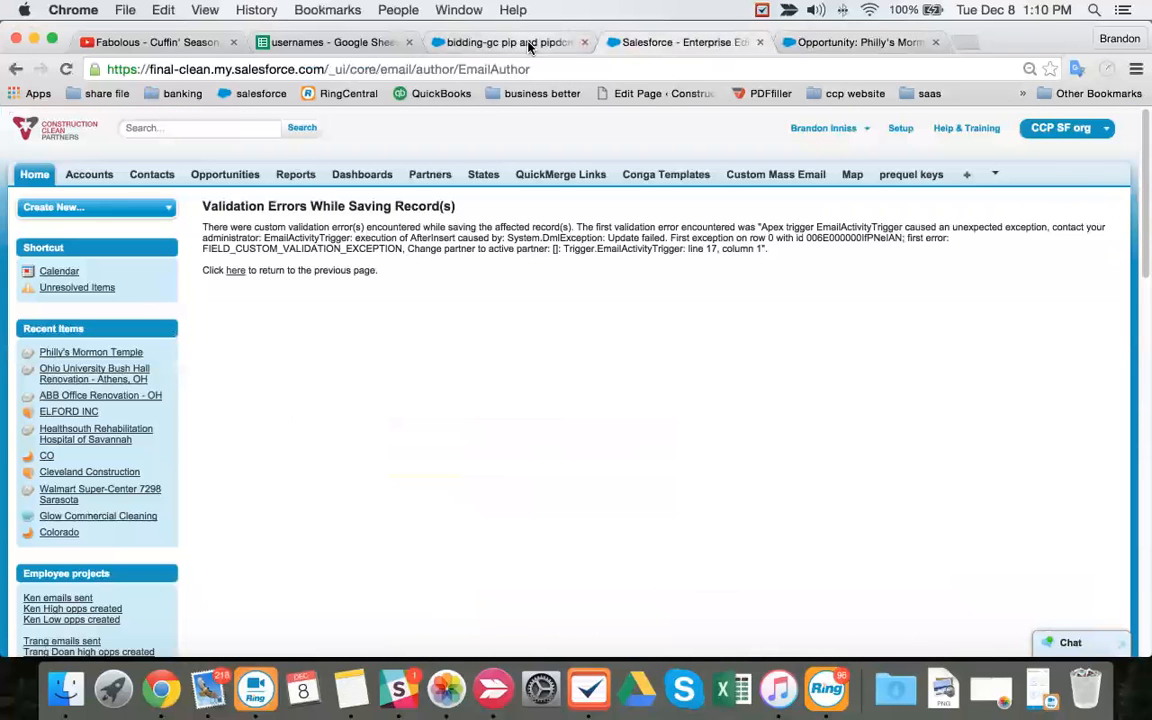
mouse_move(510, 42)
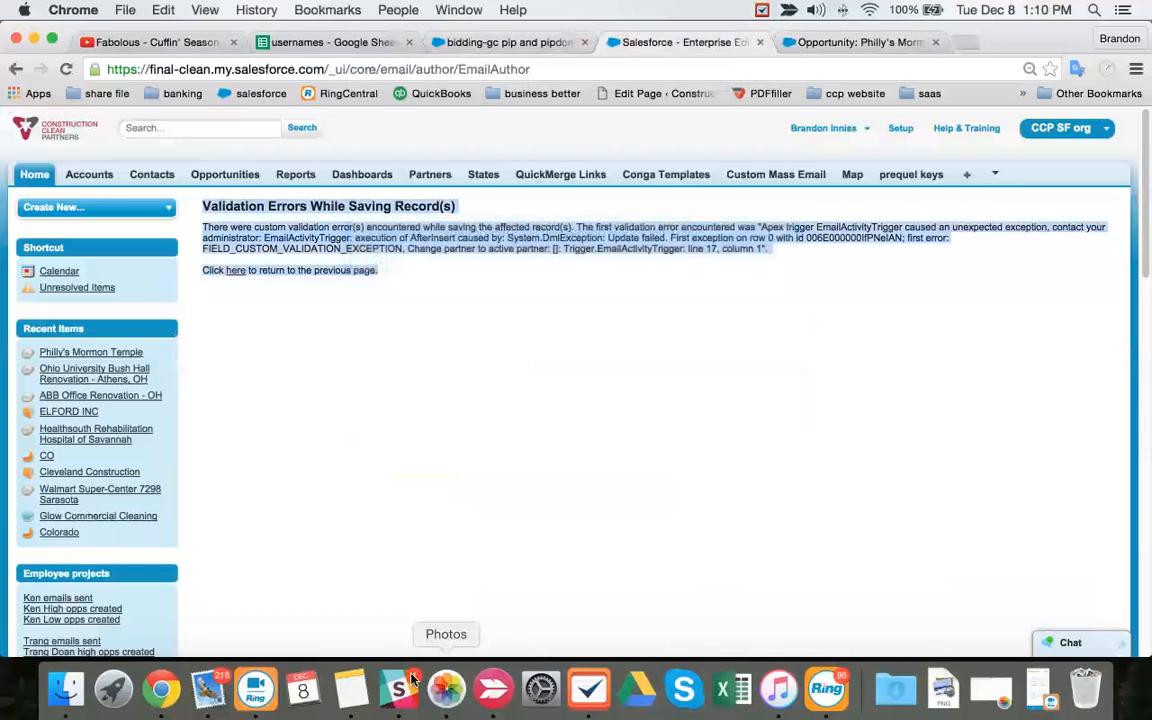
left_click(398, 688)
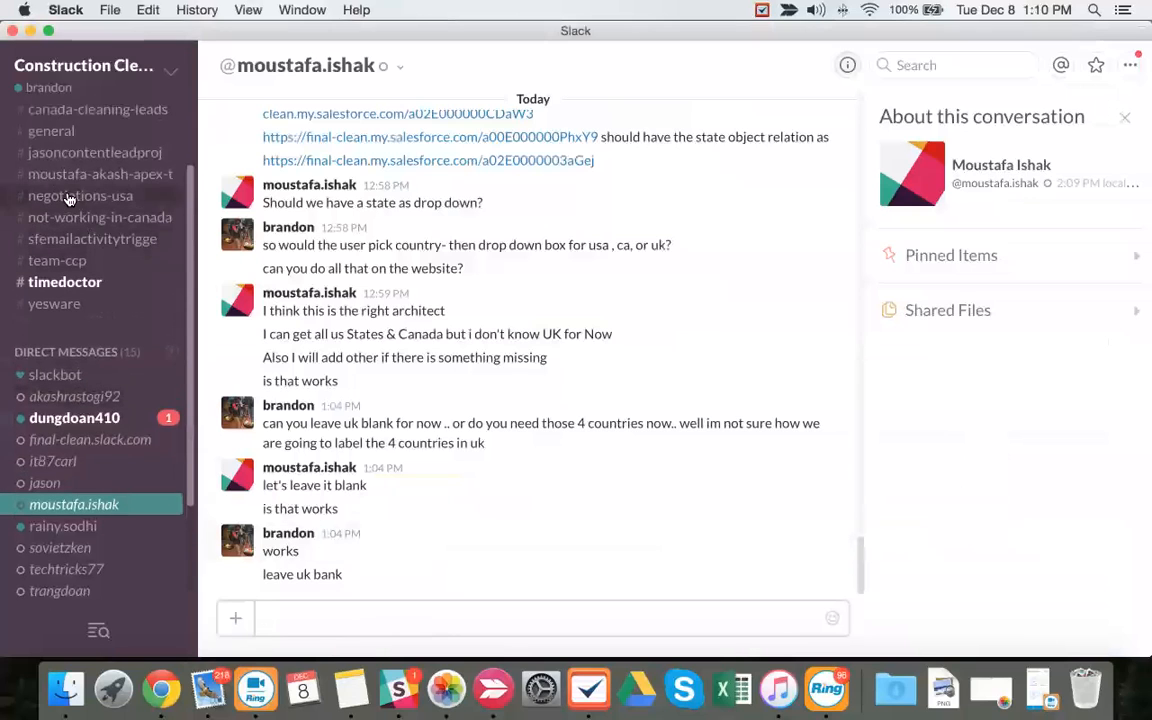
mouse_move(88, 174)
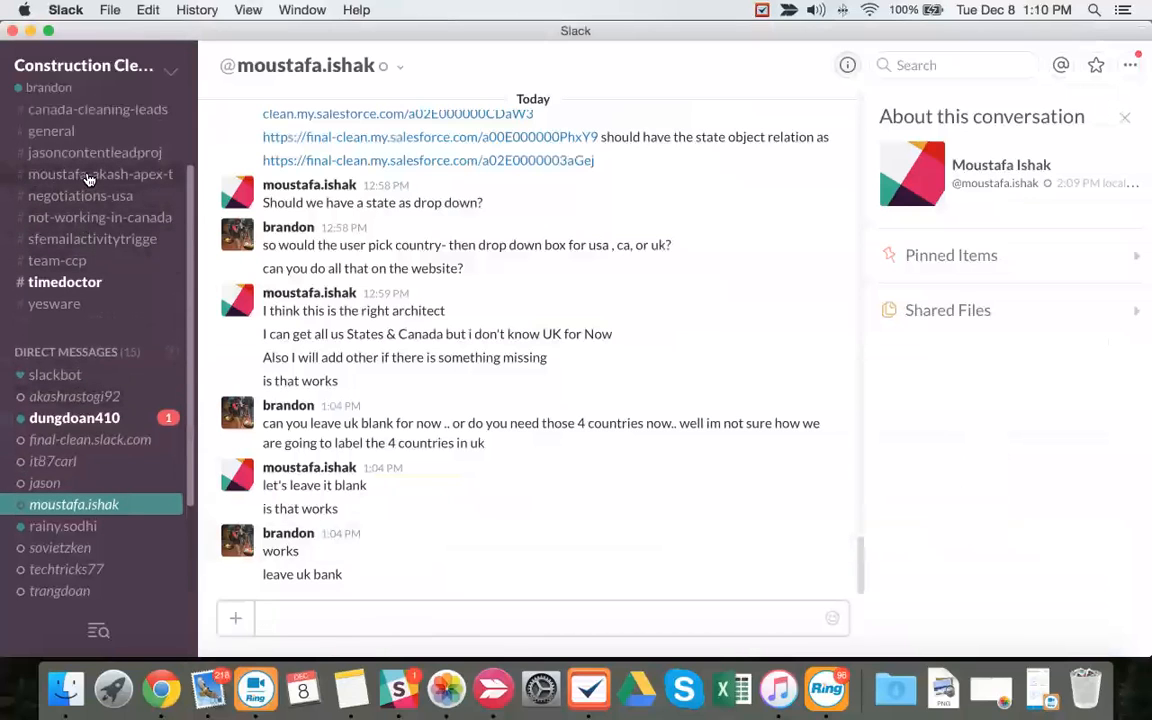
left_click(100, 174)
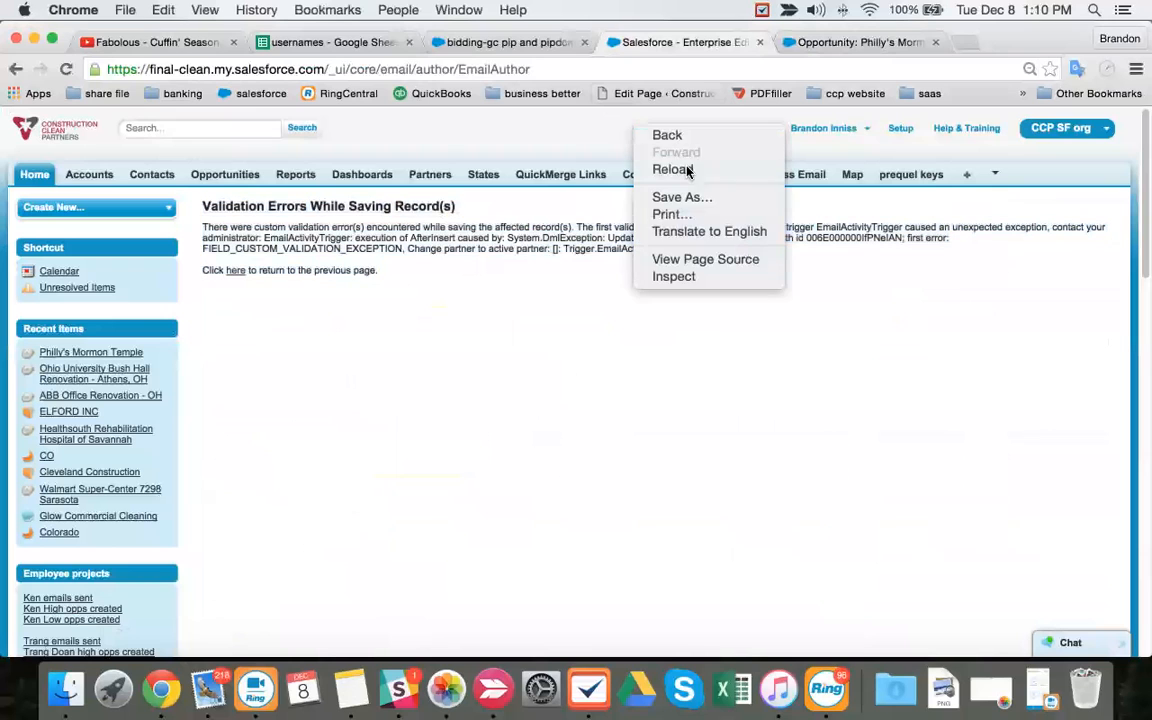
left_click(673, 169)
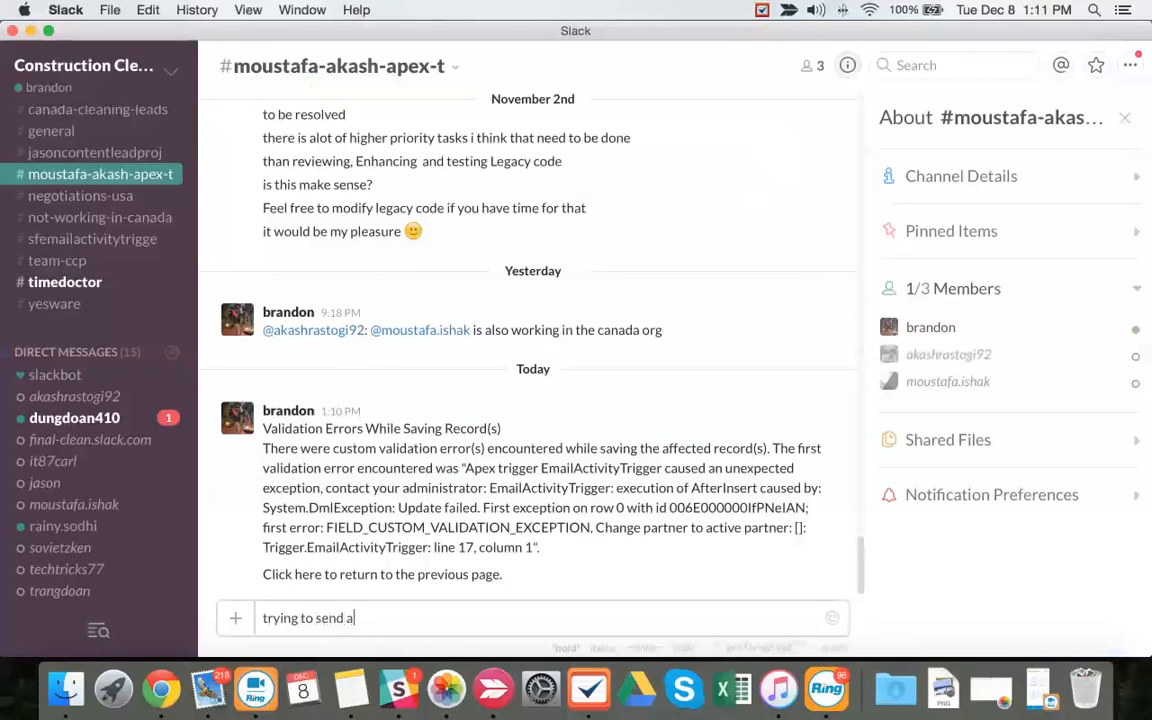
type("n emails")
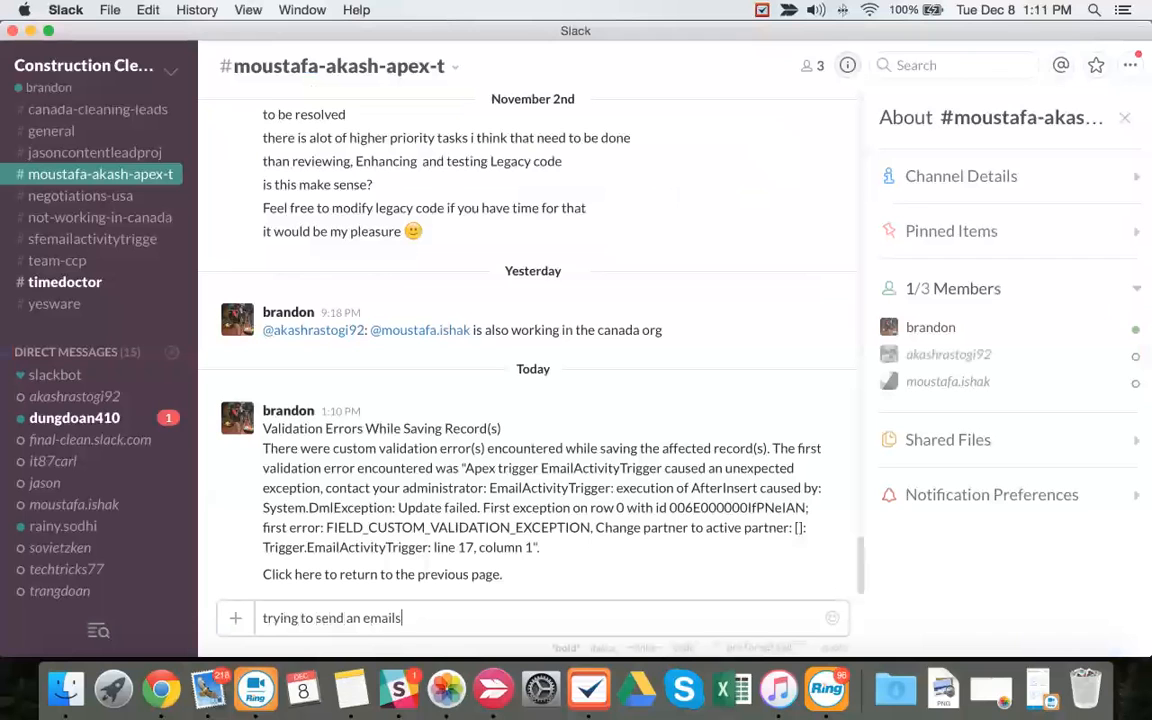
key("enter")
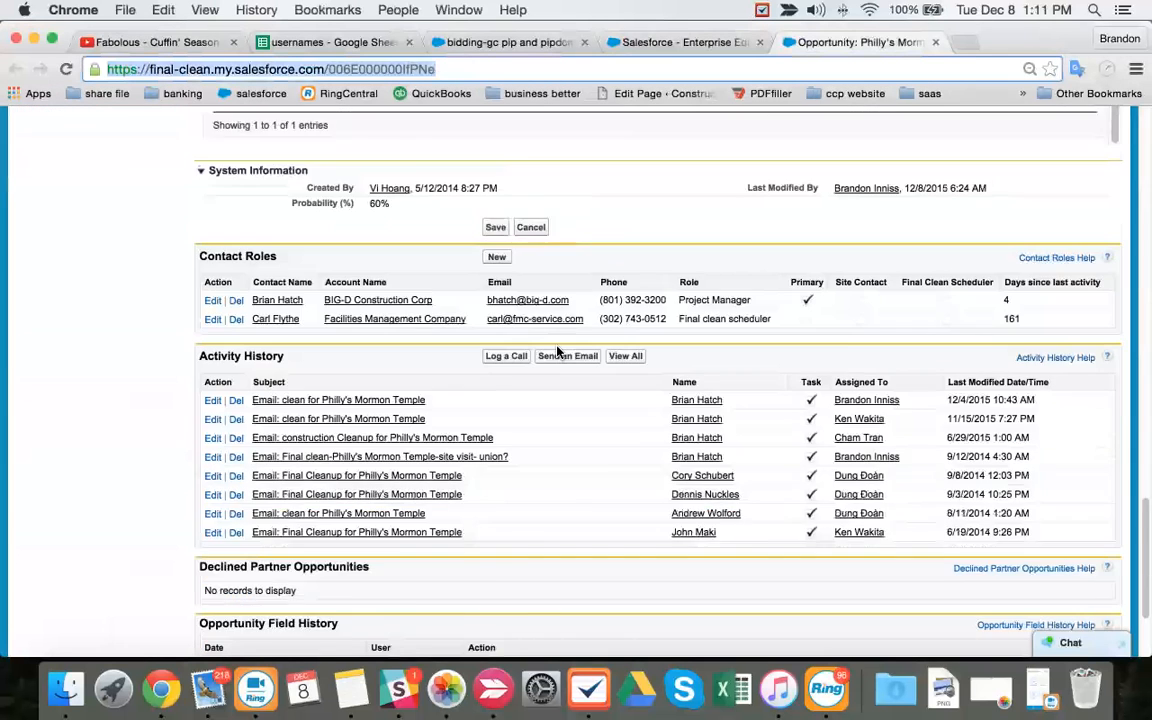
- Change the partner to Construction Clean Partners and start a Slack note 'i know why this hap'
scroll("down", 3)
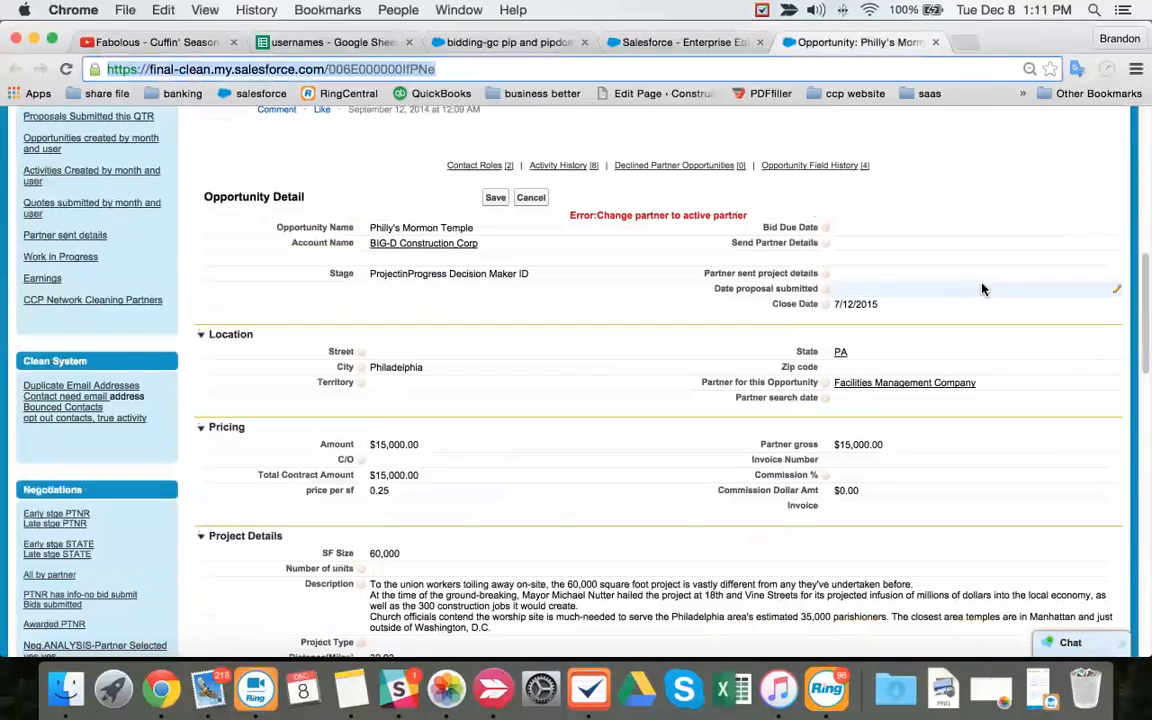
scroll("down", 3)
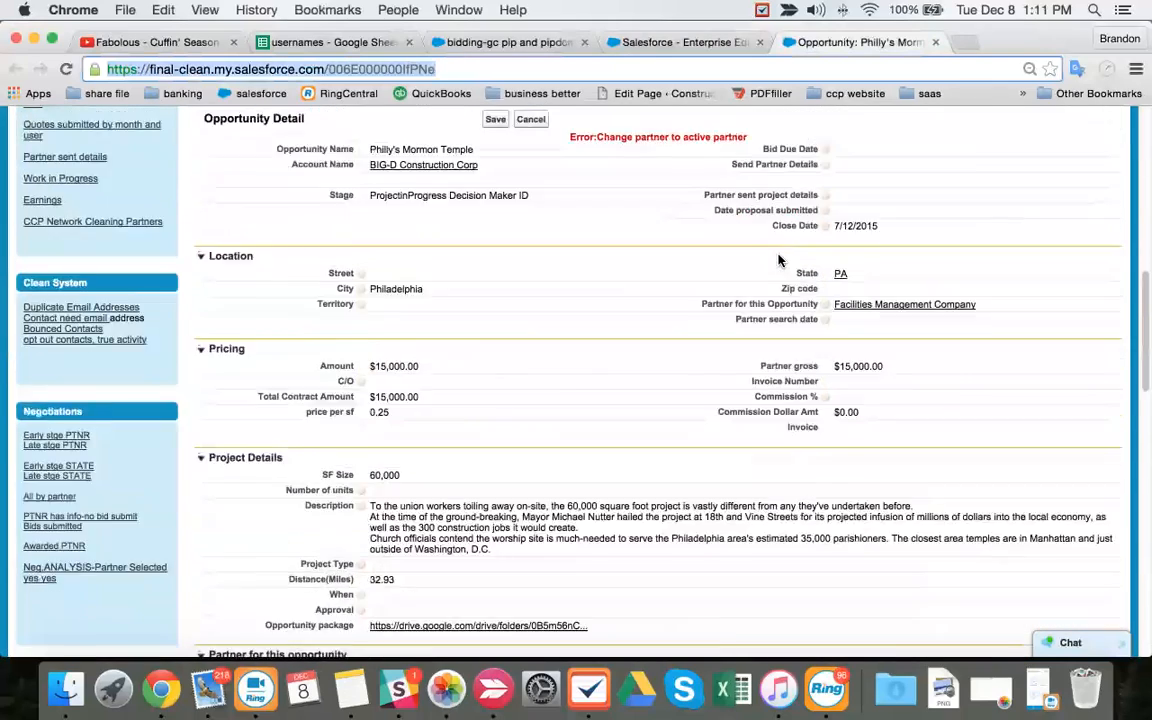
scroll("down", 3)
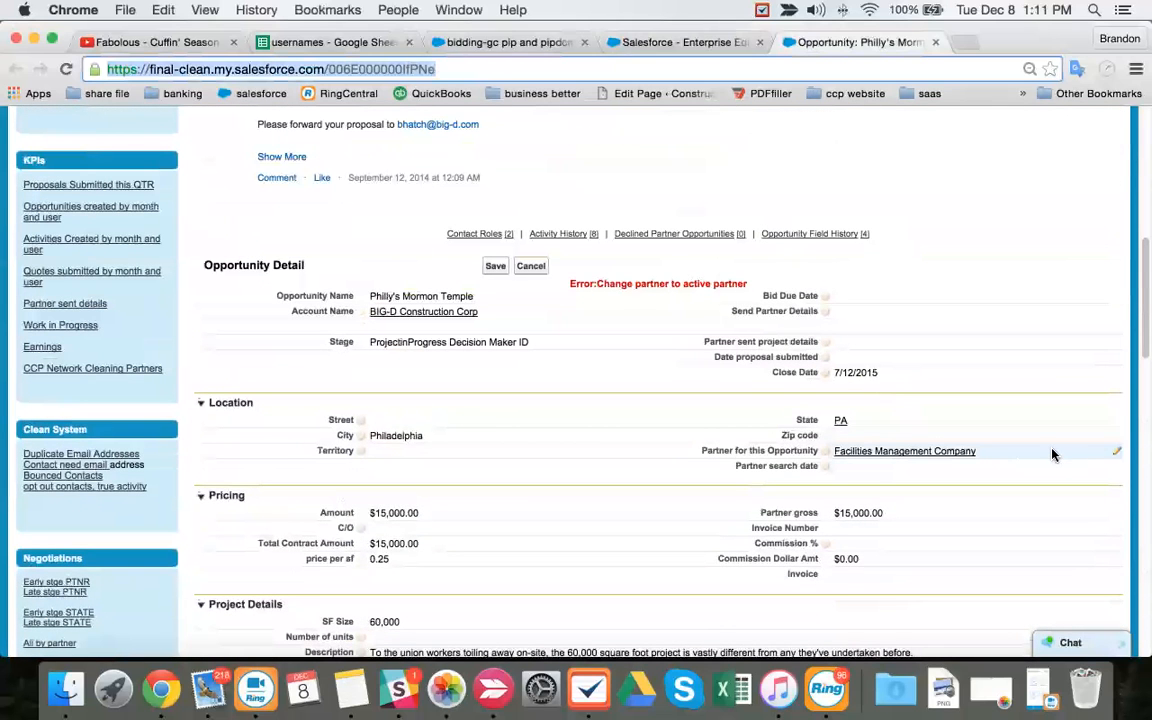
scroll("down", 3)
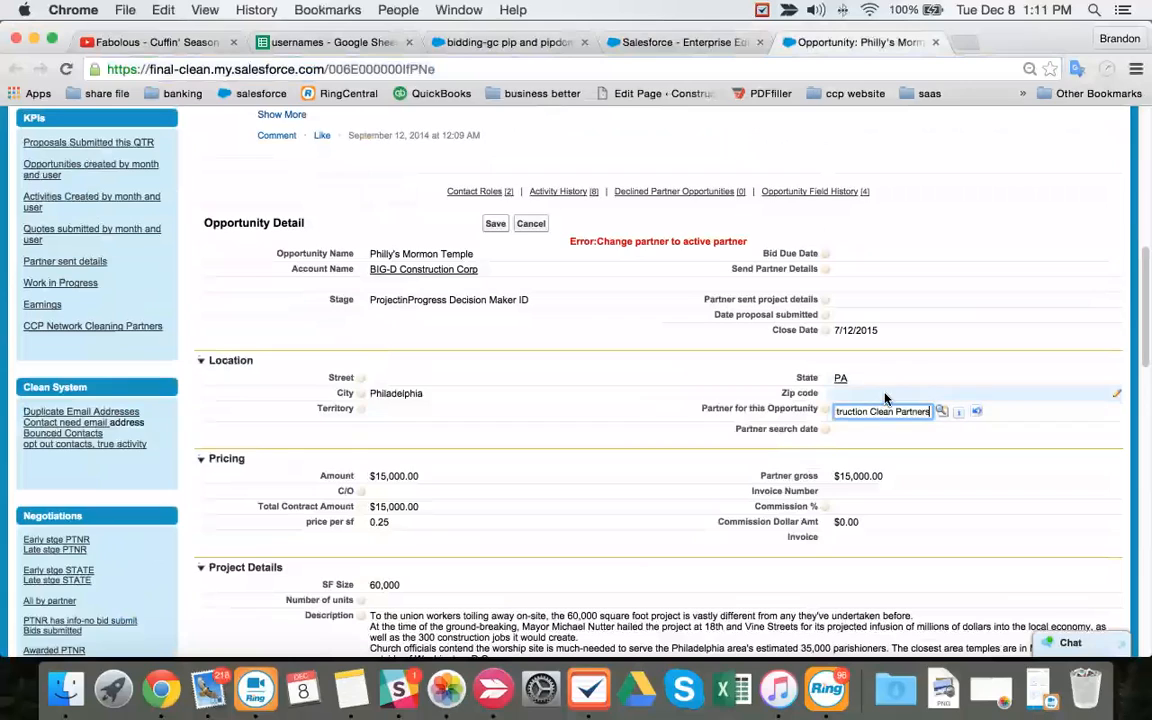
scroll("down", 3)
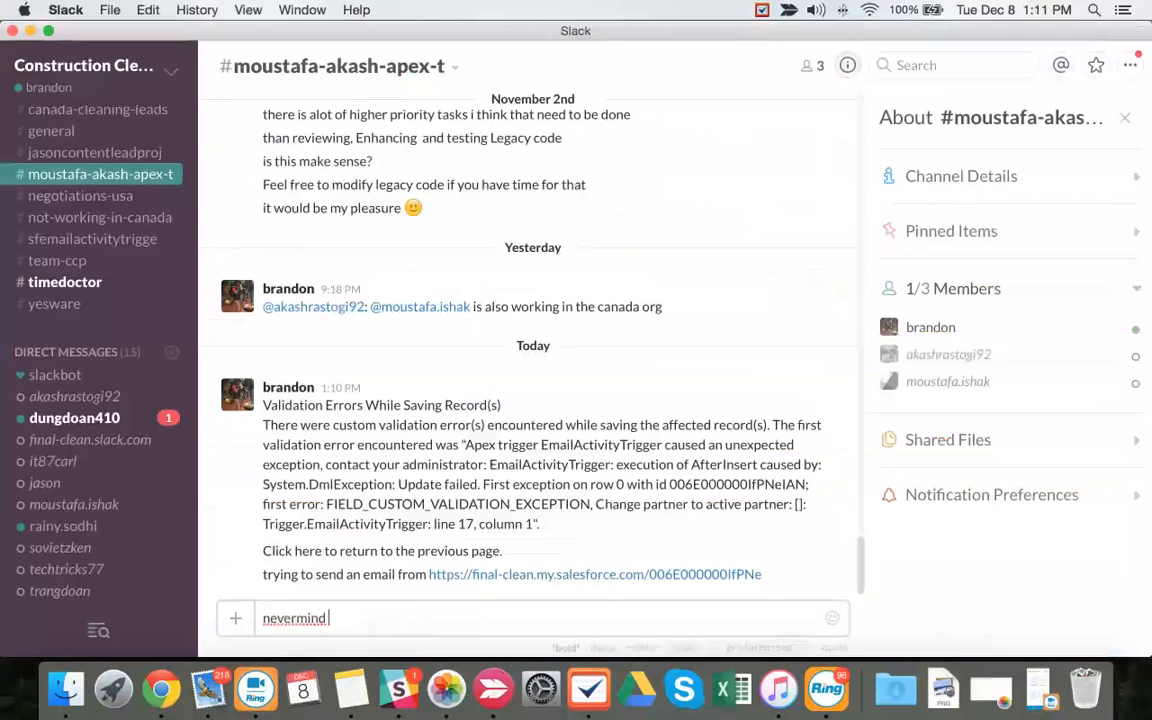
type("i know why this hap")
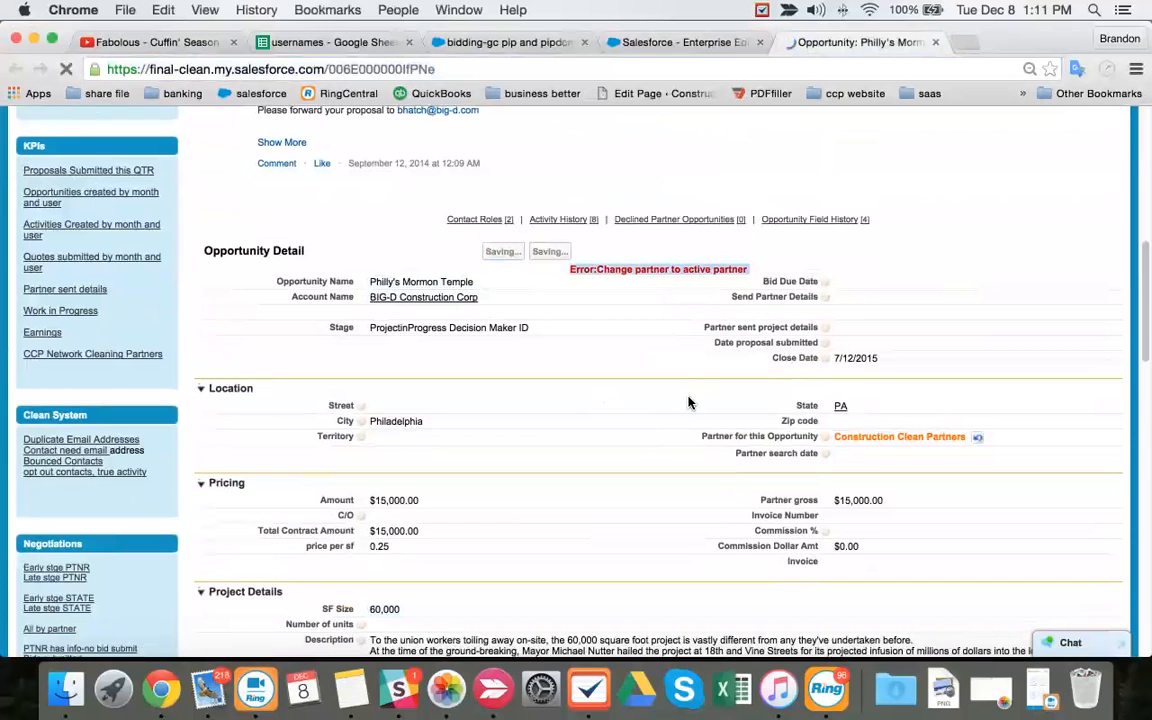
- Save Construction Clean Partners as partner and scroll through the updated opportunity record
scroll("down", 3)
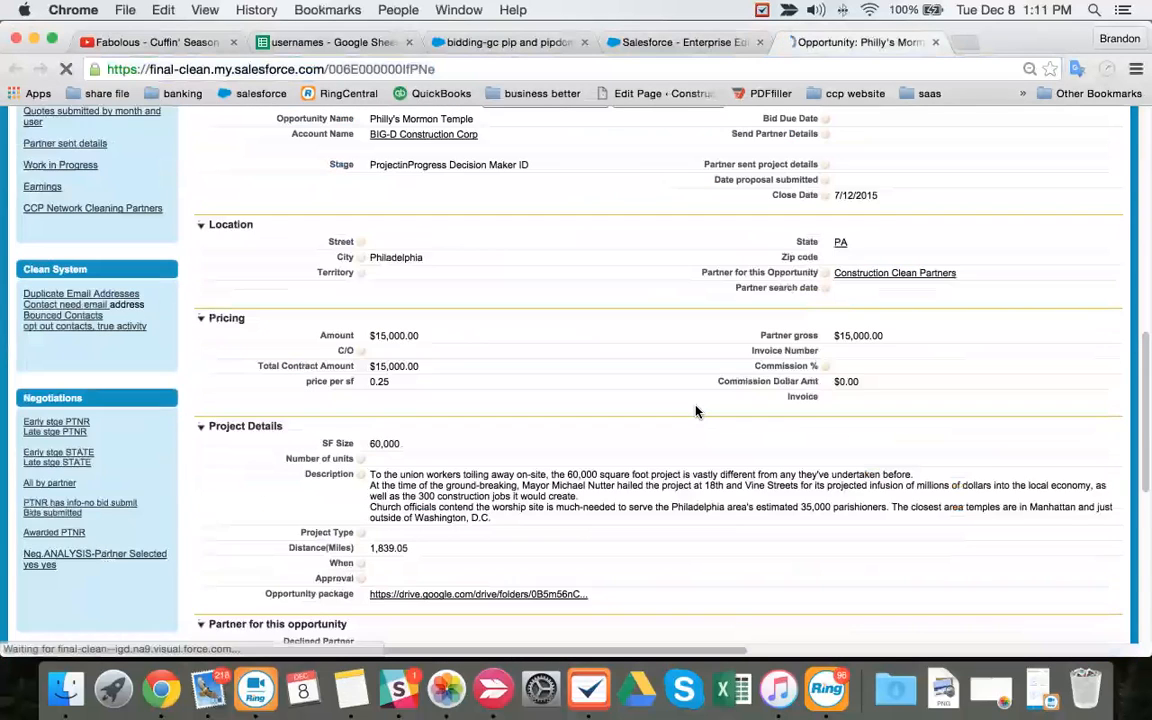
scroll("down", 3)
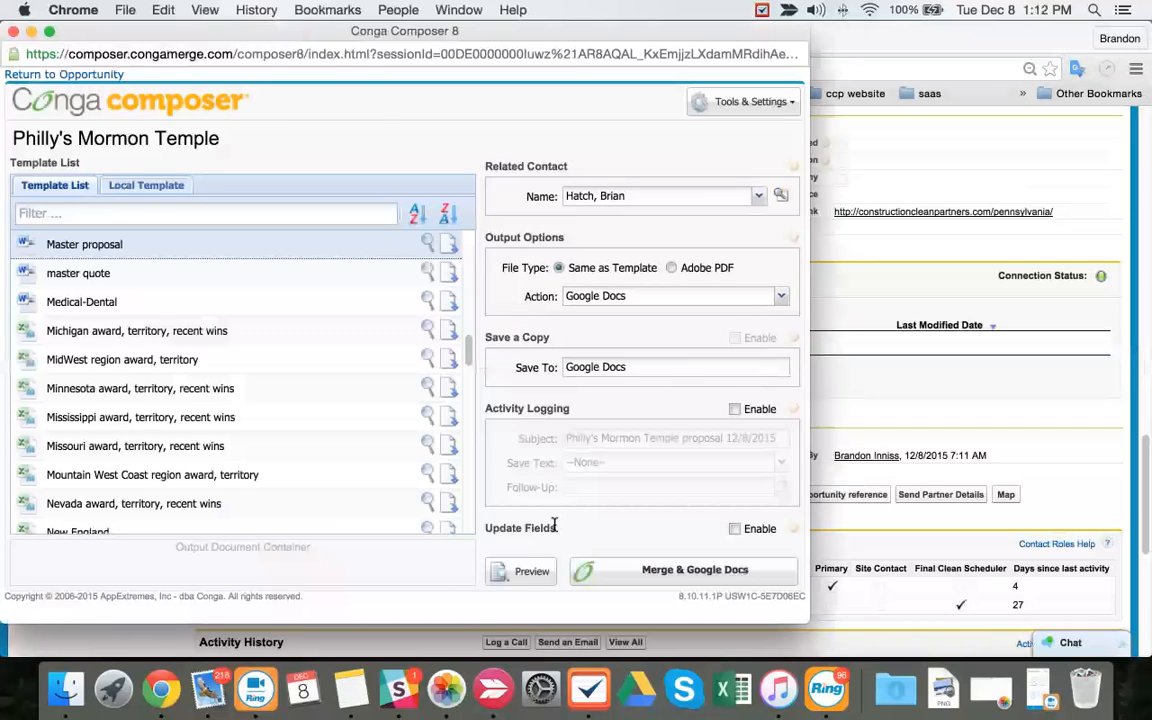
- Merge the Master proposal to Google Docs with the Construction Clean Partners account
left_click(682, 569)
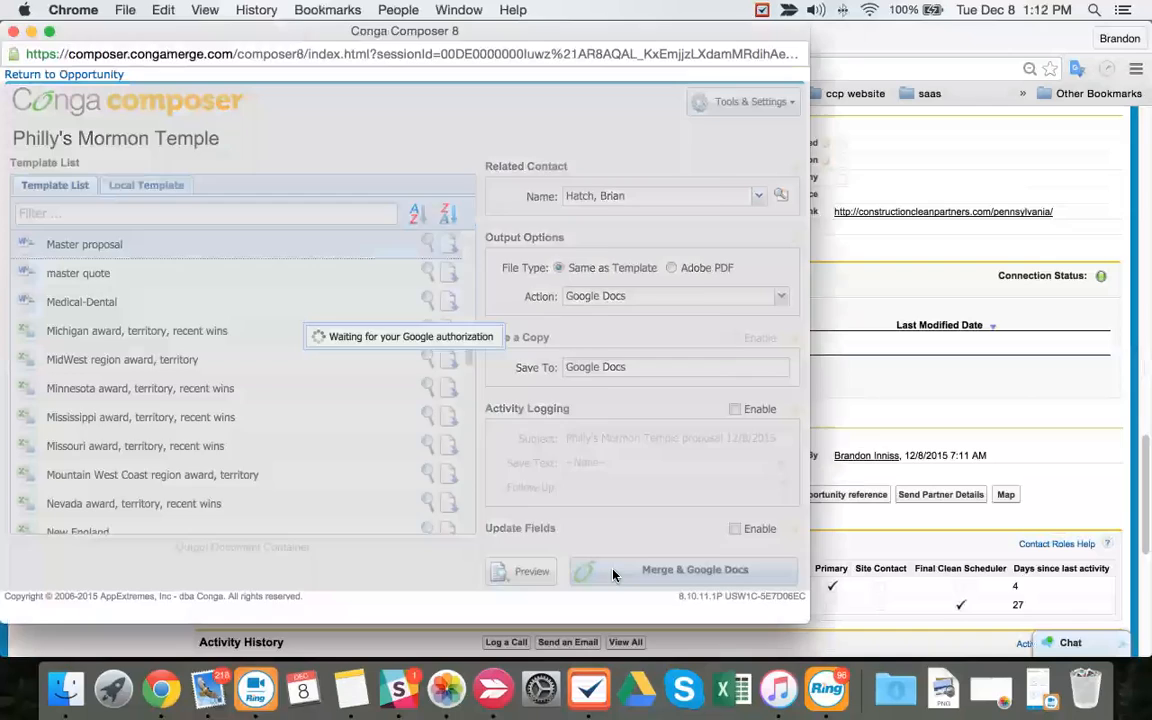
left_click(694, 569)
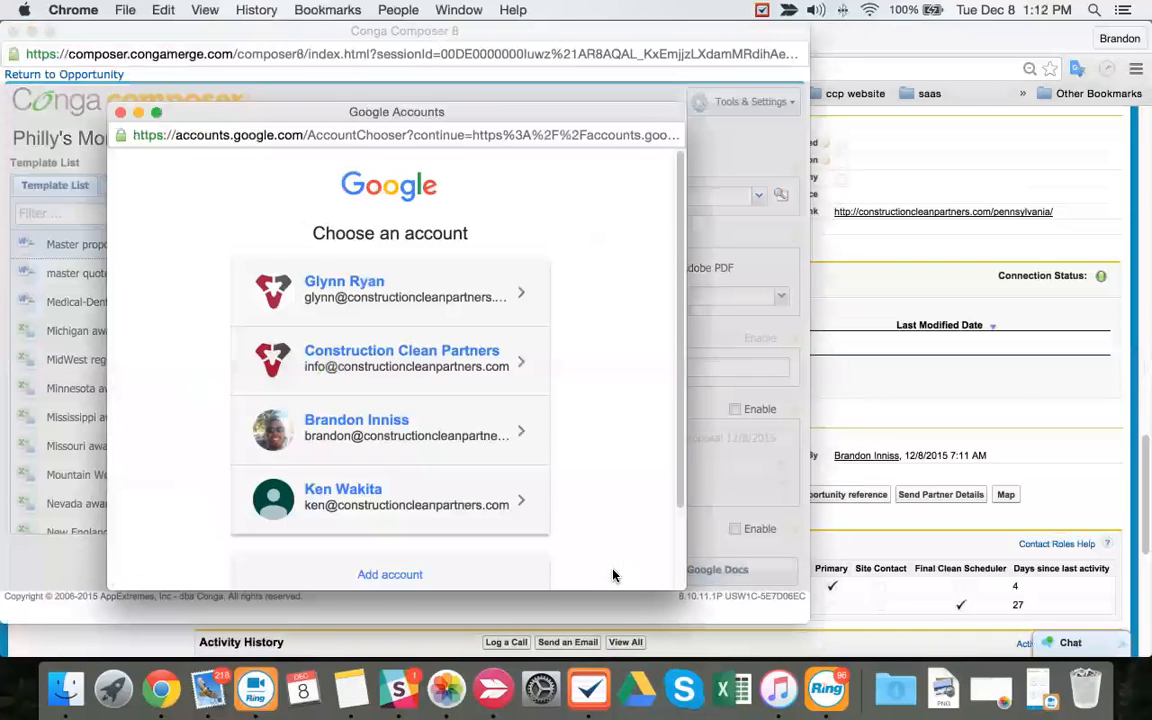
mouse_move(433, 376)
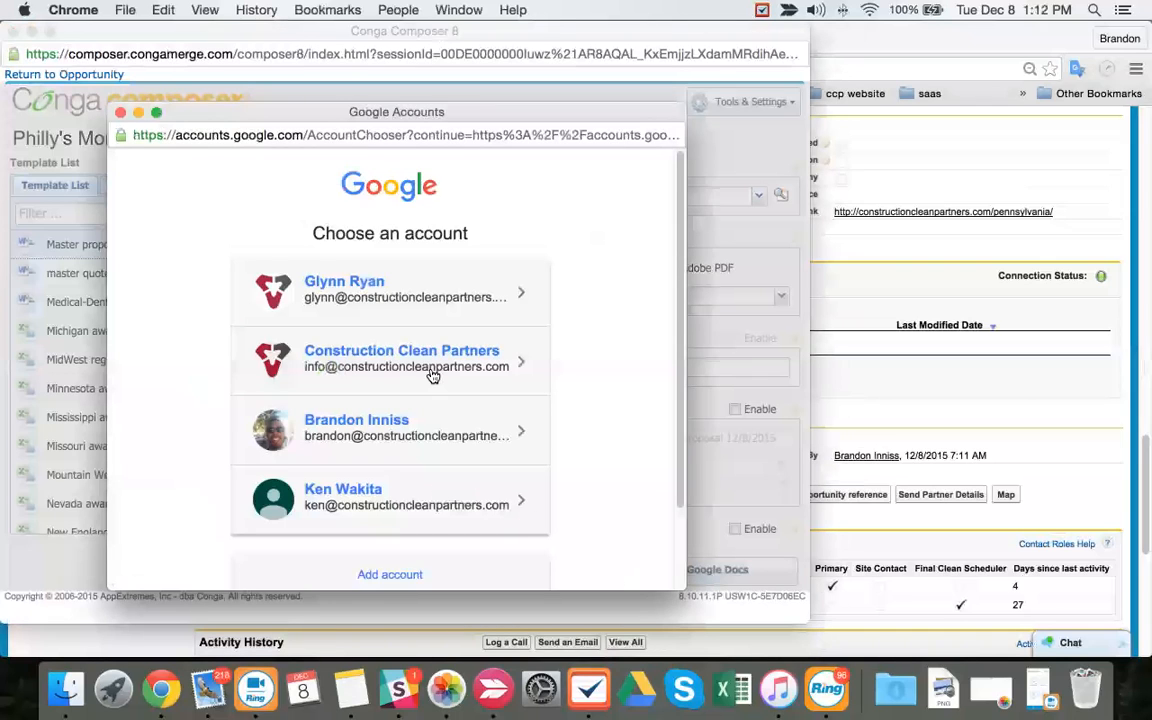
left_click(407, 358)
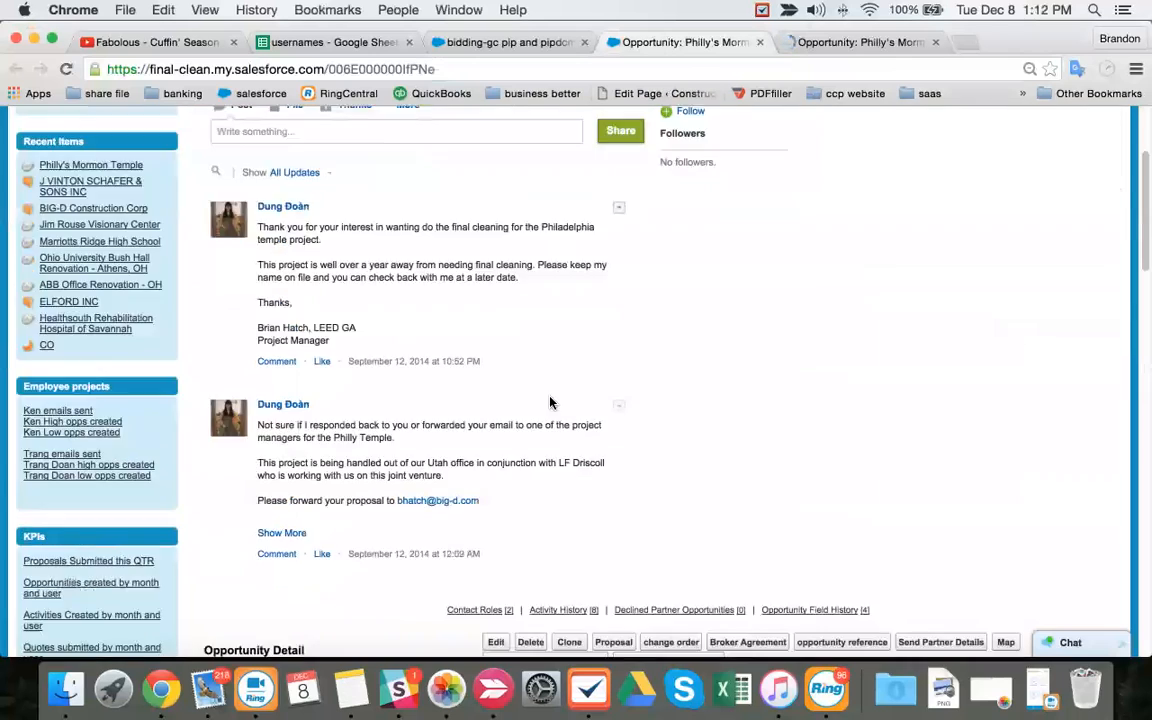
- Start a new email for Philly's Mormon Temple using a prewritten template
scroll("down", 3)
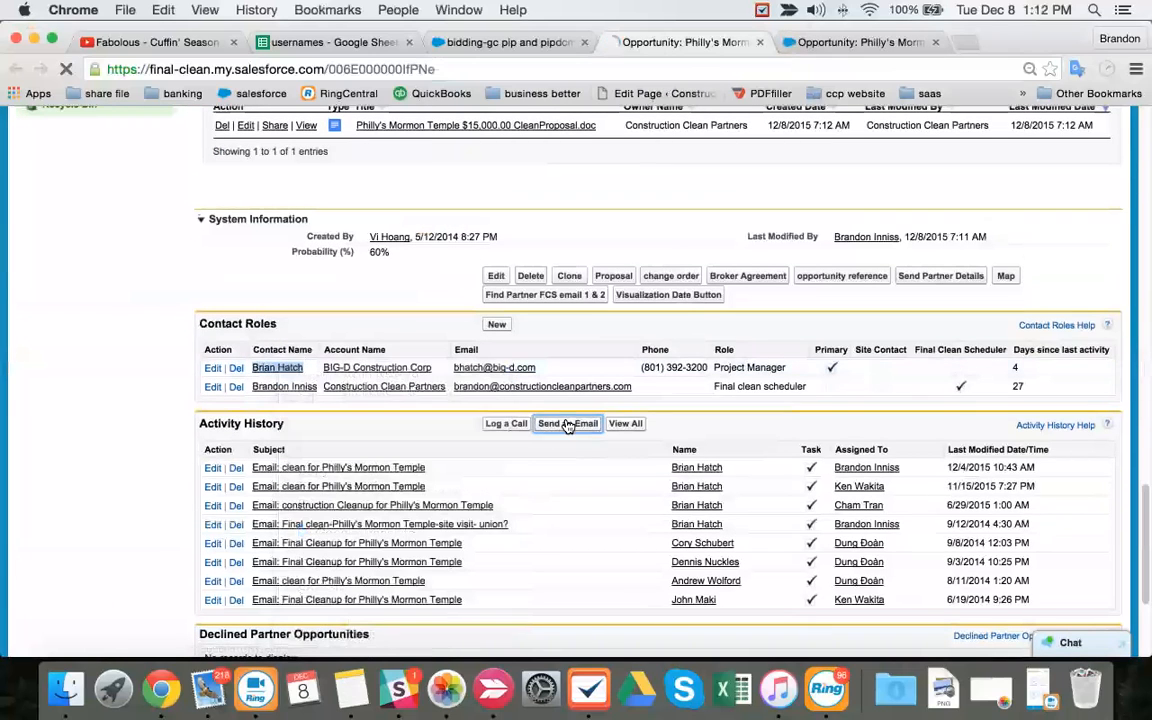
left_click(567, 423)
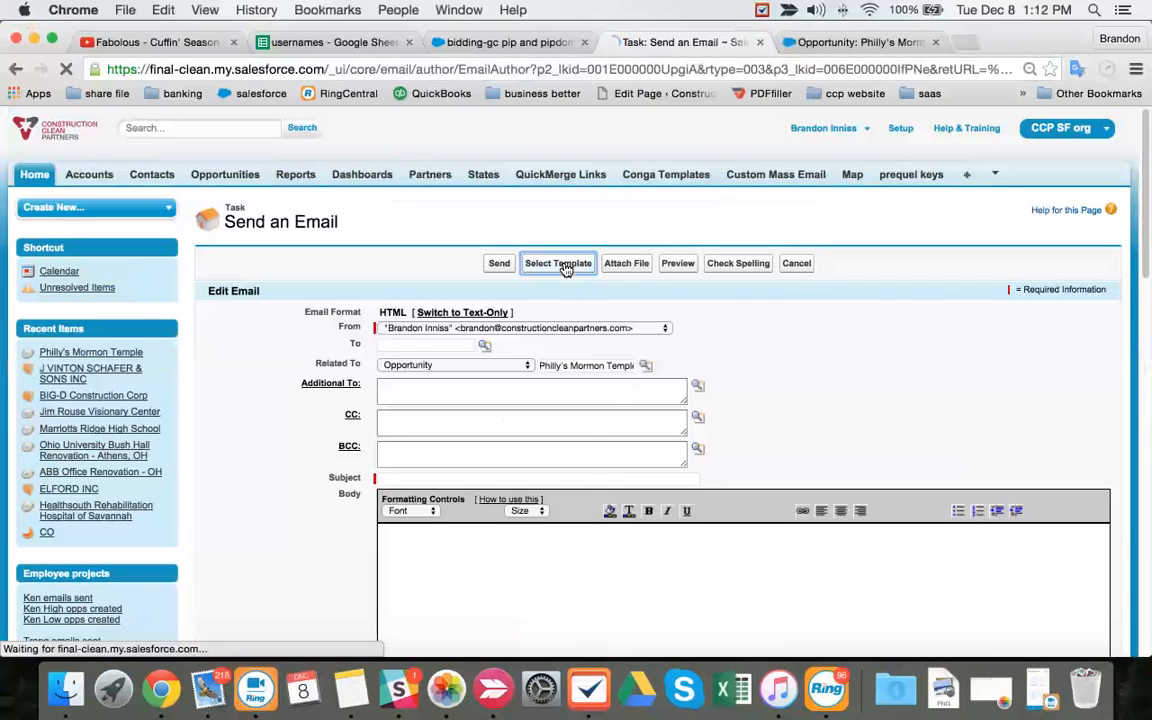
left_click(557, 263)
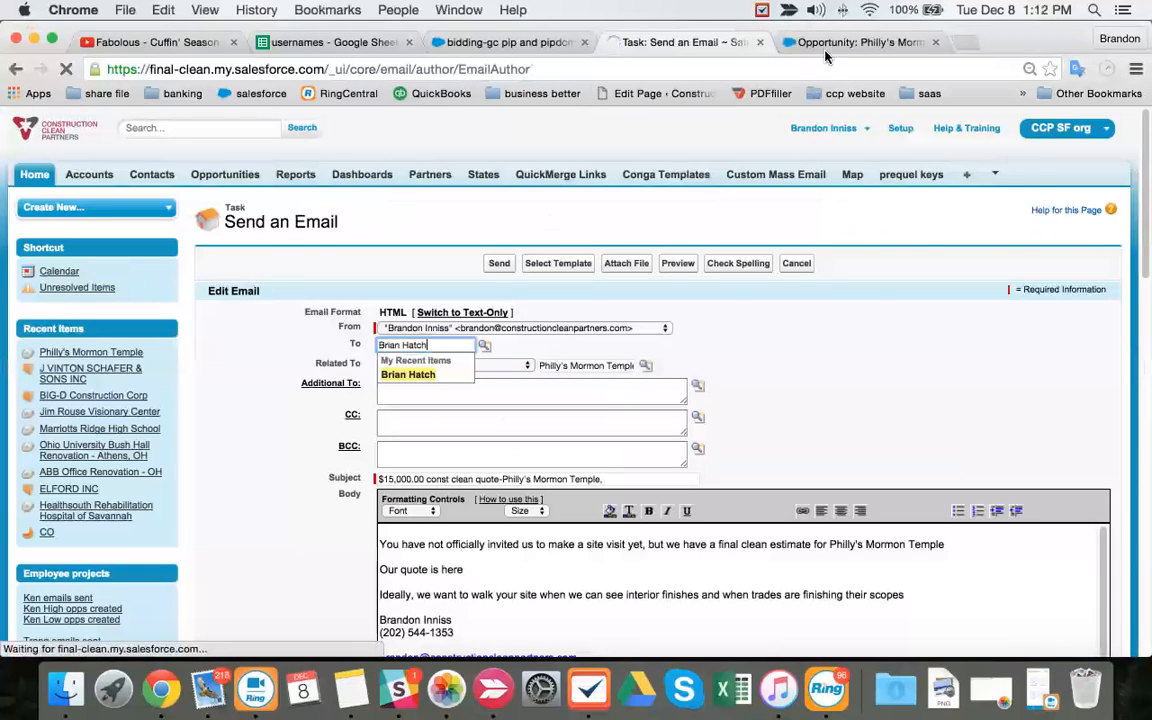
- Link the 'Our quote is here' line to the Cirrus Files share link
left_click(860, 42)
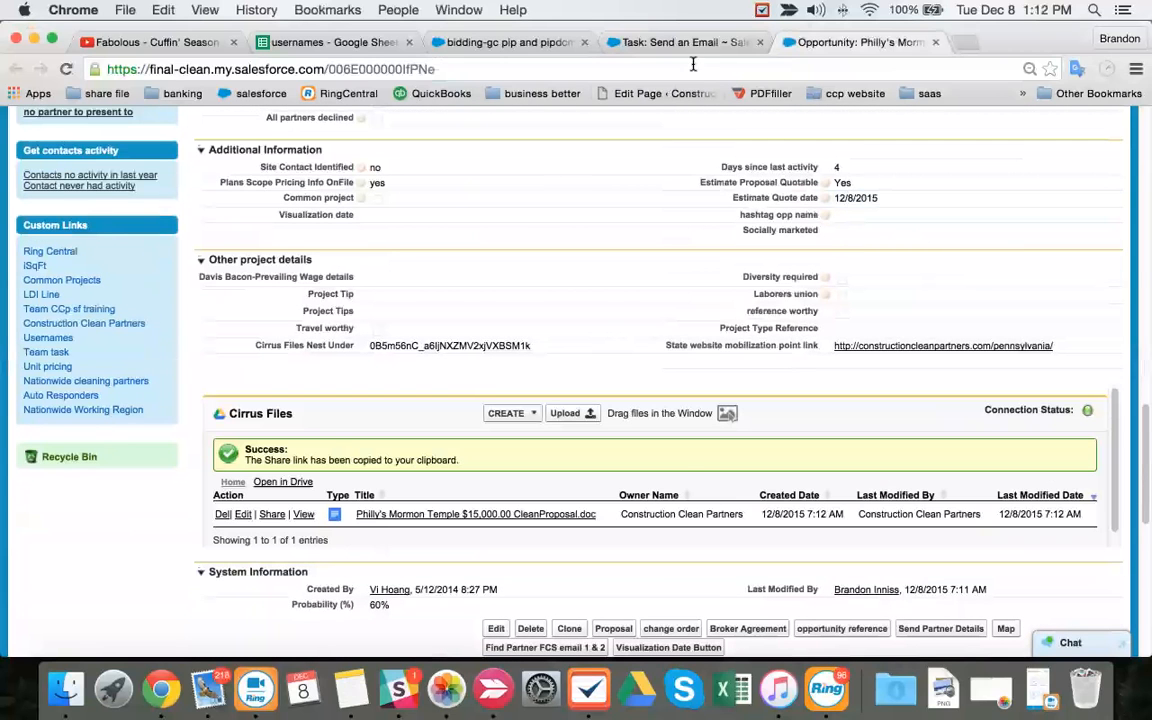
left_click(683, 42)
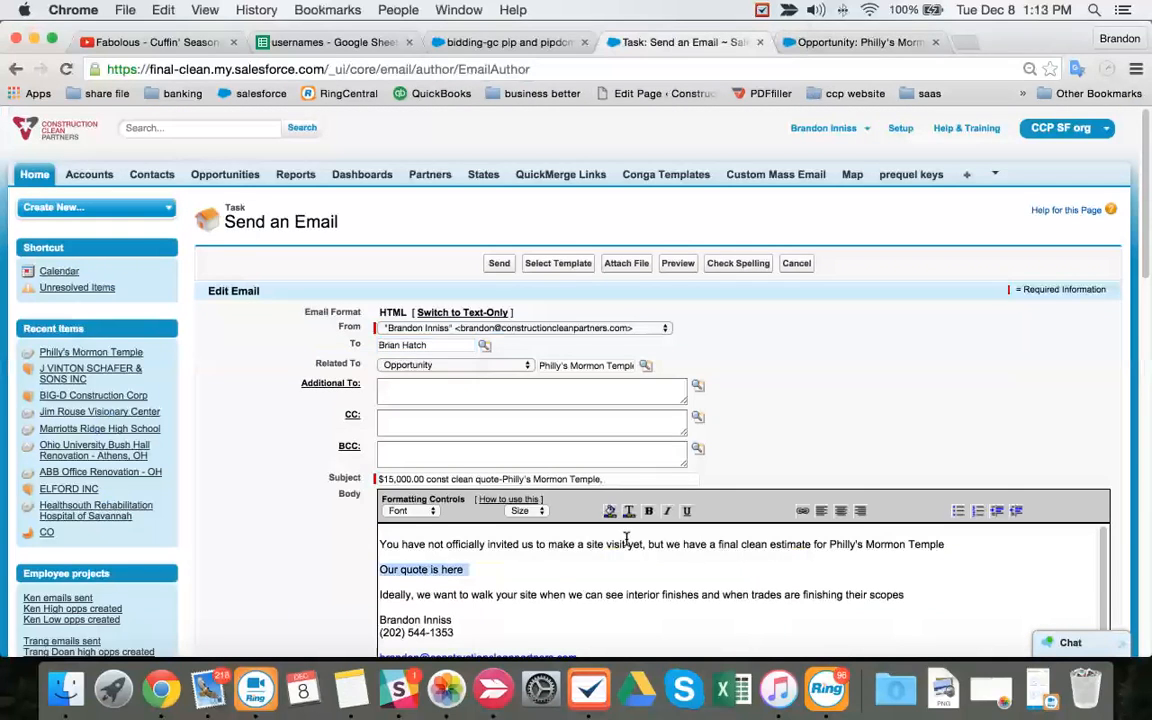
left_click(802, 511)
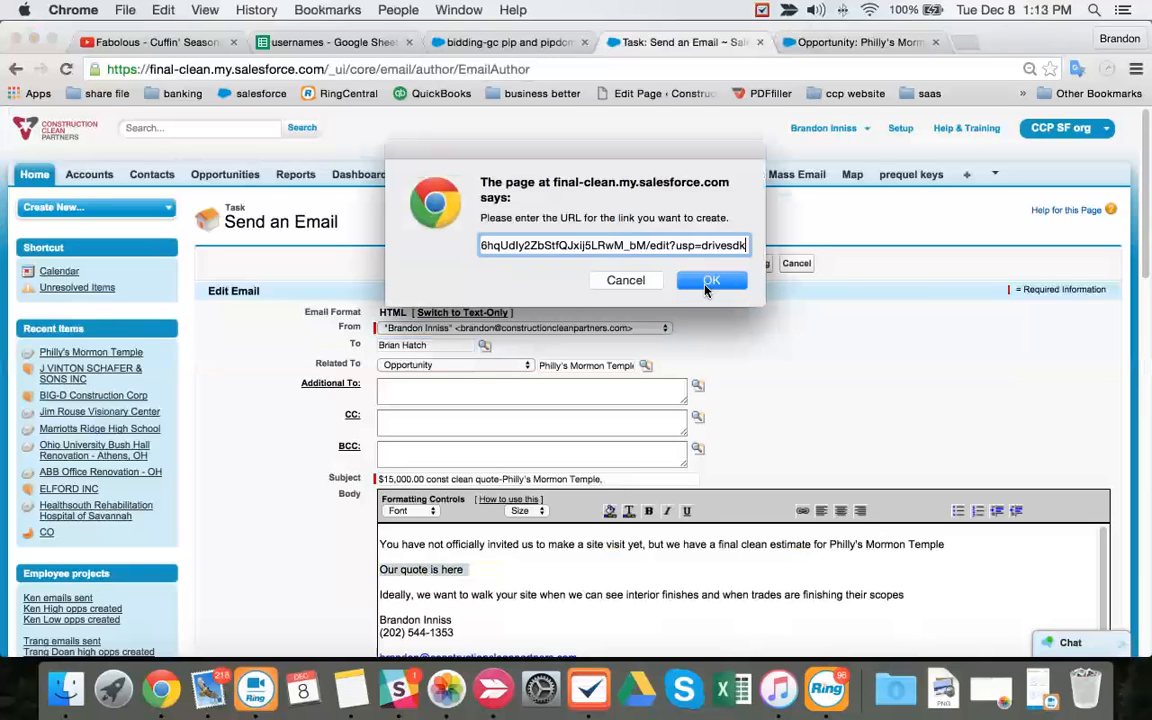
left_click(711, 280)
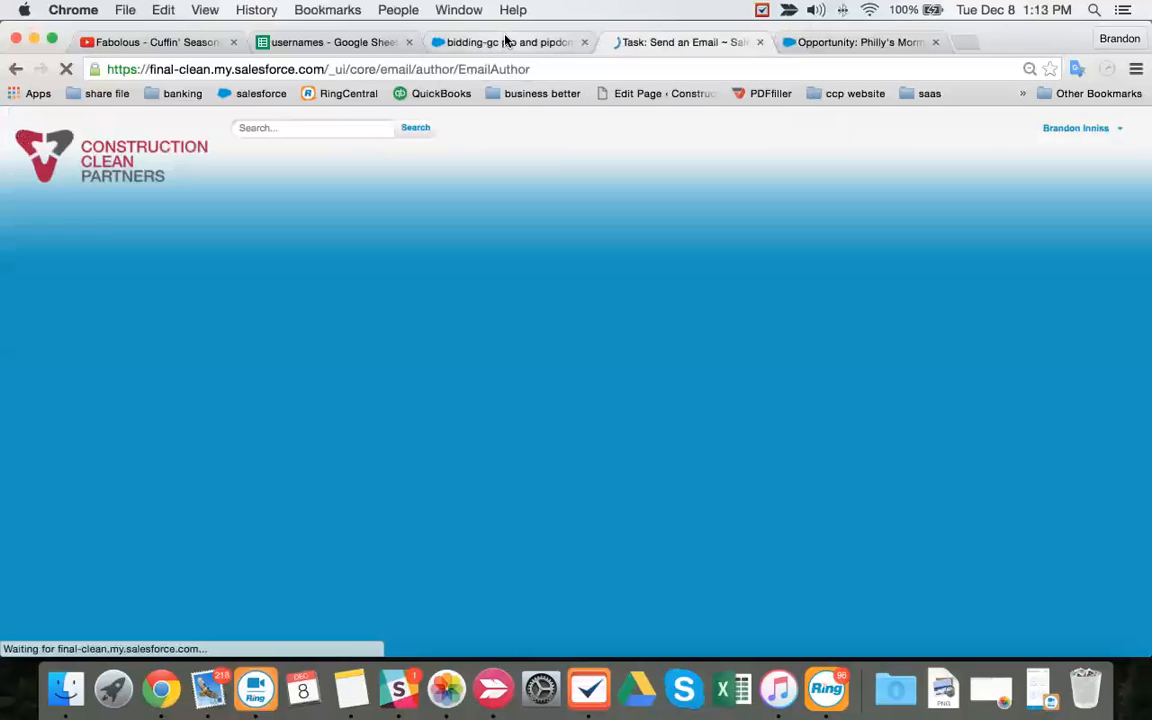
- Open Rankin ISD in a new tab, search recipient contacts, then switch to that opportunity
right_click(47, 357)
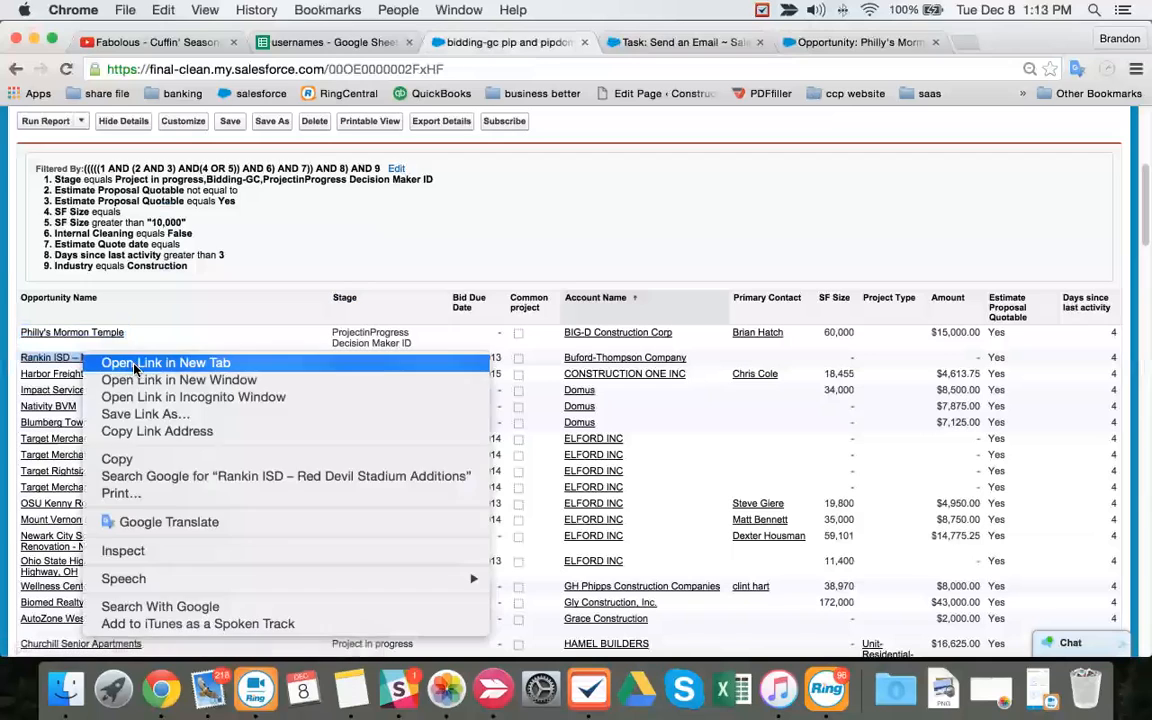
left_click(165, 362)
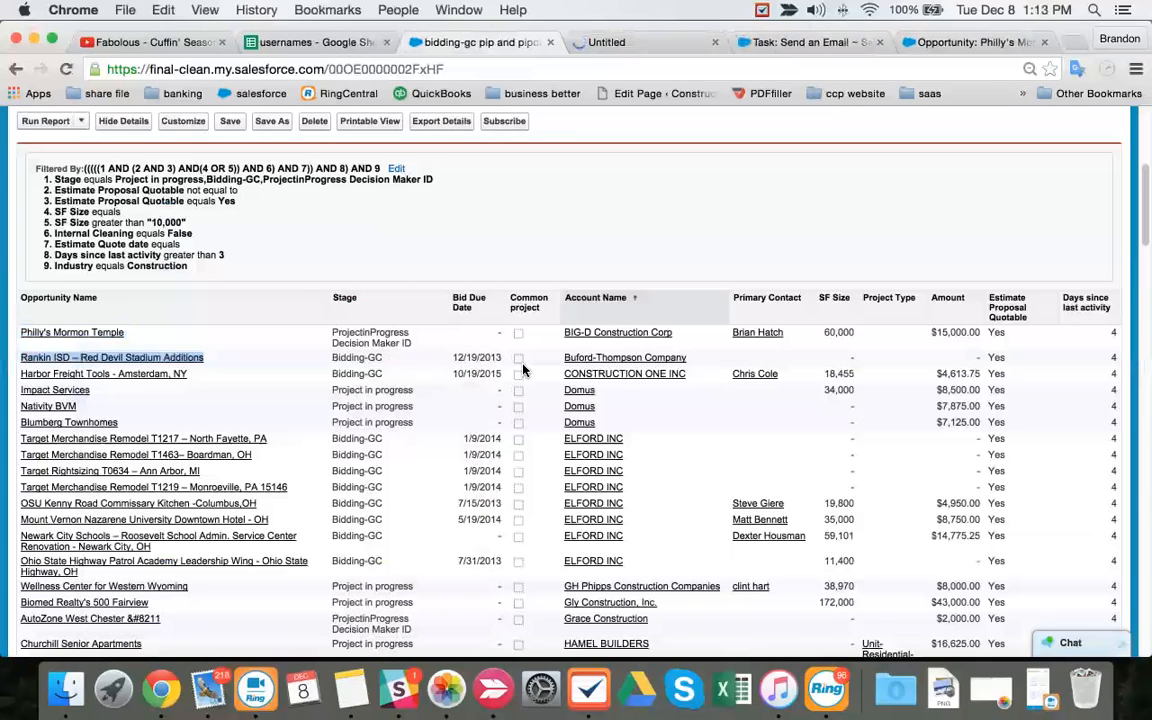
left_click(112, 357)
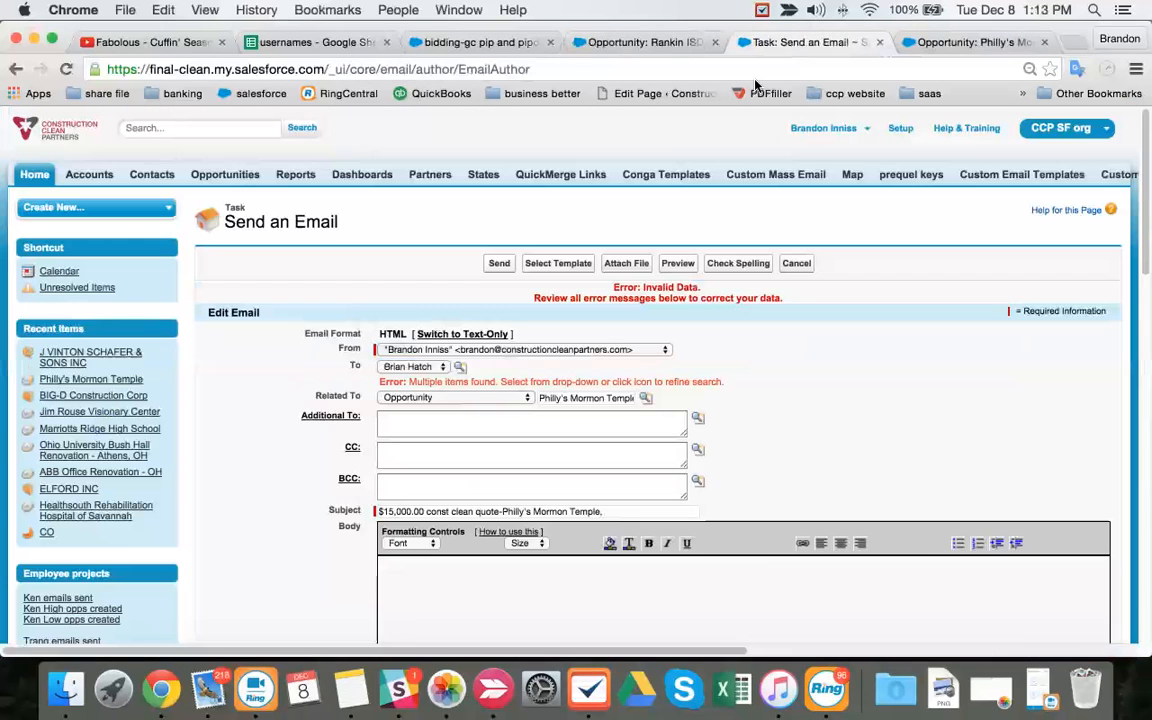
left_click(459, 366)
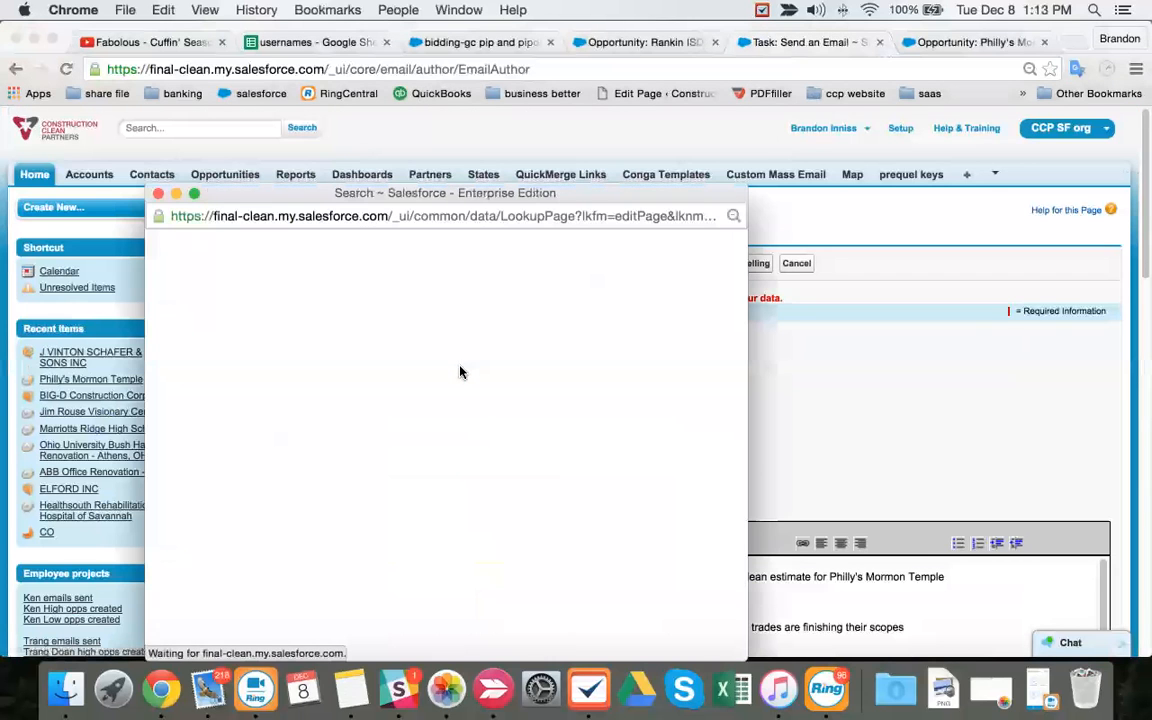
left_click(274, 273)
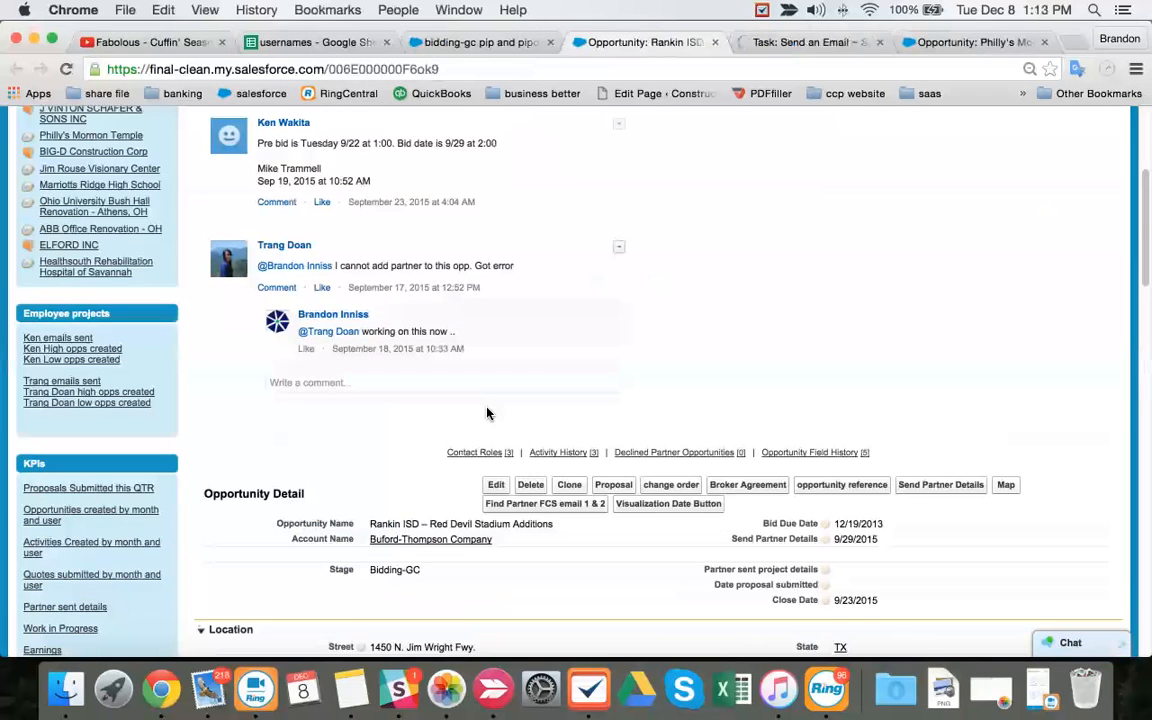
- Check the plan-room link, close tabs right of the bid page, and return to Rankin ISD
scroll("down", 3)
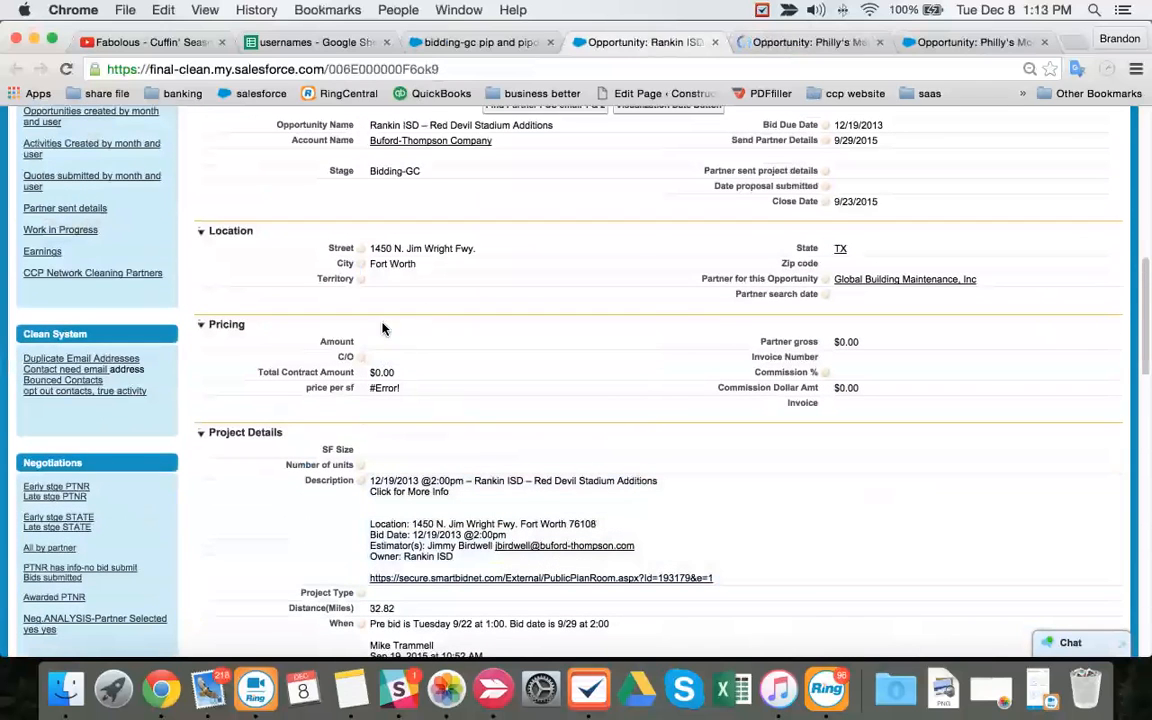
scroll("down", 3)
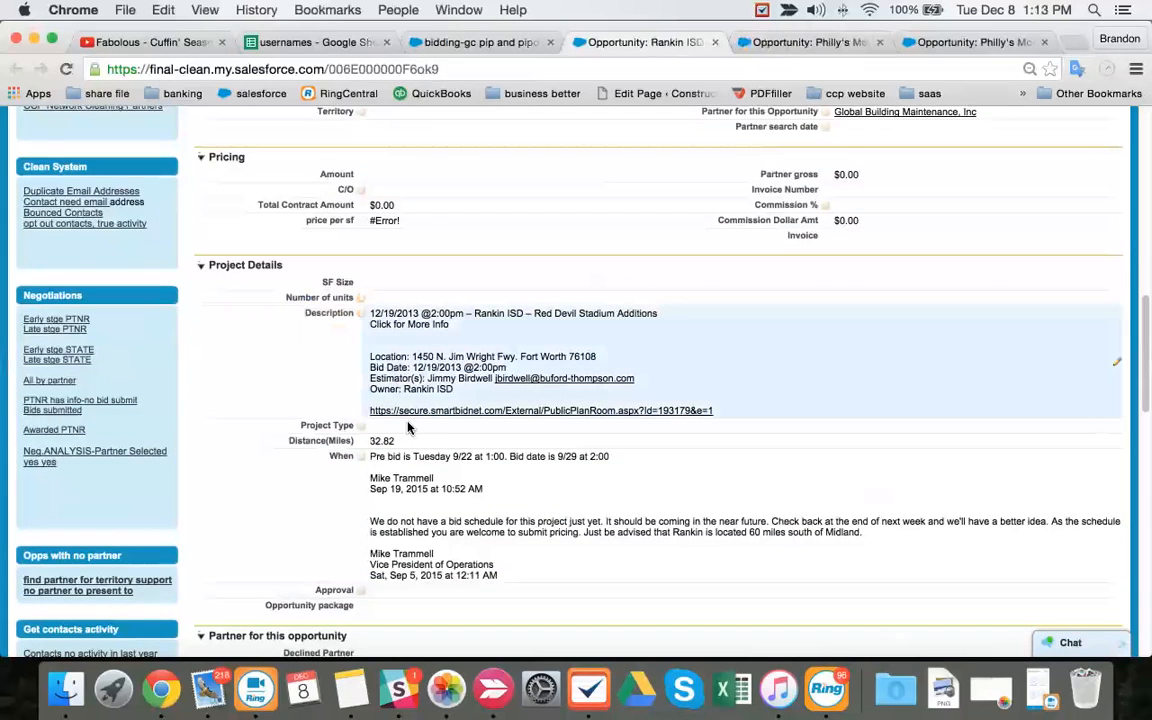
mouse_move(443, 420)
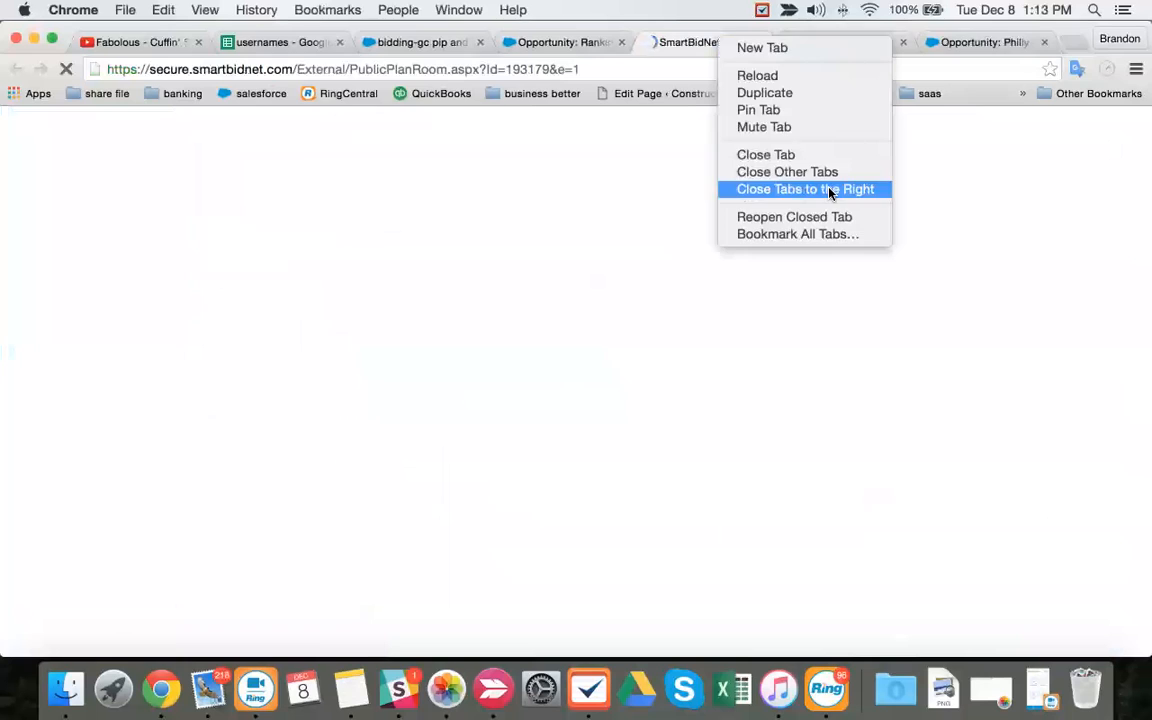
left_click(805, 189)
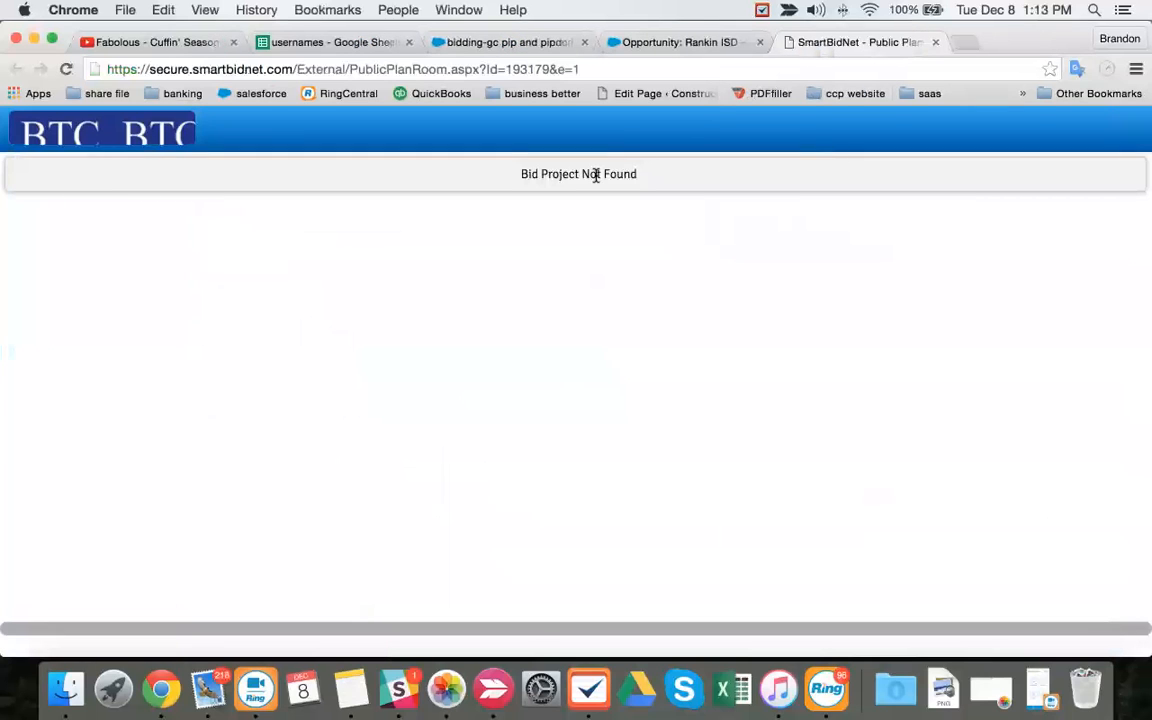
left_click(678, 42)
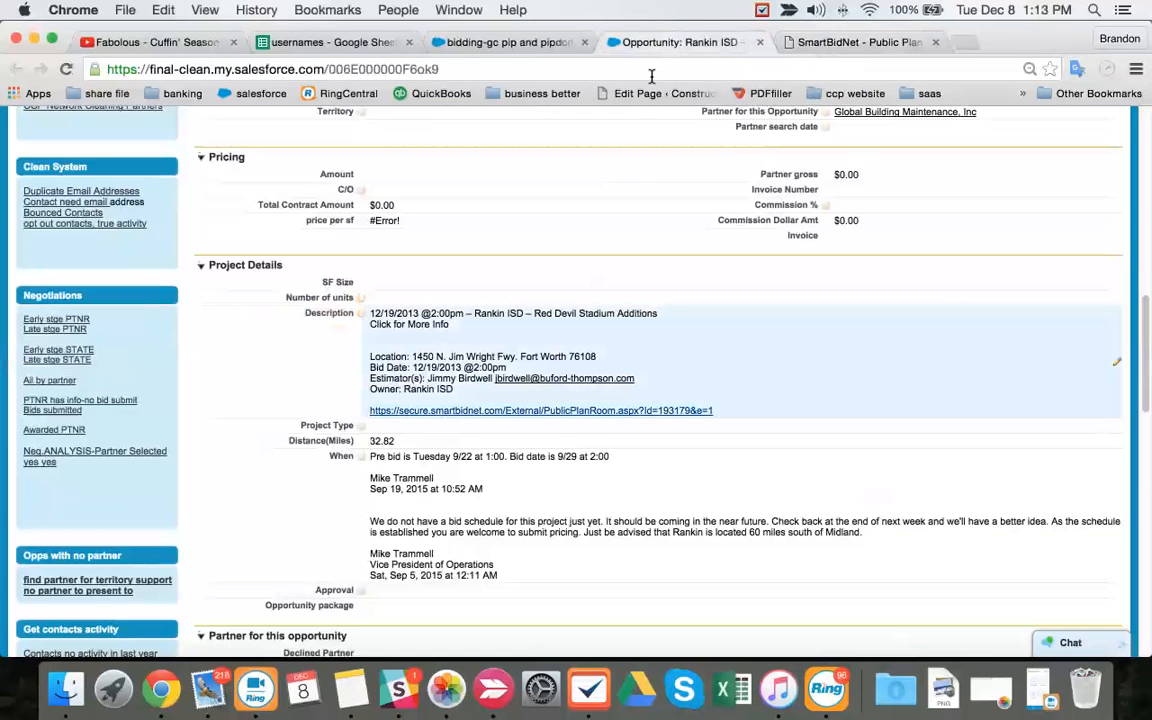
mouse_move(725, 343)
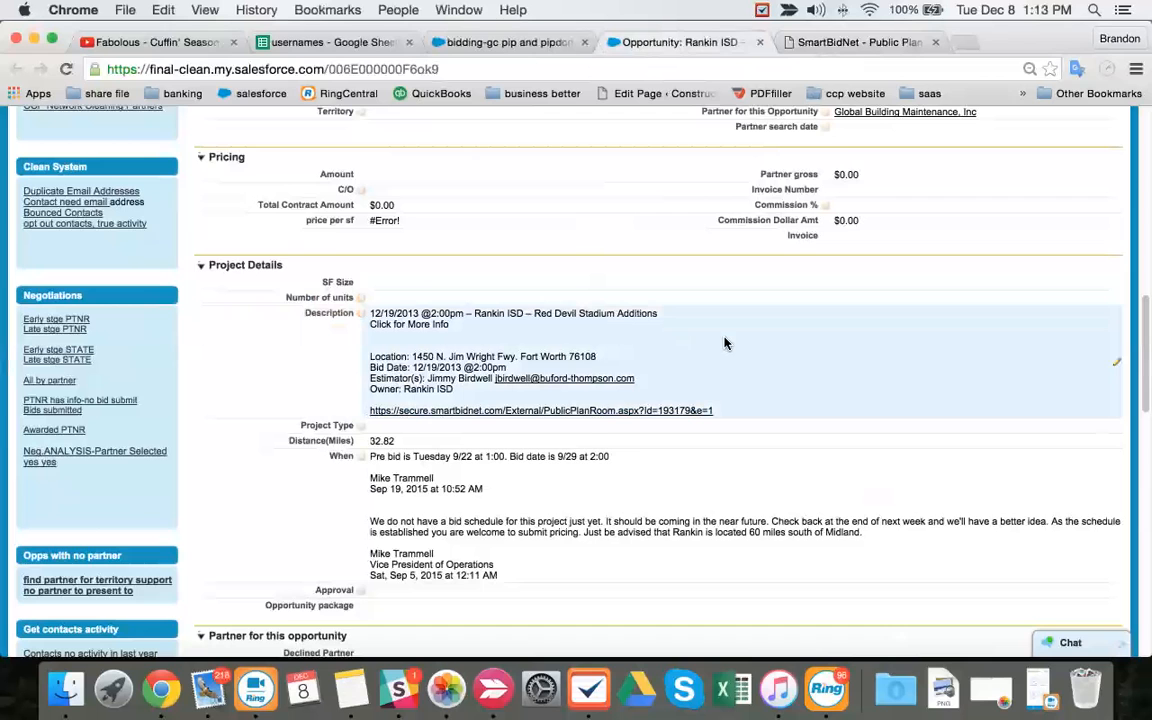
- Scroll through the Rankin ISD opportunity details before closing its tabs
scroll("down", 3)
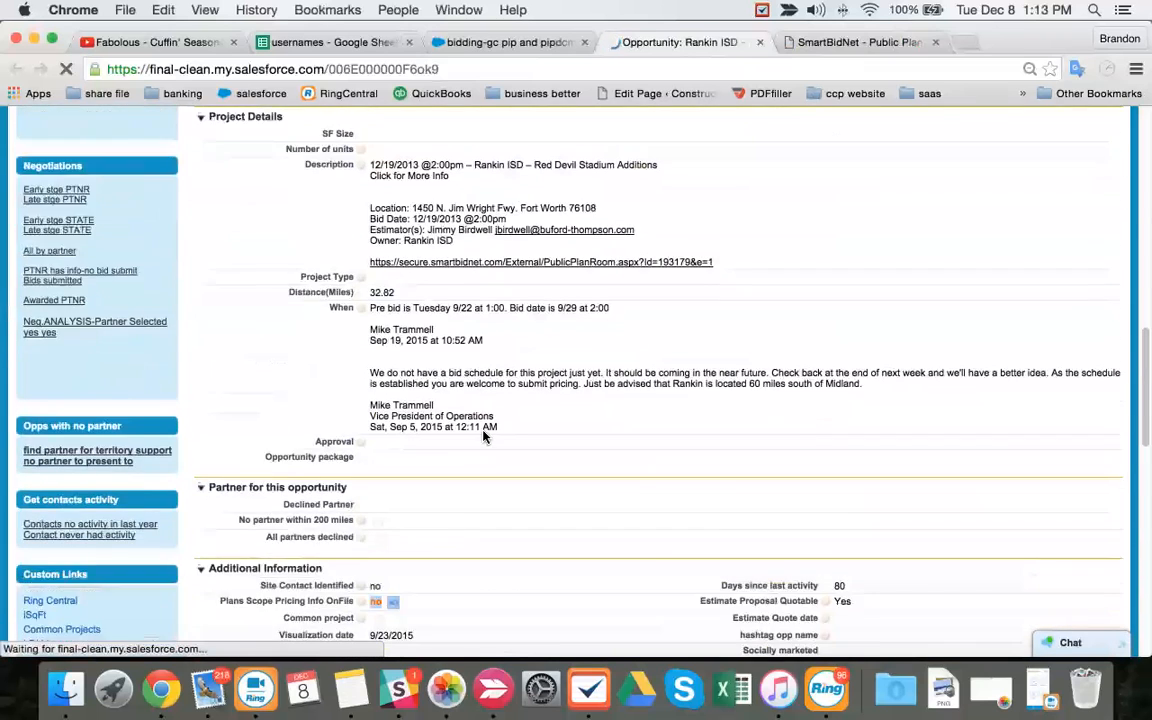
scroll("down", 3)
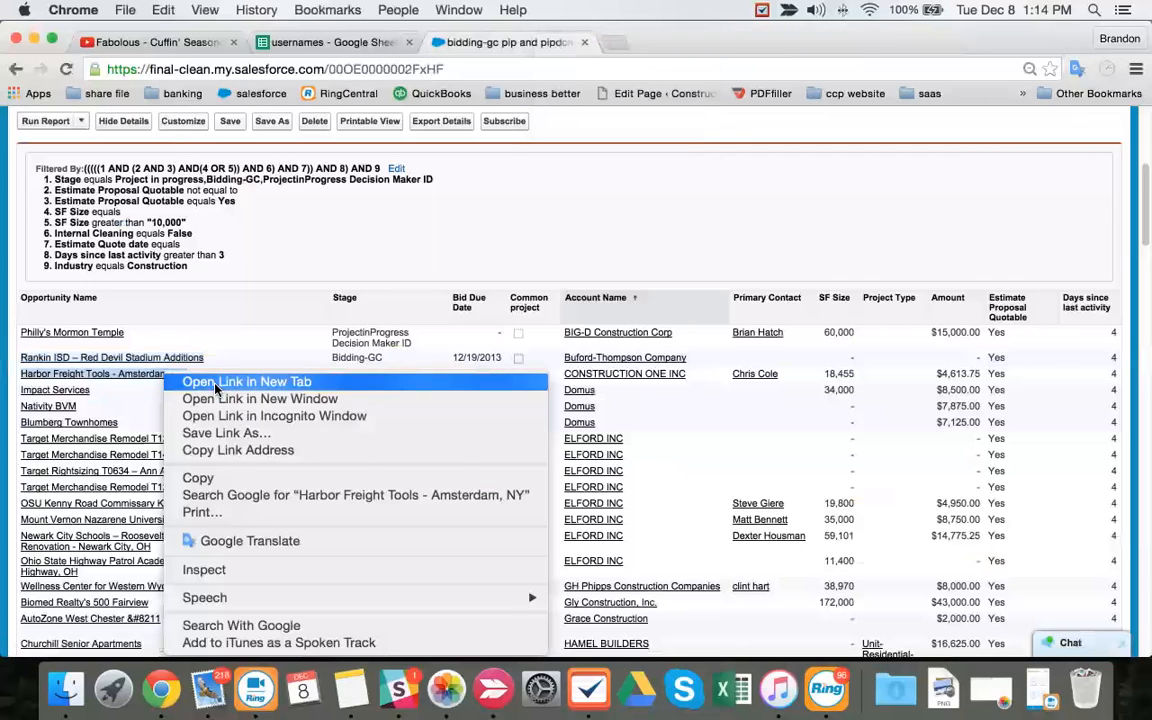
- Open the Harbor Freight Tools – Amsterdam, NY opportunity in a new tab and view it
left_click(246, 381)
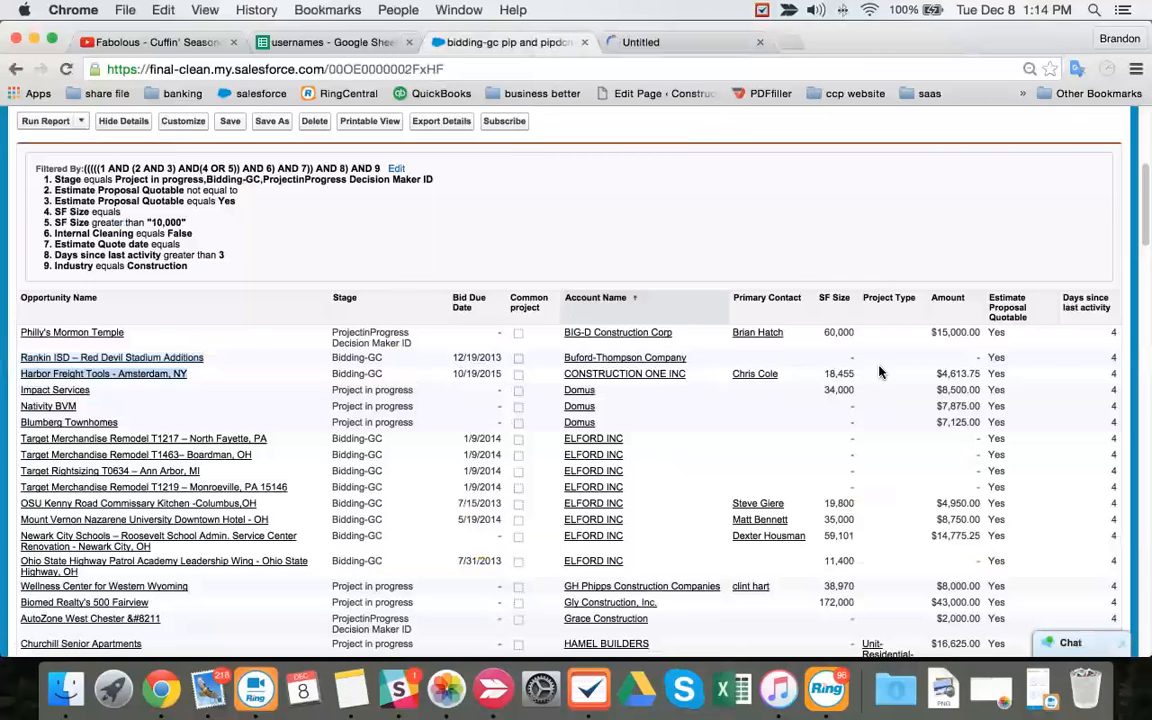
left_click(103, 373)
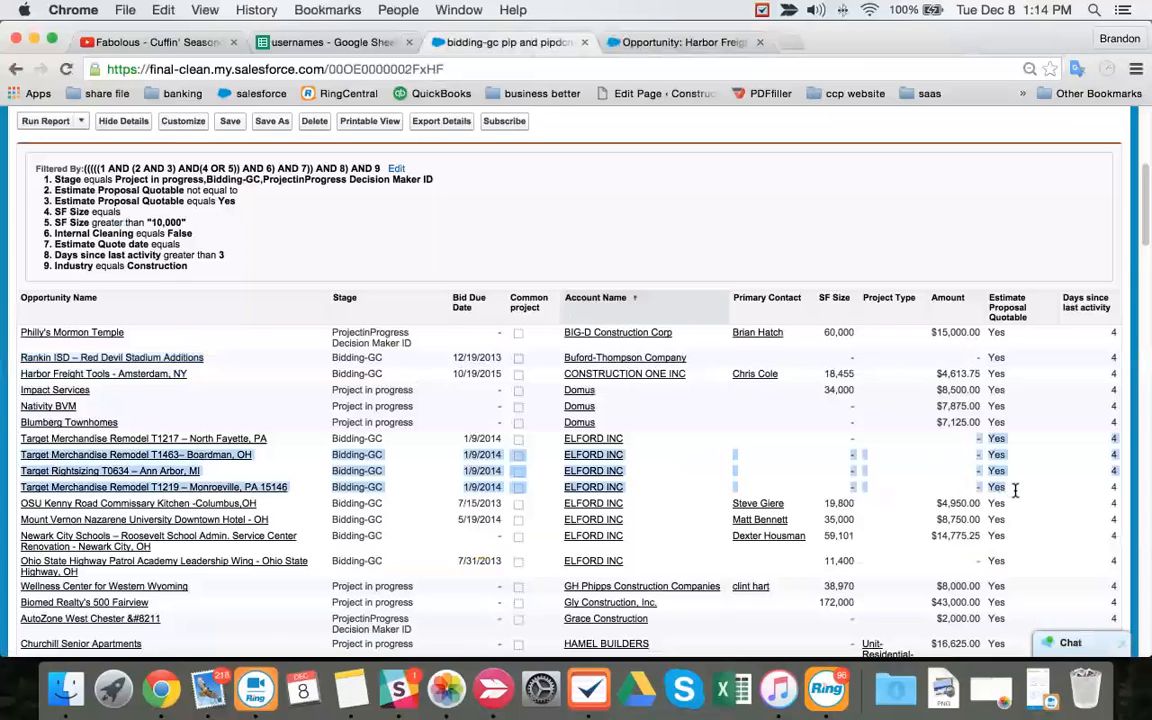
mouse_move(967, 465)
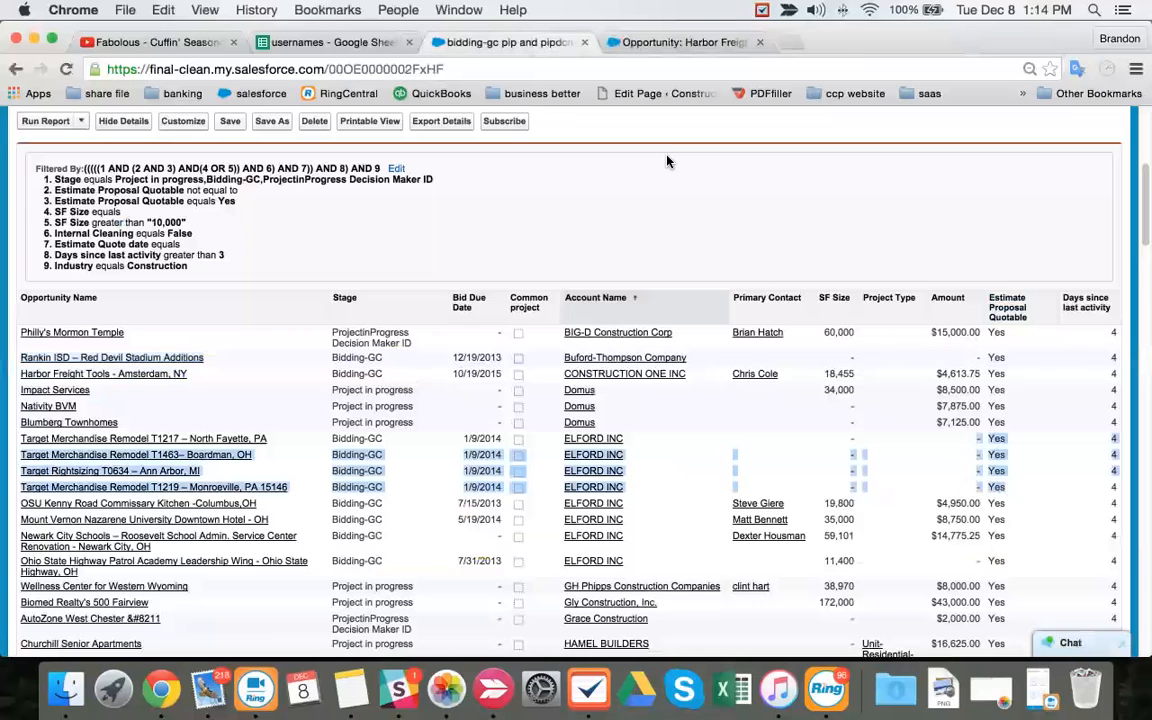
left_click(104, 373)
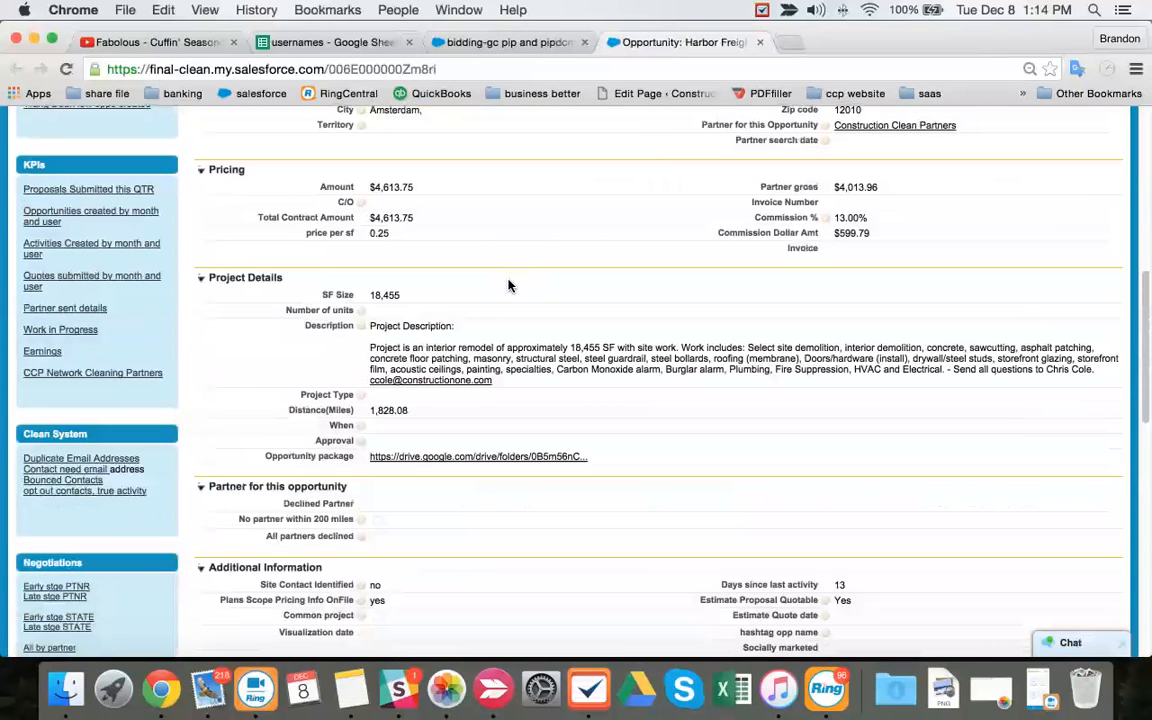
- Set Harbor Freight's Project Type to Retail and tick Common project
scroll("down", 3)
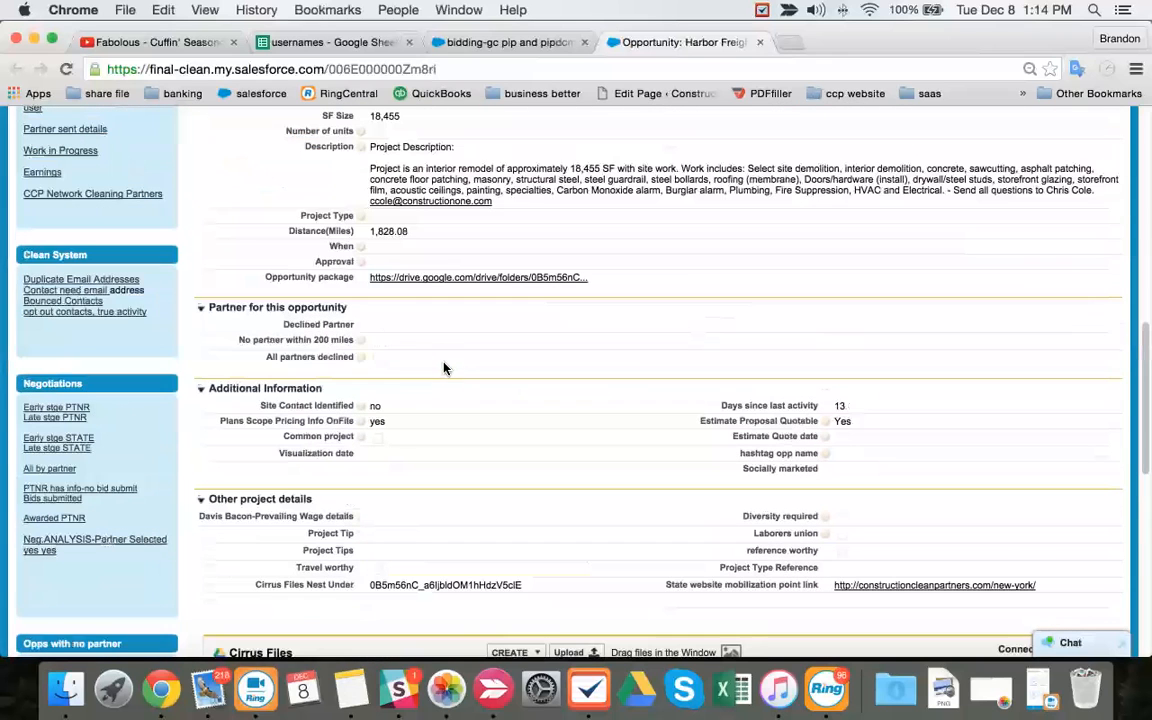
type("ref")
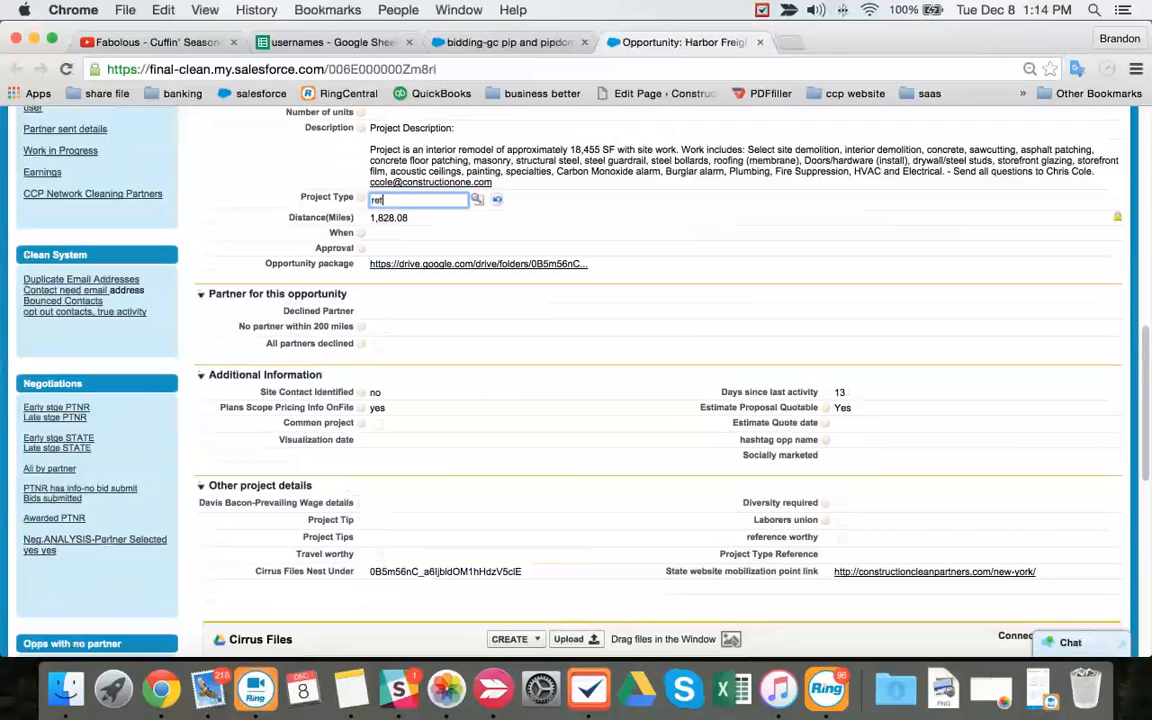
scroll("down", 3)
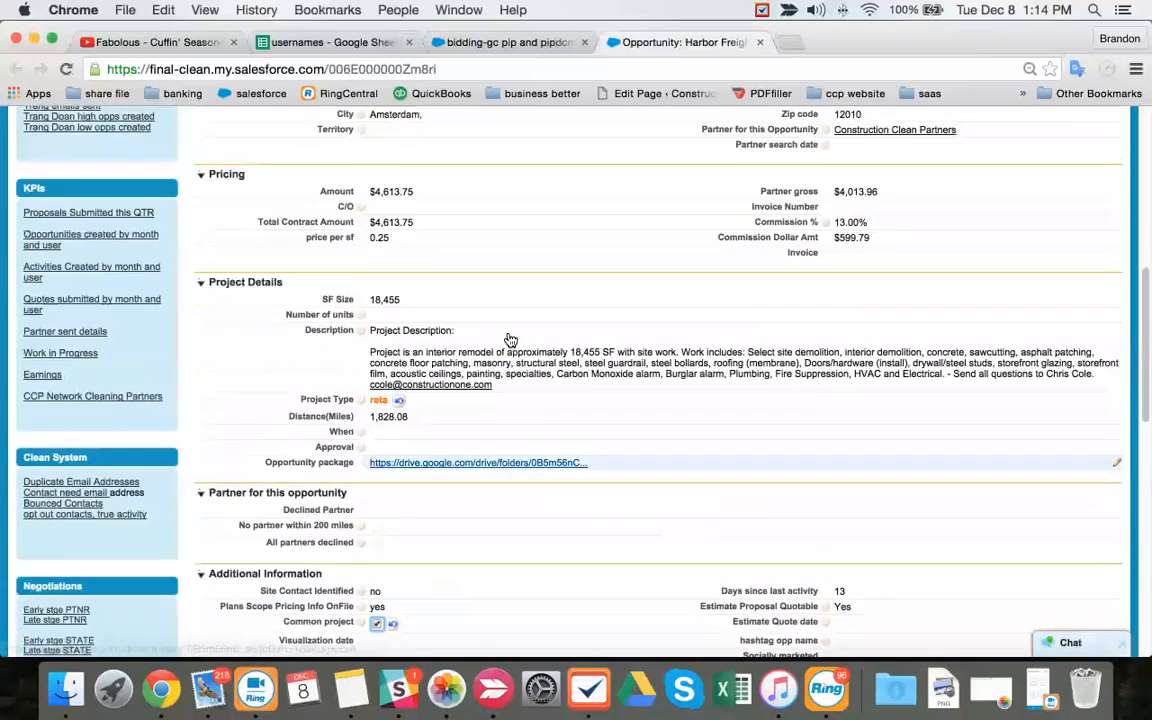
scroll("down", 3)
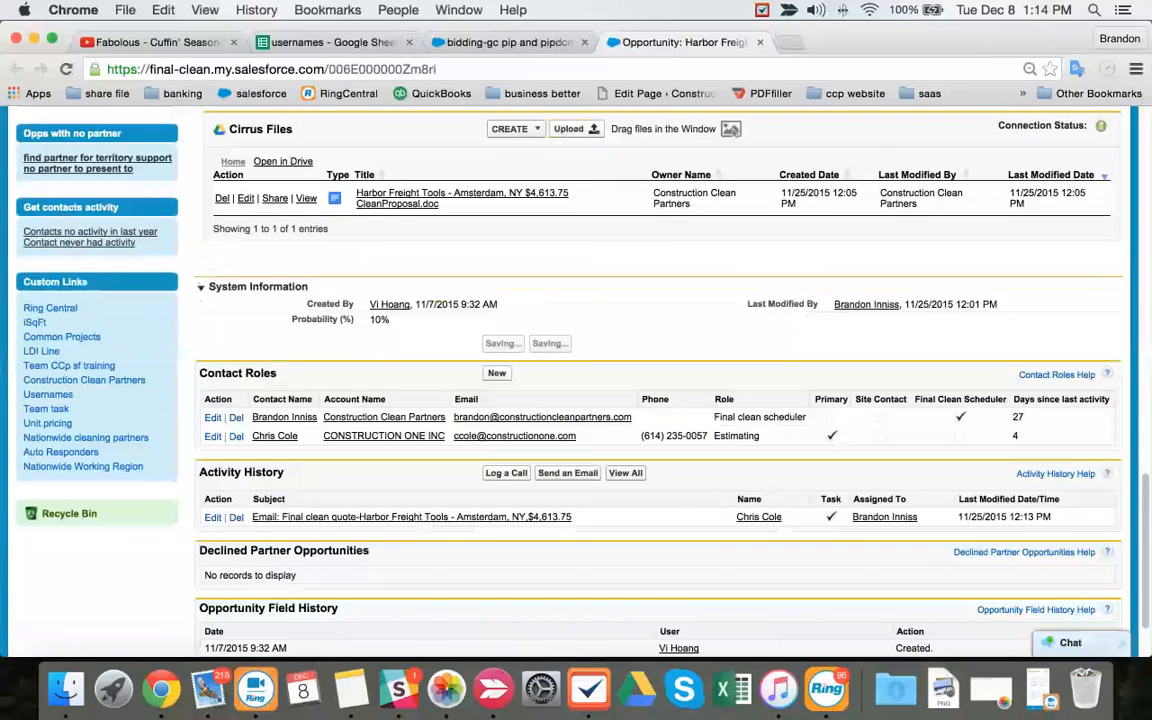
mouse_move(447, 520)
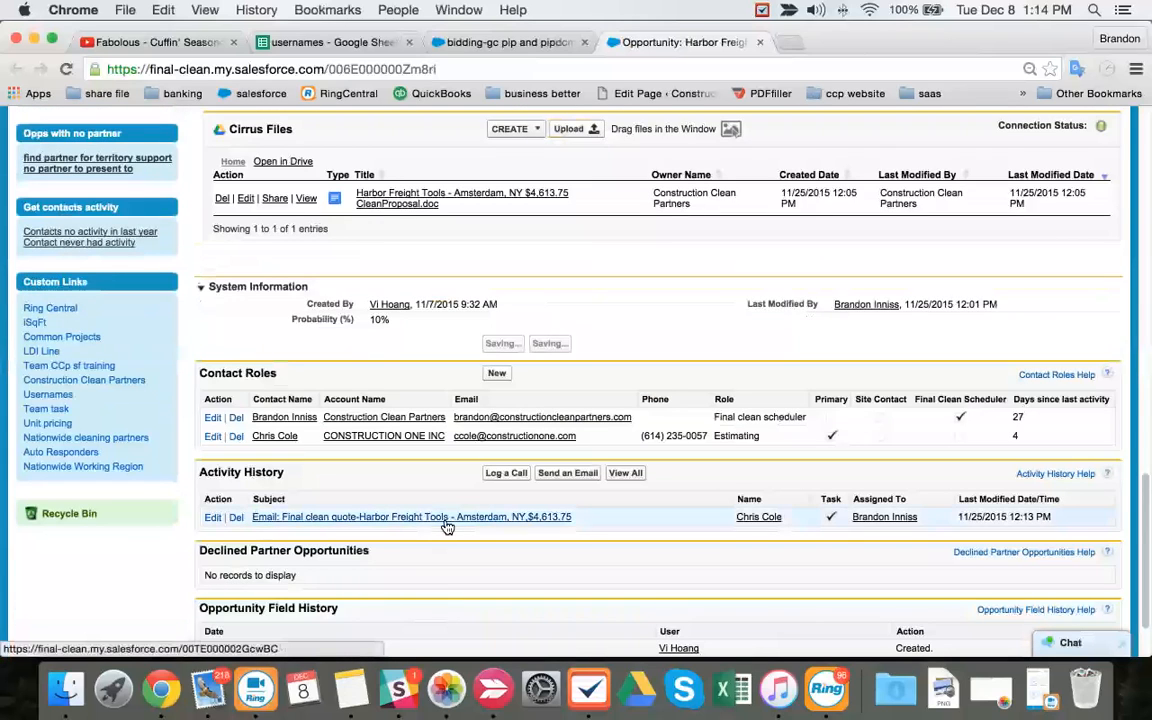
left_click(411, 516)
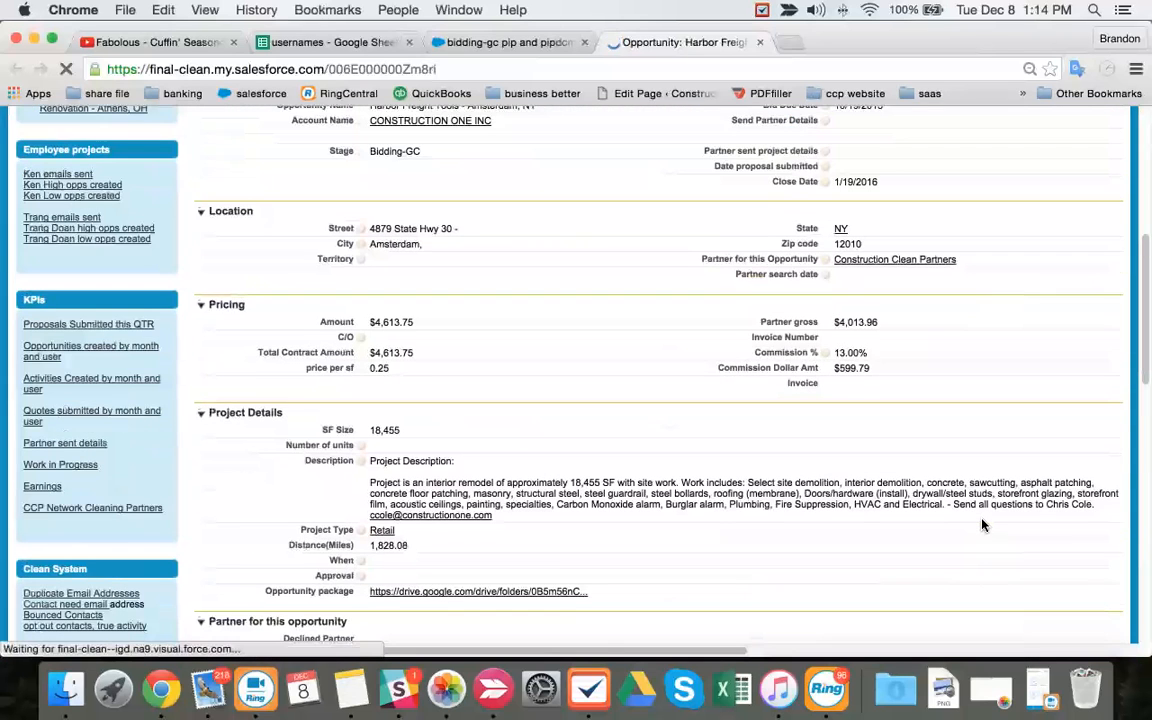
scroll("down", 3)
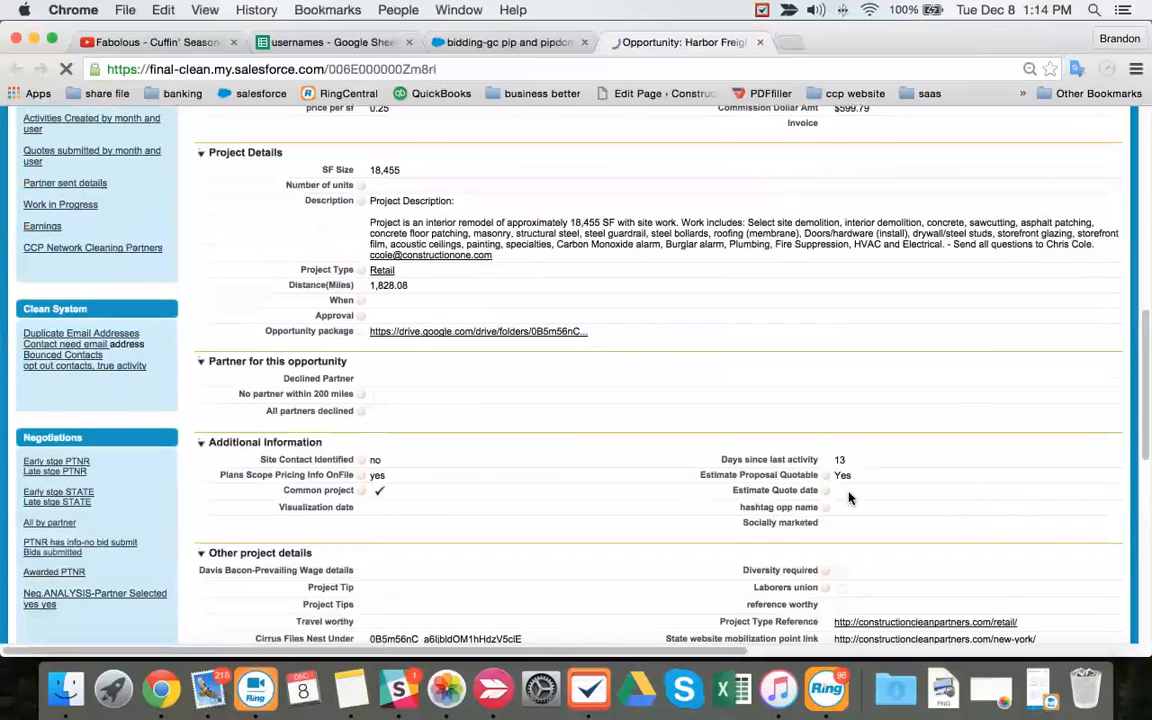
- Pick a late-November 2015 Estimate Quote date from the calendar
left_click(882, 472)
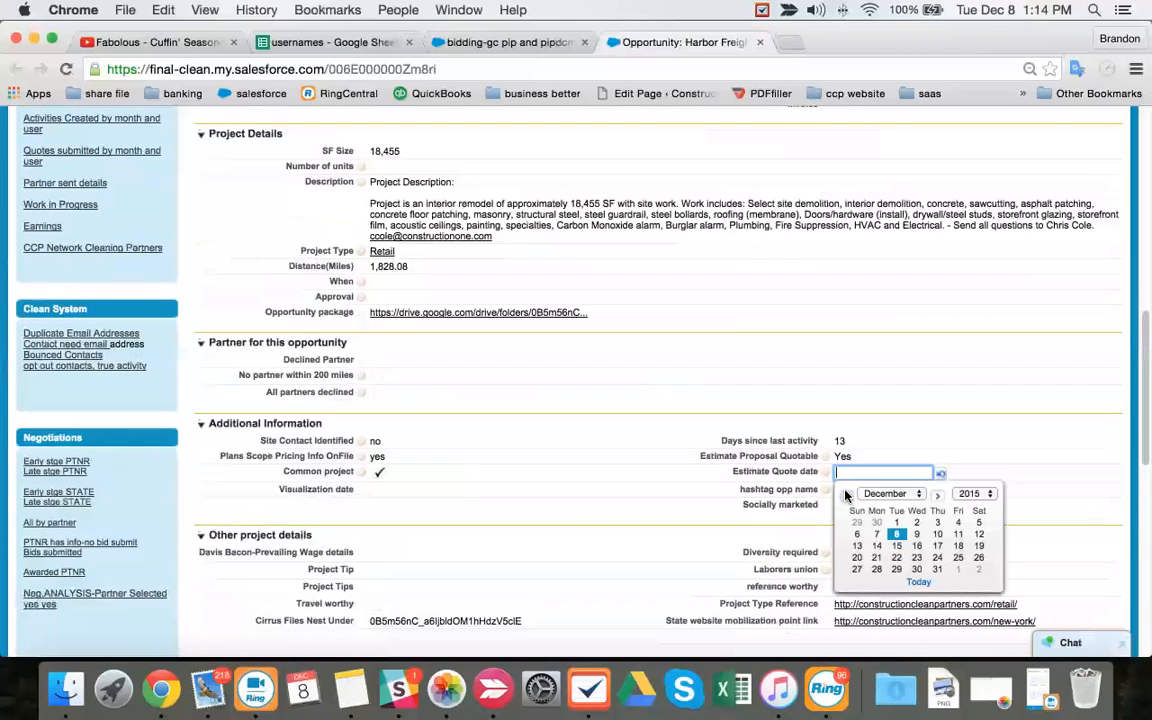
left_click(847, 493)
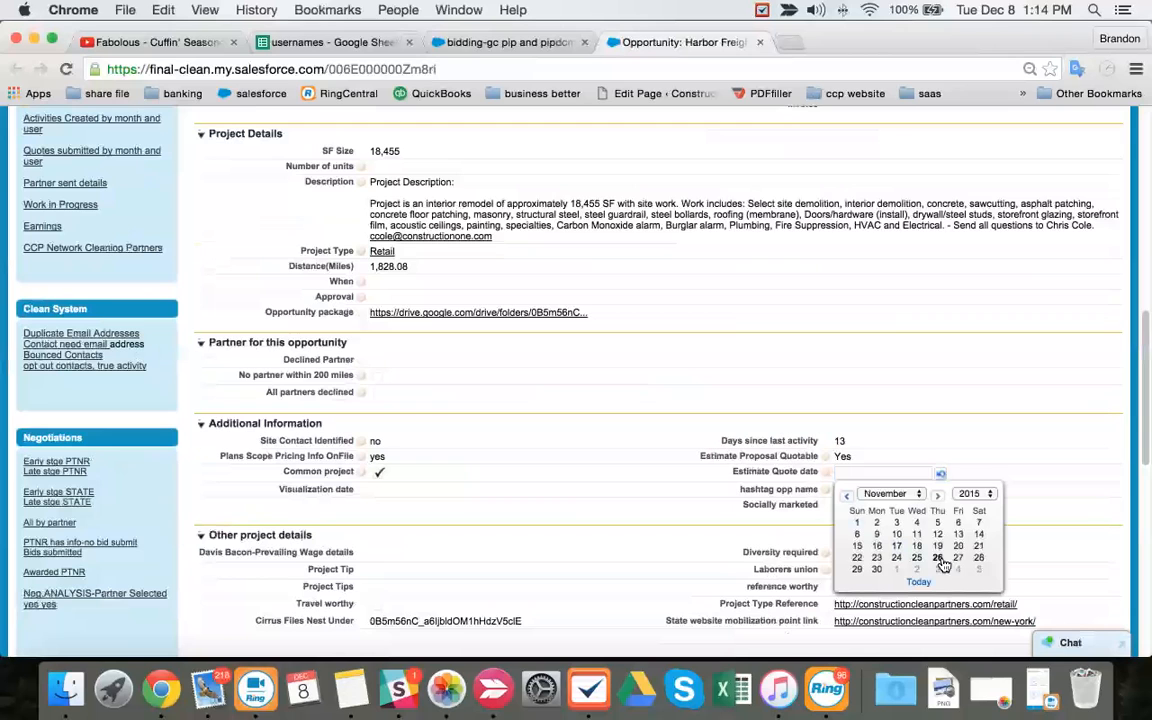
scroll("down", 3)
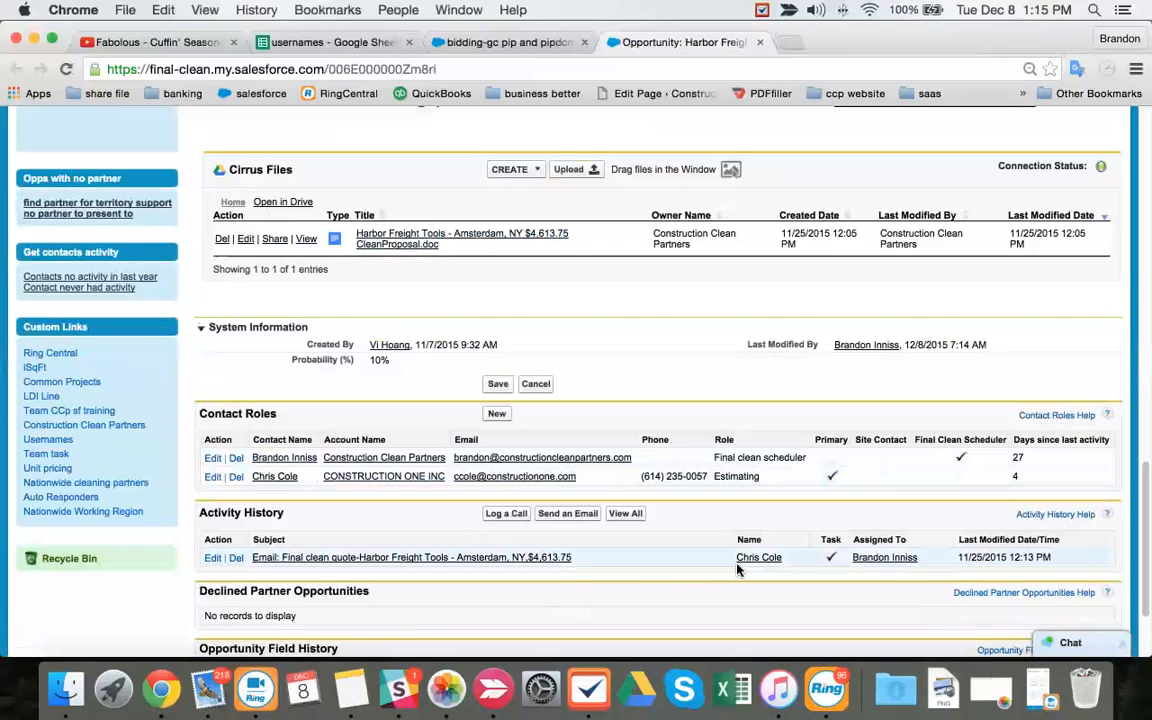
mouse_move(340, 557)
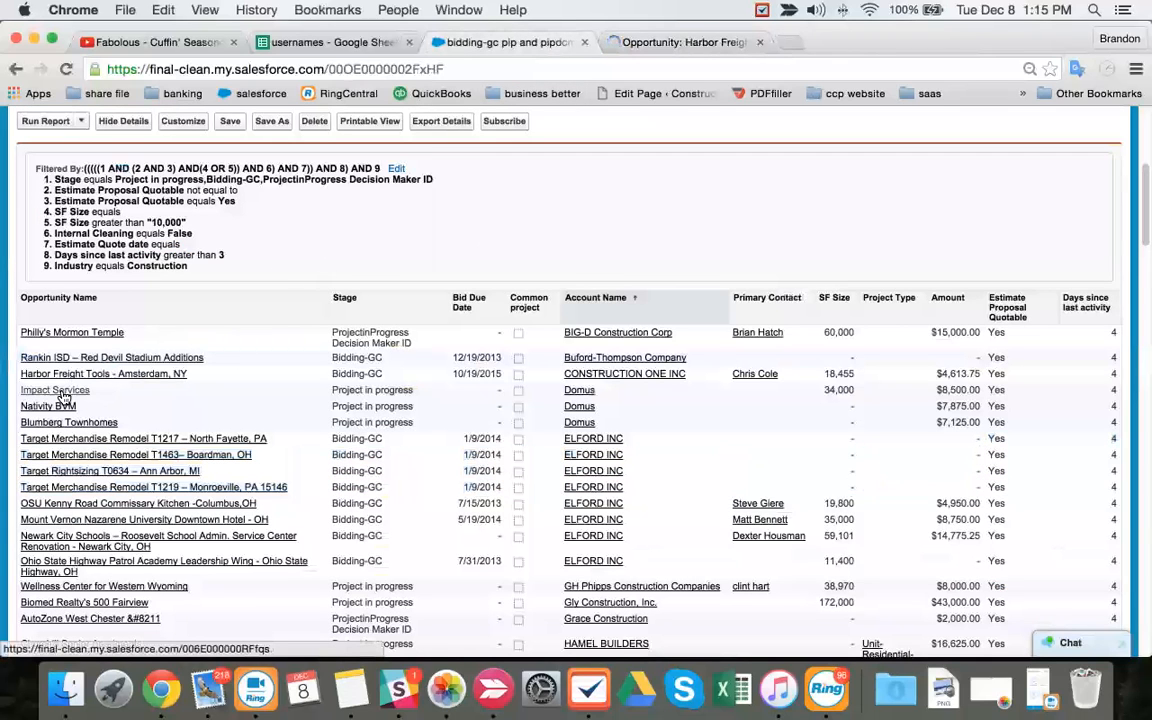
- Open Impact Services in a new tab and close the Harbor Freight Tools tab
right_click(54, 390)
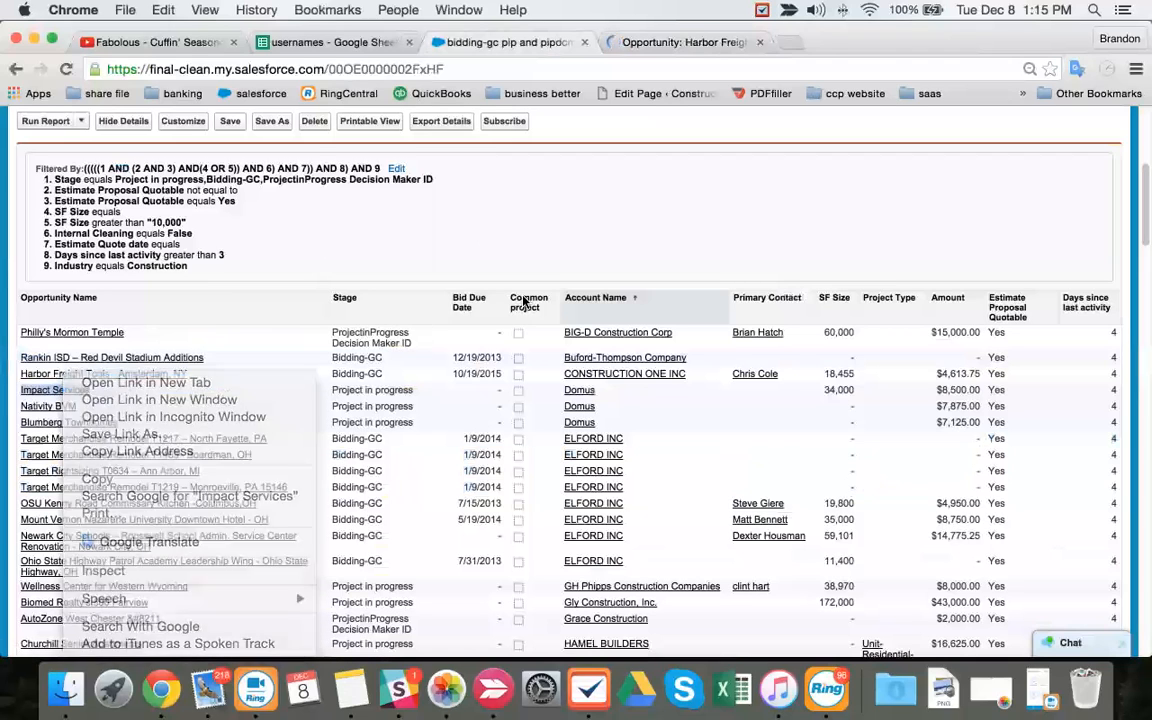
left_click(145, 383)
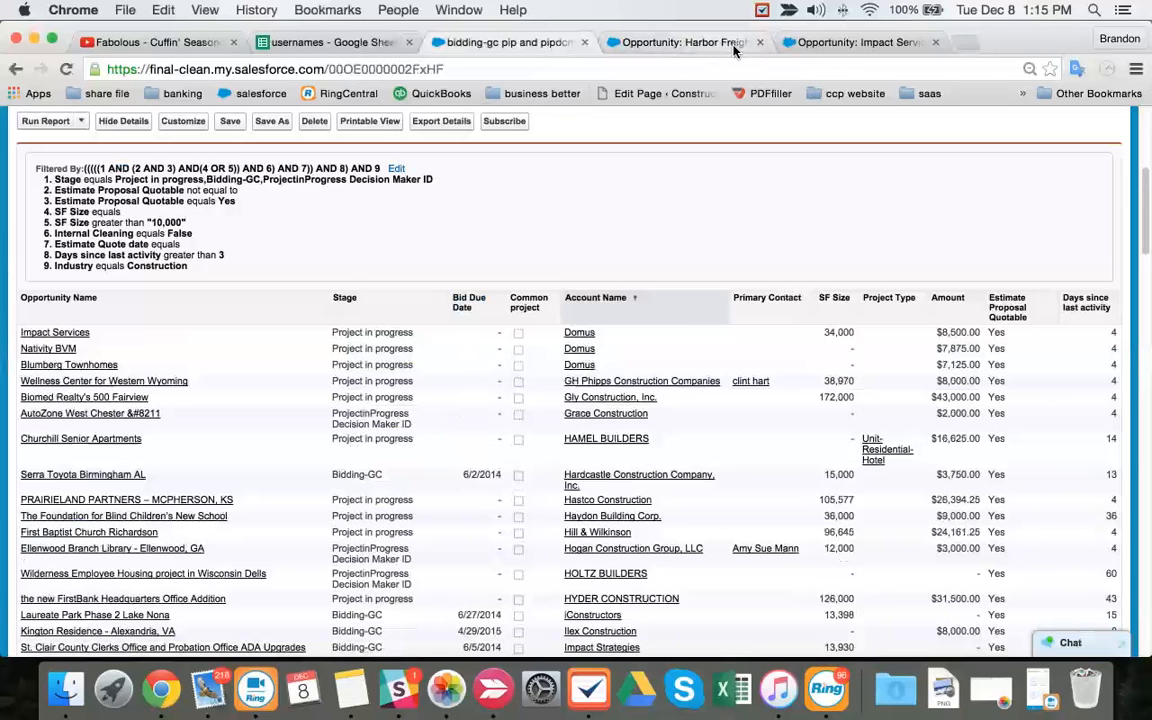
left_click(55, 332)
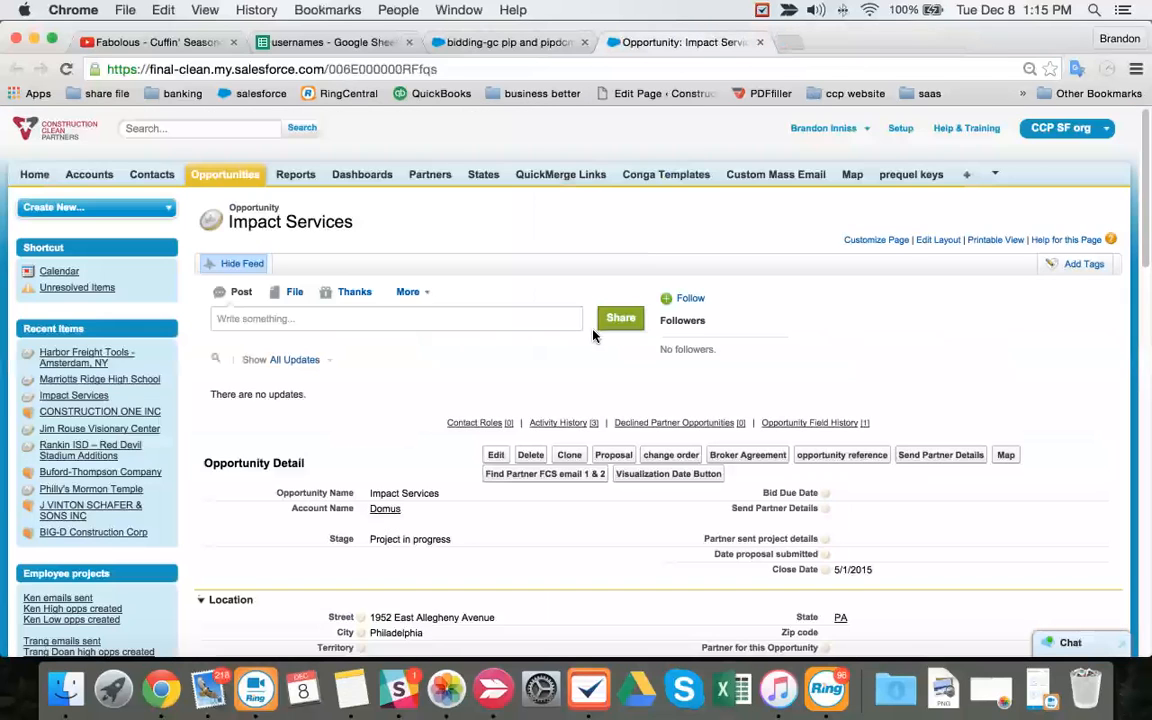
- Set partner to Construction Clean Partners and partner search date to Today (12/8/2015), then save
scroll("down", 3)
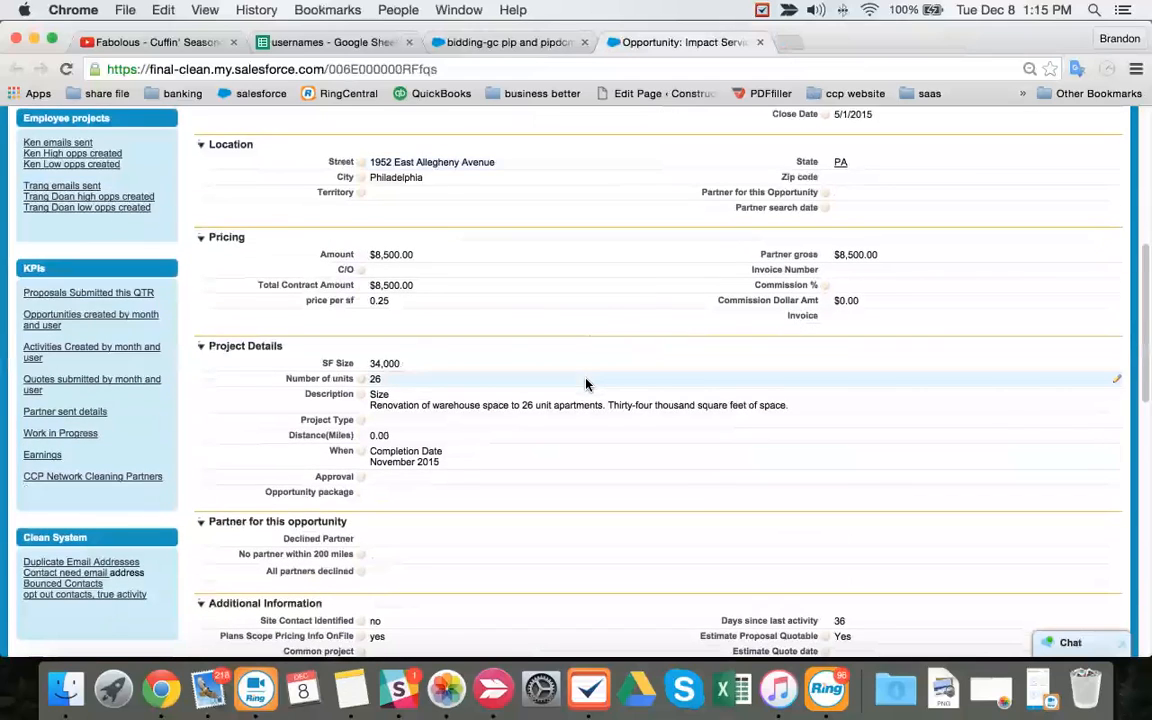
scroll("down", 3)
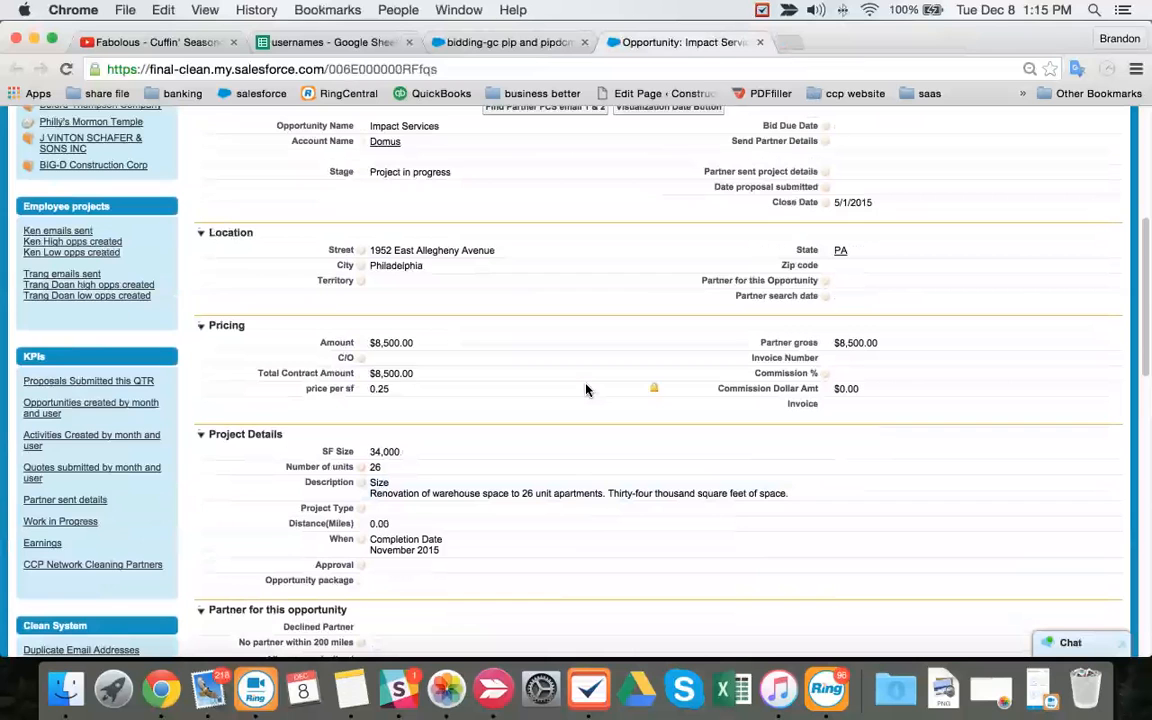
mouse_move(900, 281)
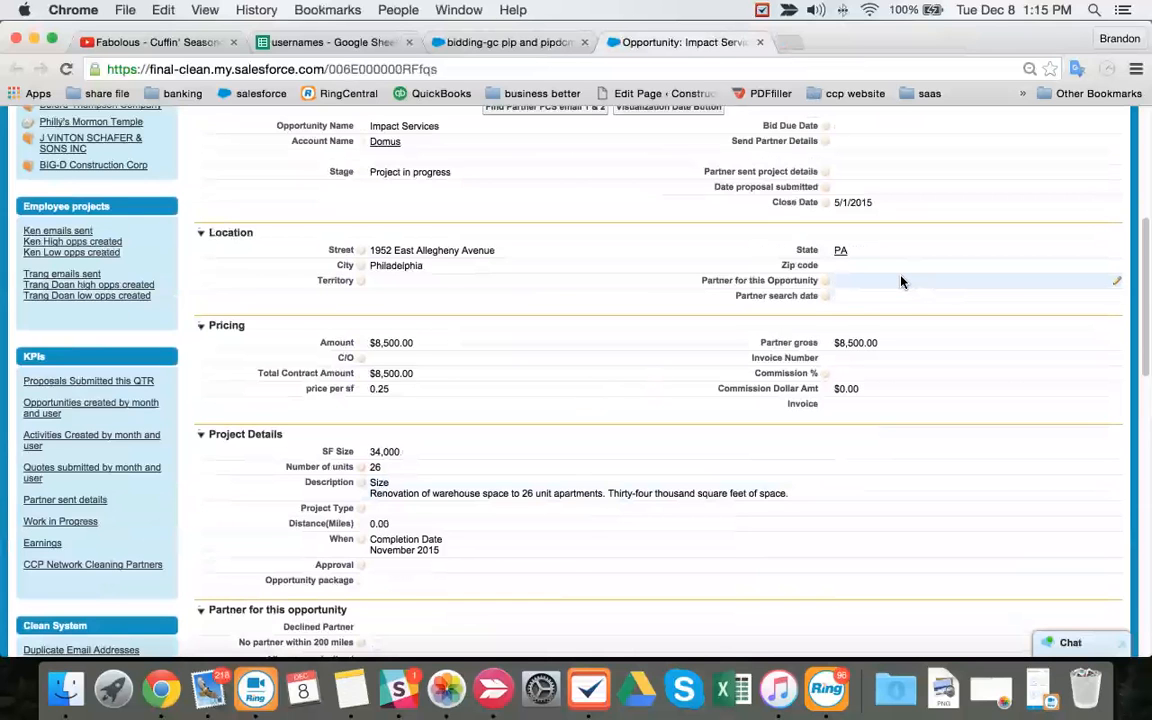
scroll("down", 3)
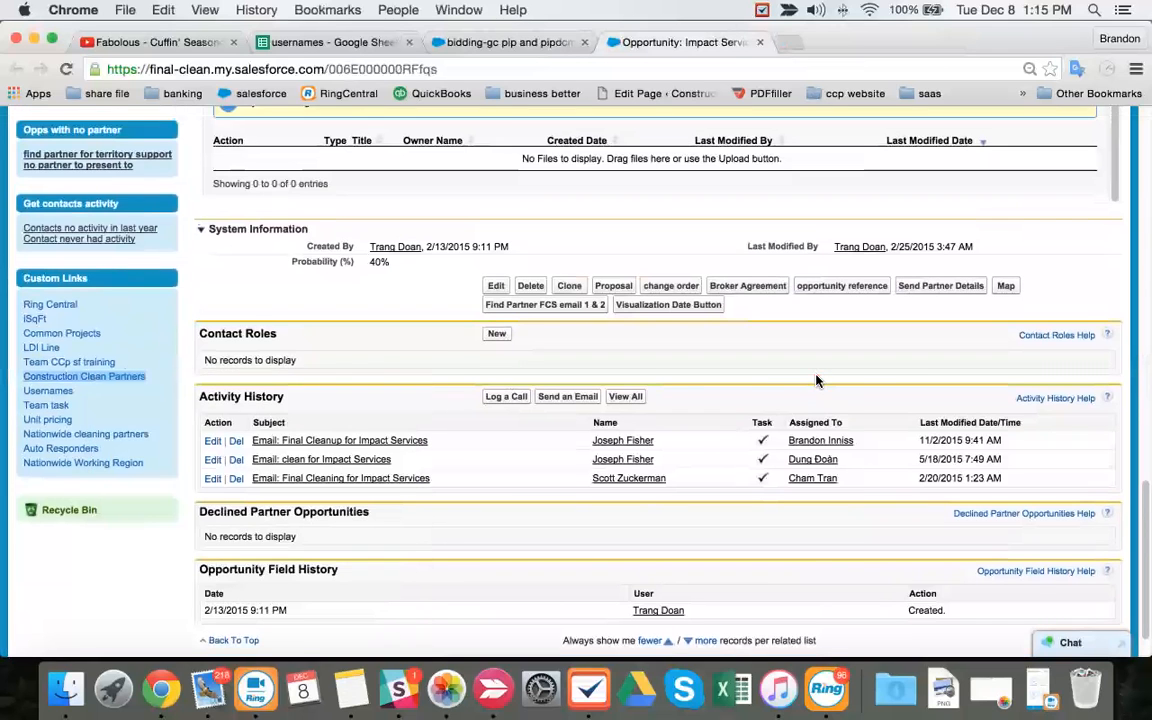
scroll("up", 3)
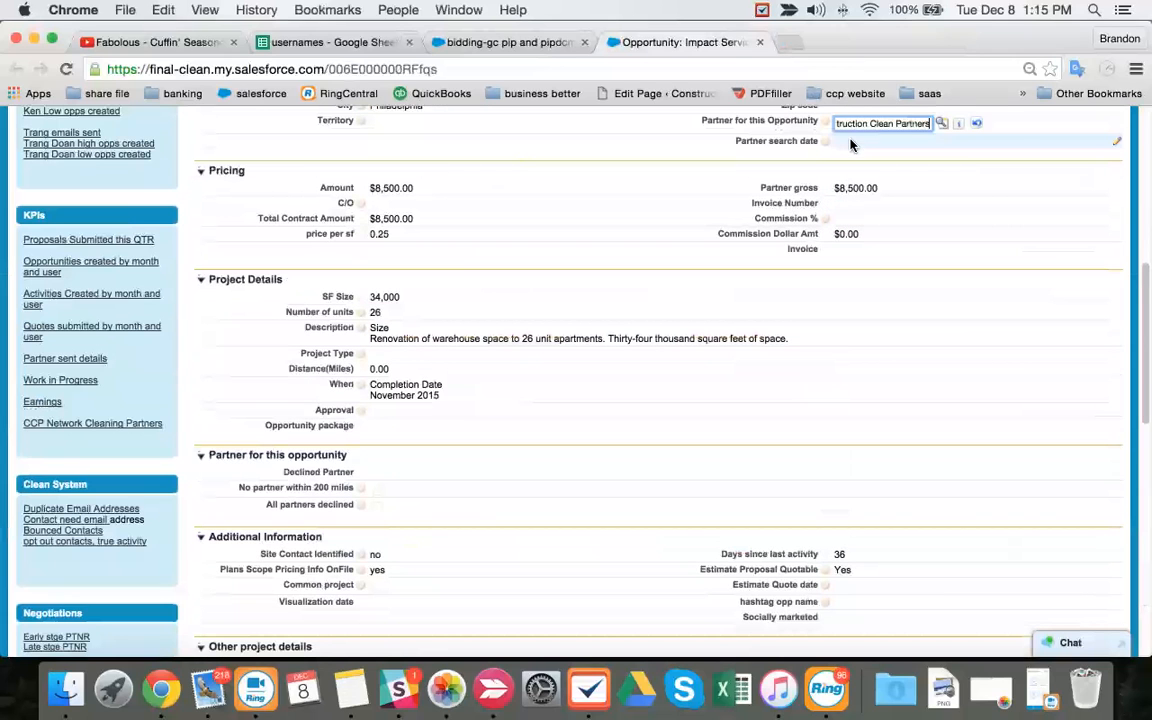
left_click(882, 138)
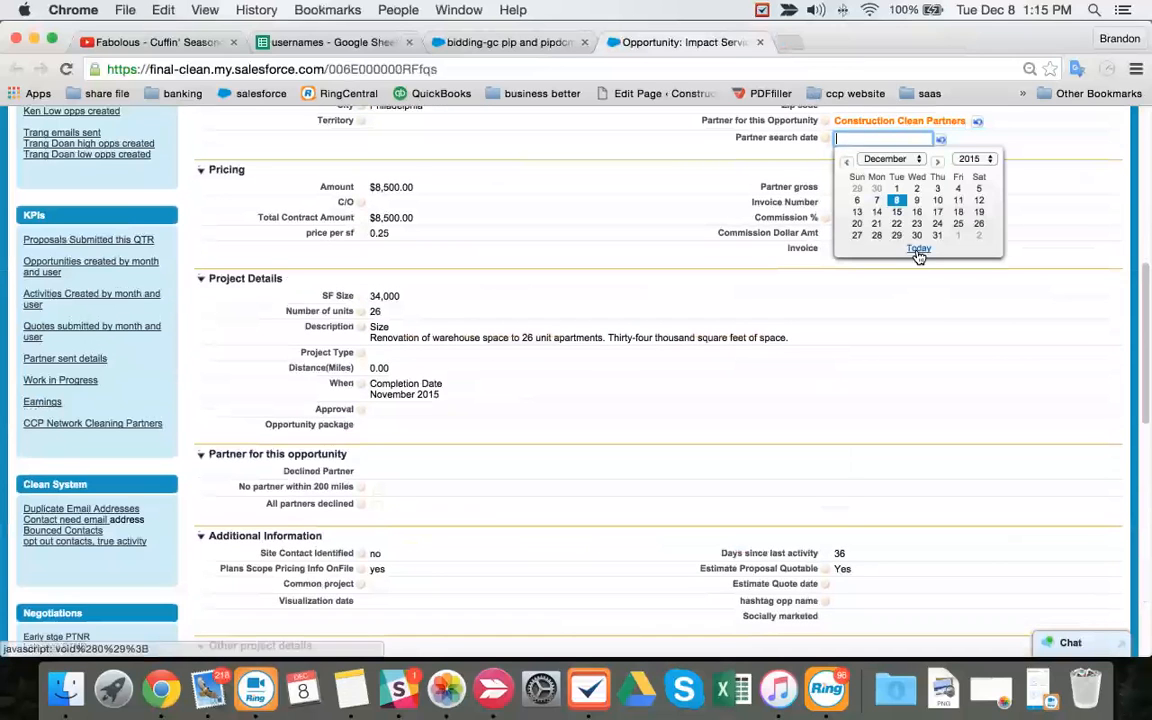
scroll("down", 3)
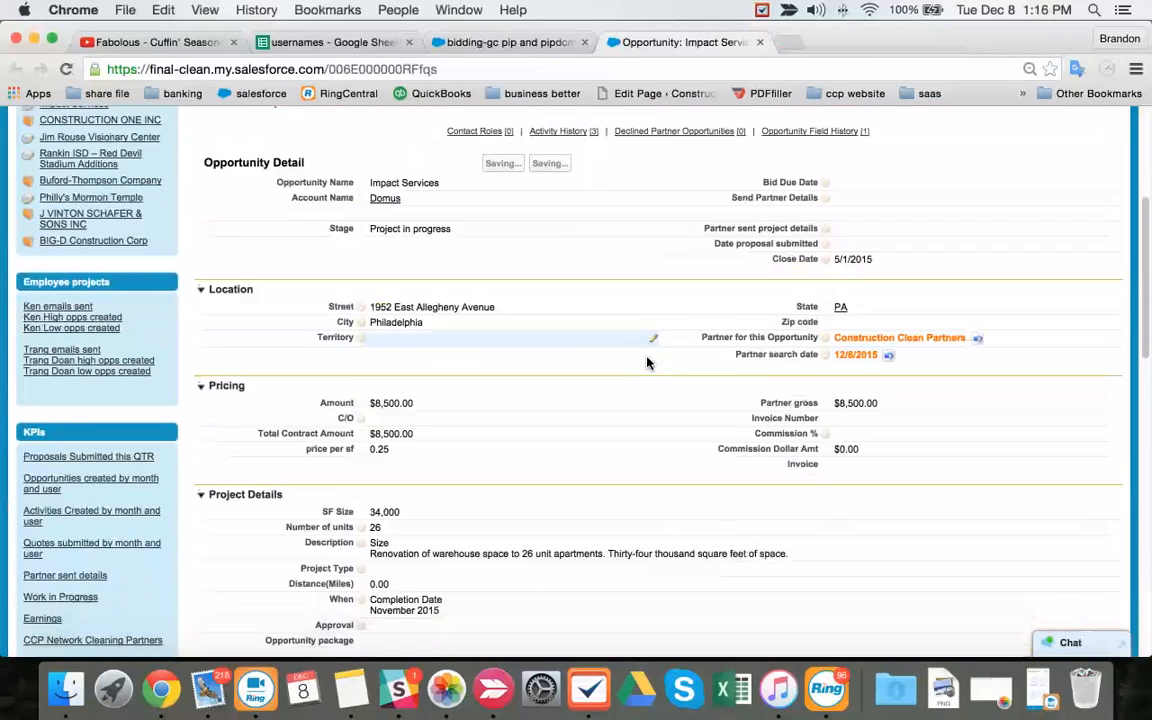
scroll("down", 3)
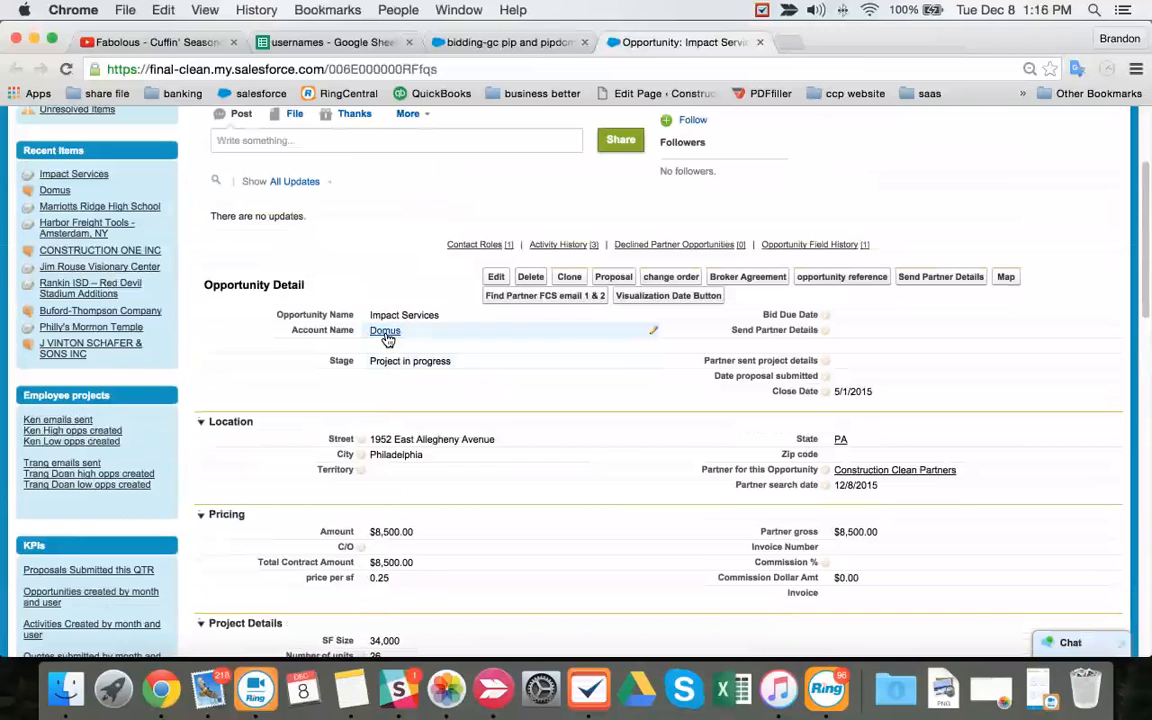
left_click(385, 330)
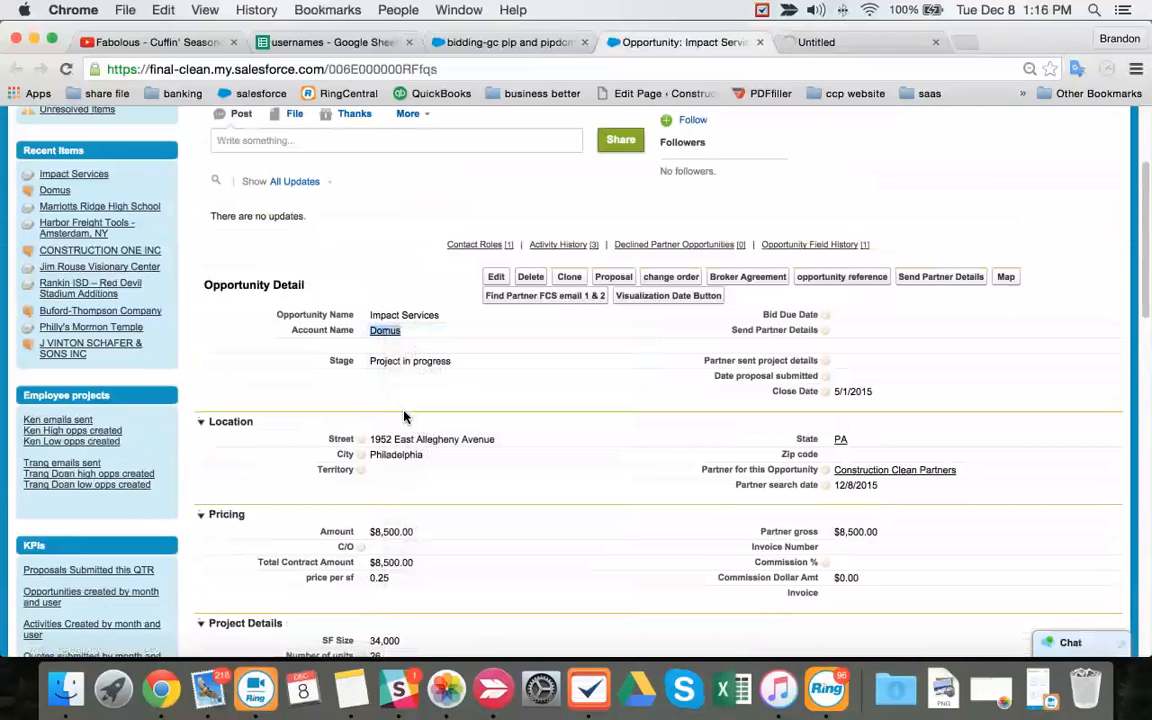
left_click(385, 330)
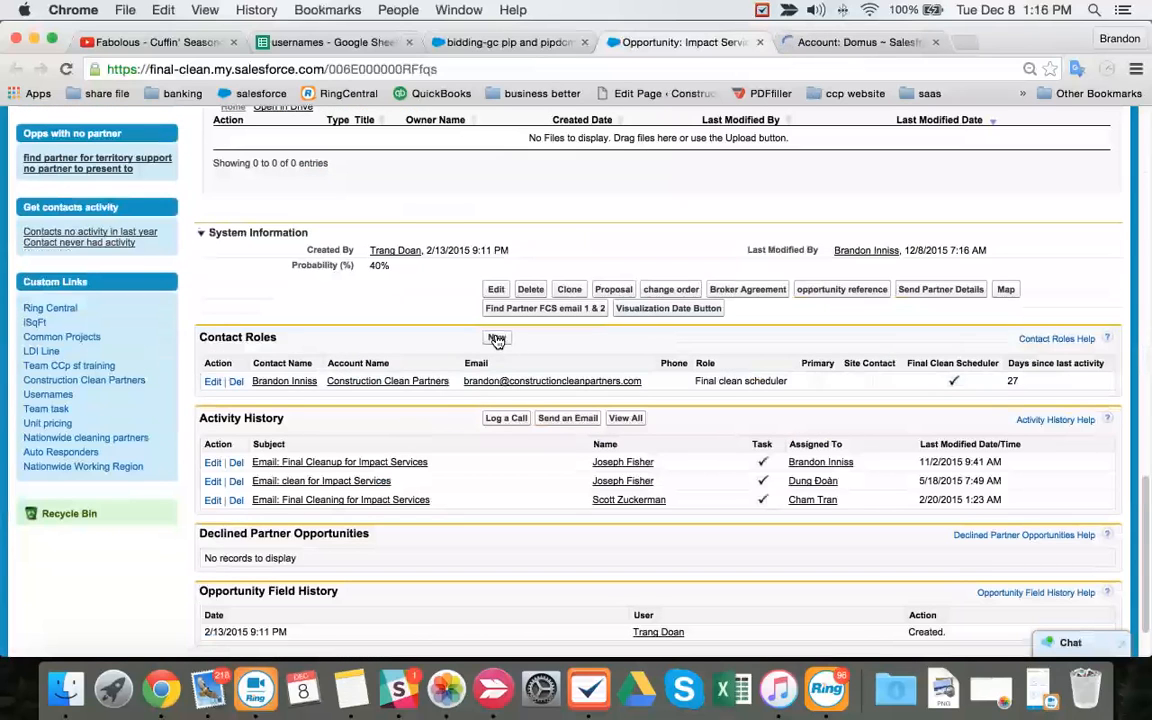
left_click(497, 339)
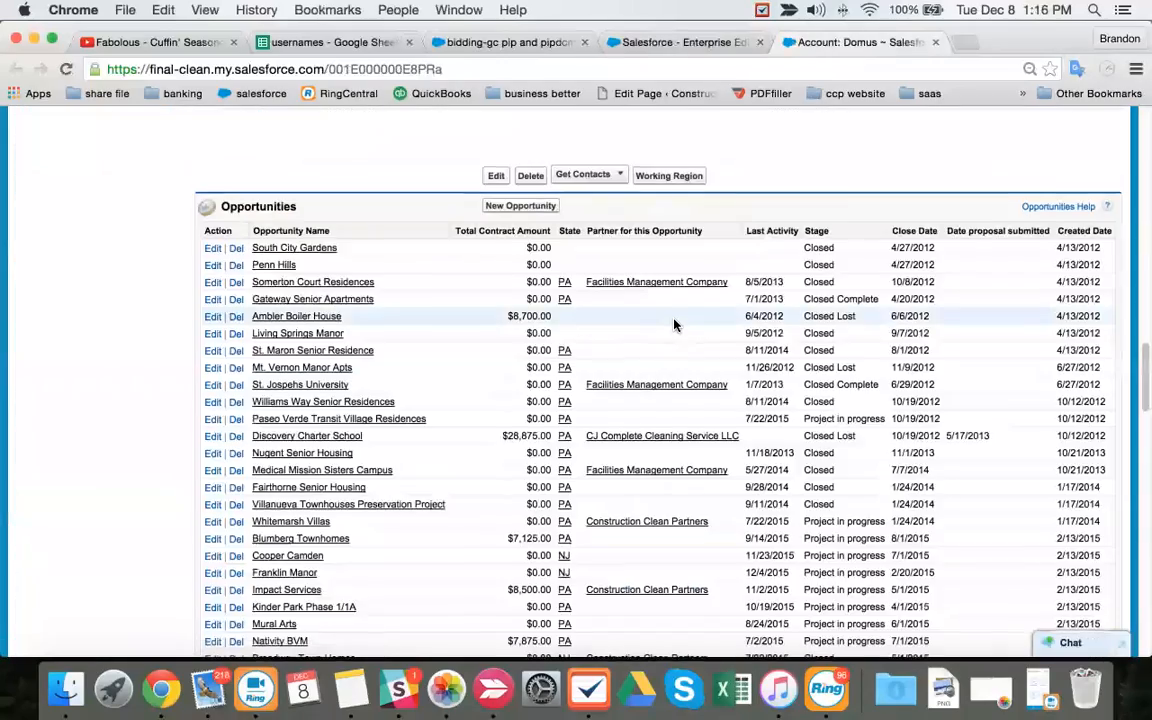
scroll("down", 3)
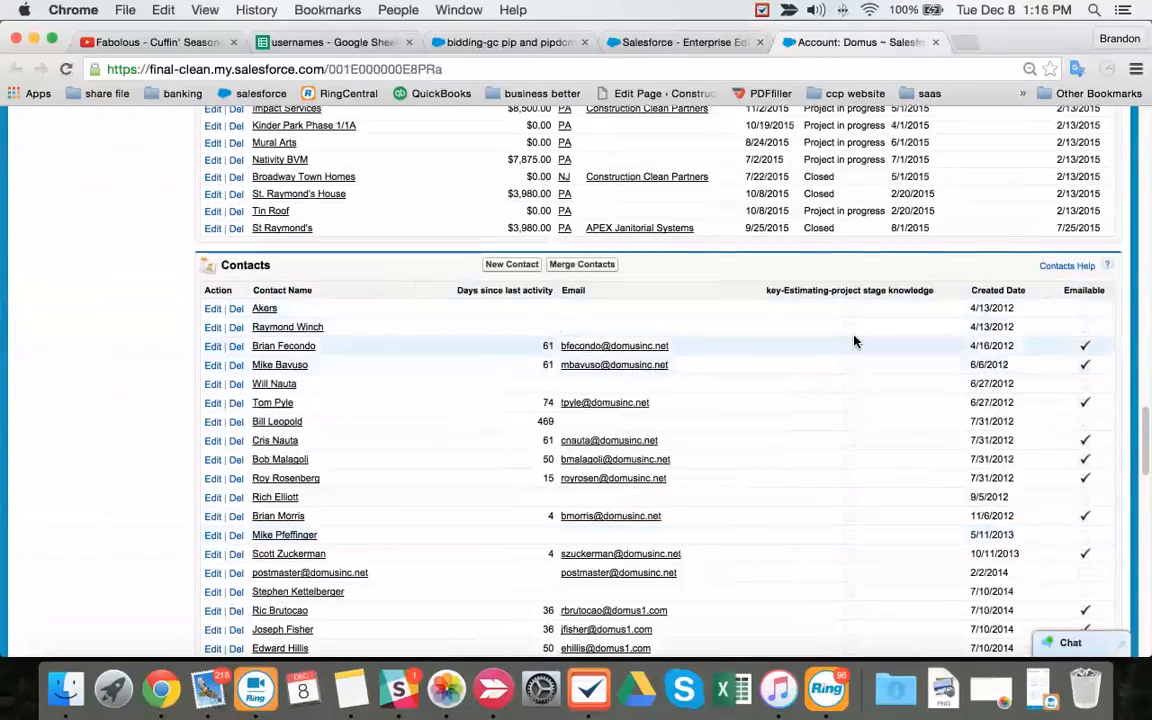
scroll("down", 3)
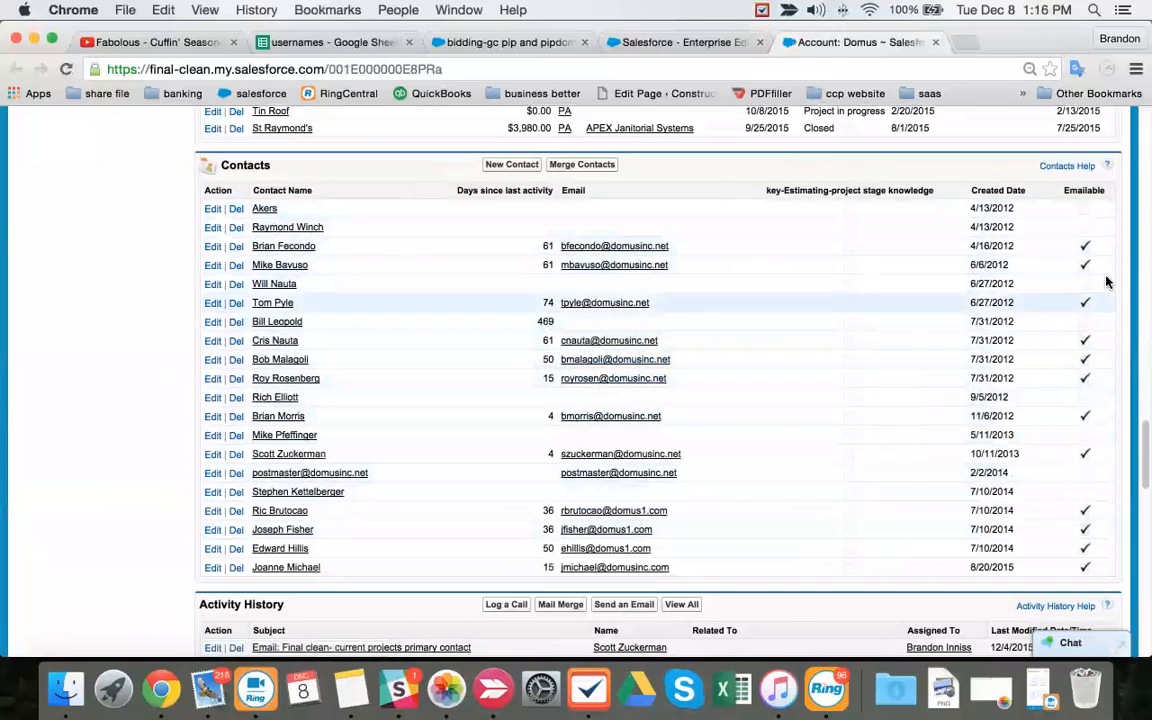
mouse_move(795, 258)
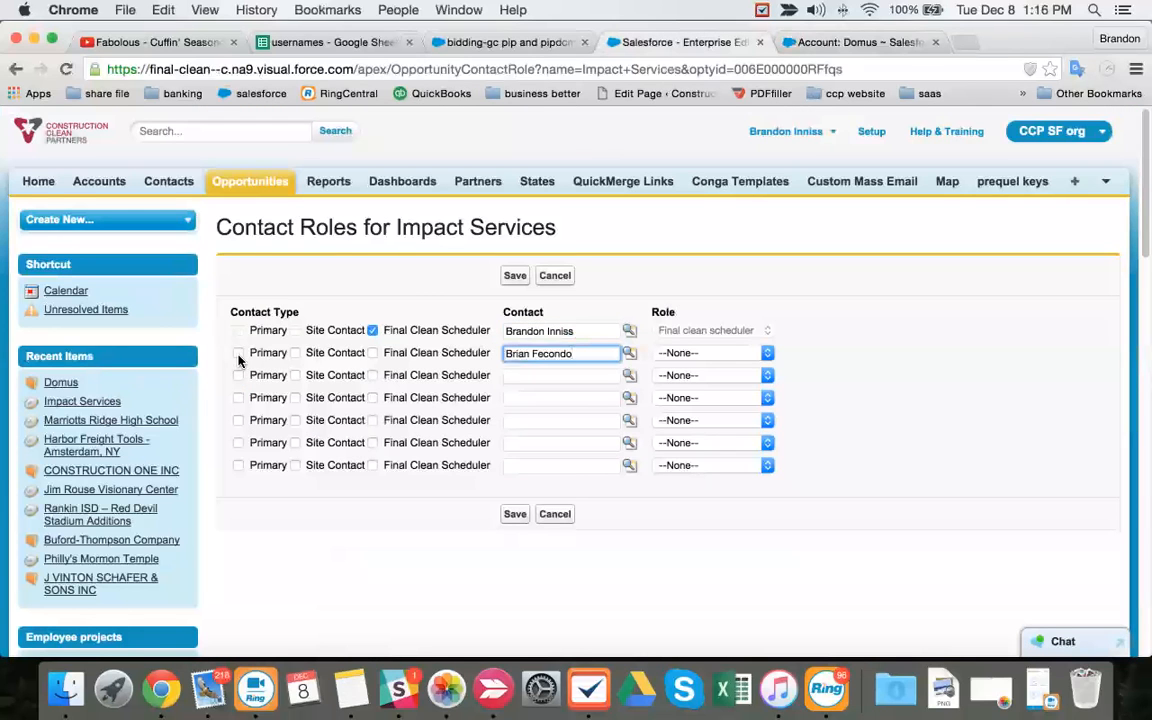
left_click(238, 352)
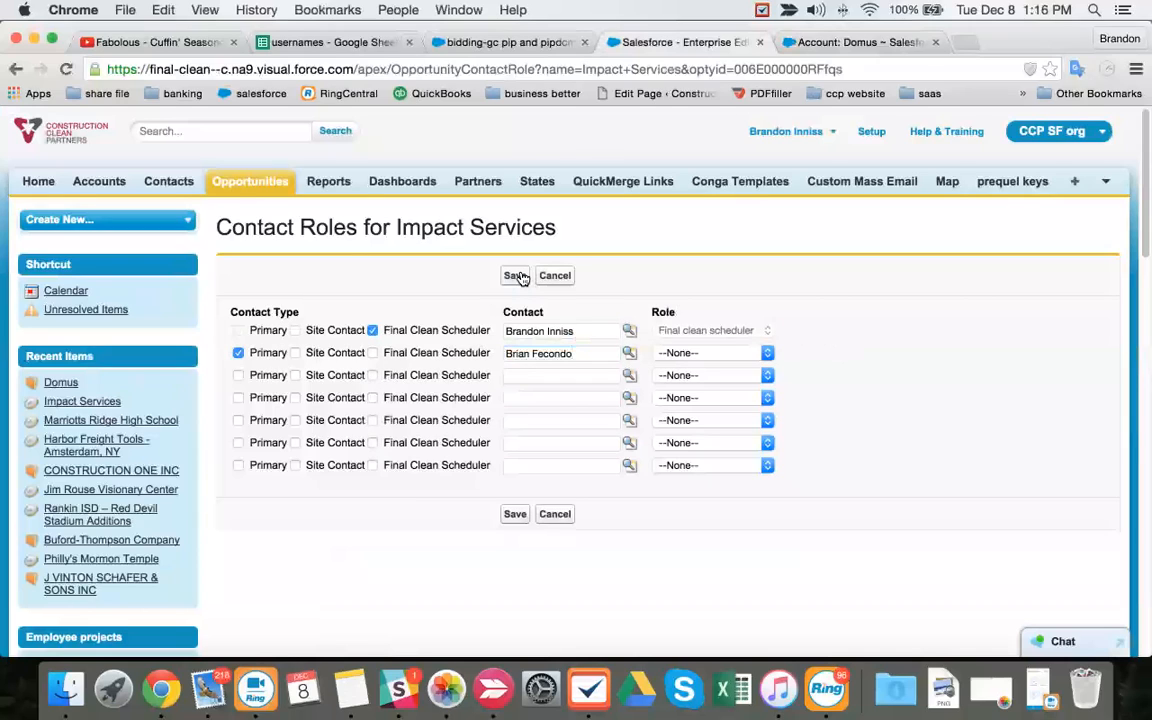
left_click(515, 275)
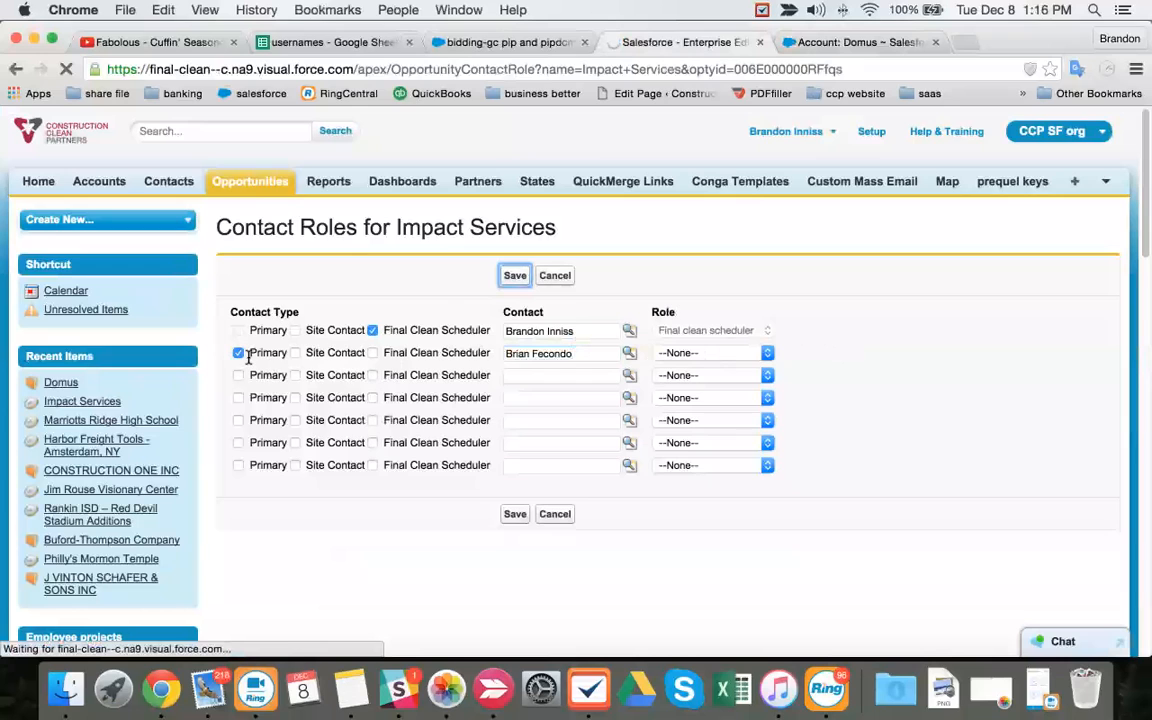
left_click(514, 275)
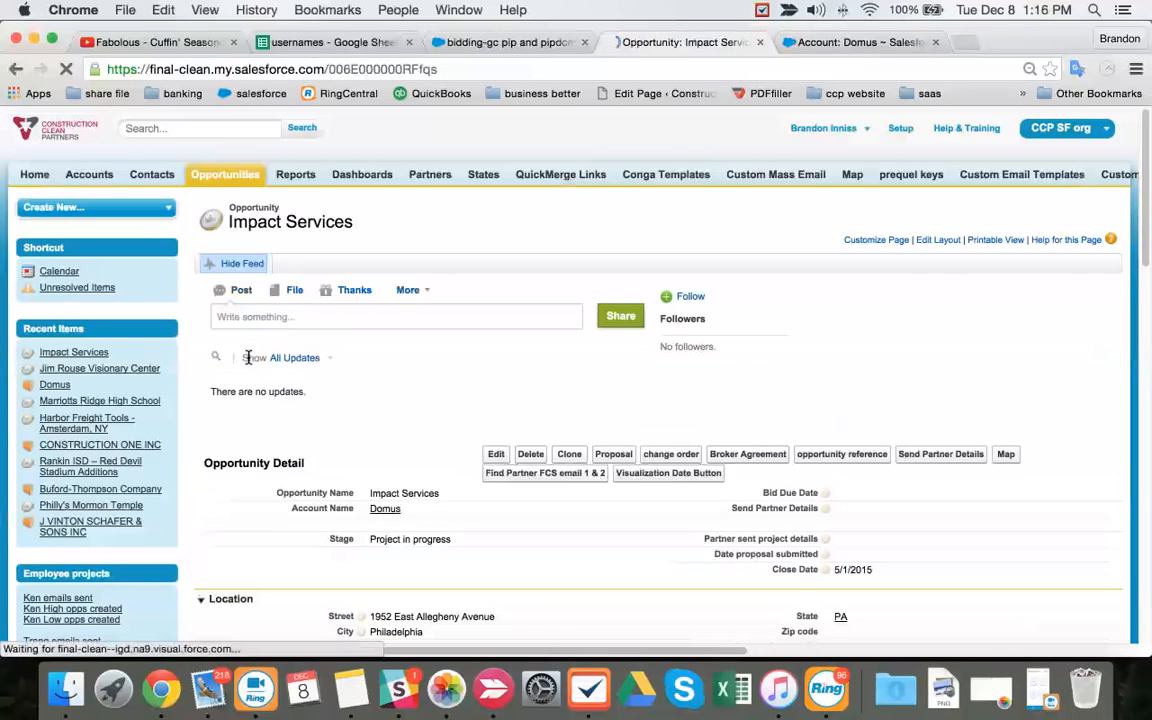
scroll("down", 3)
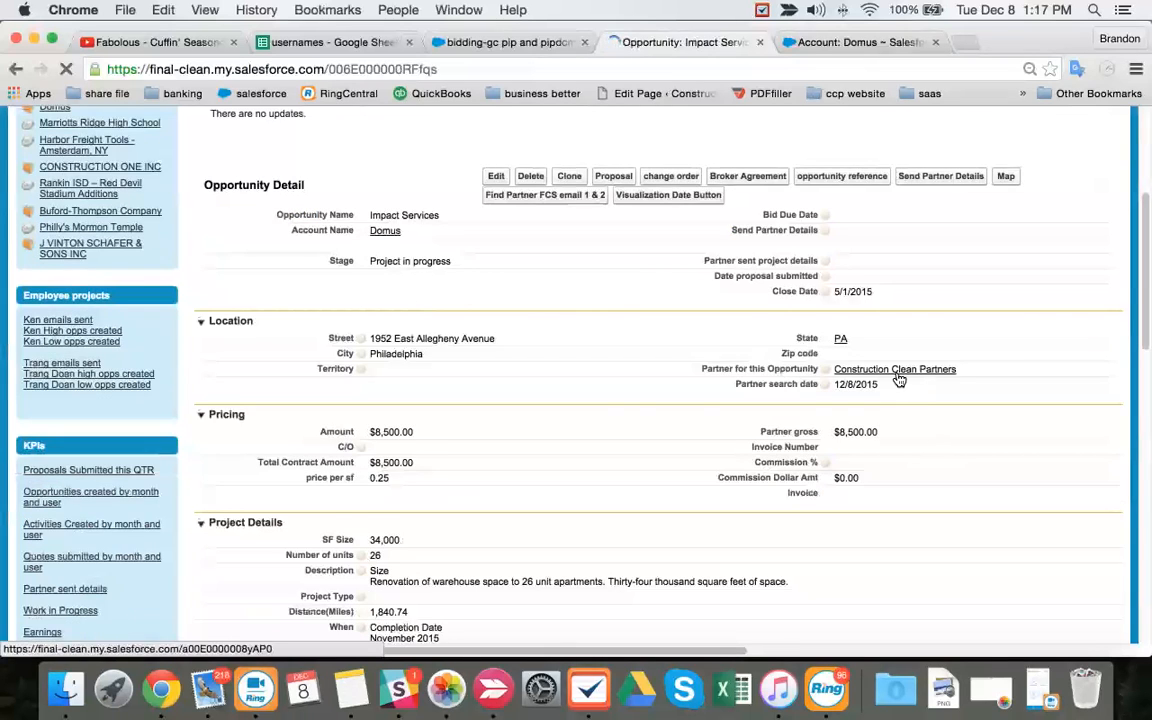
scroll("down", 3)
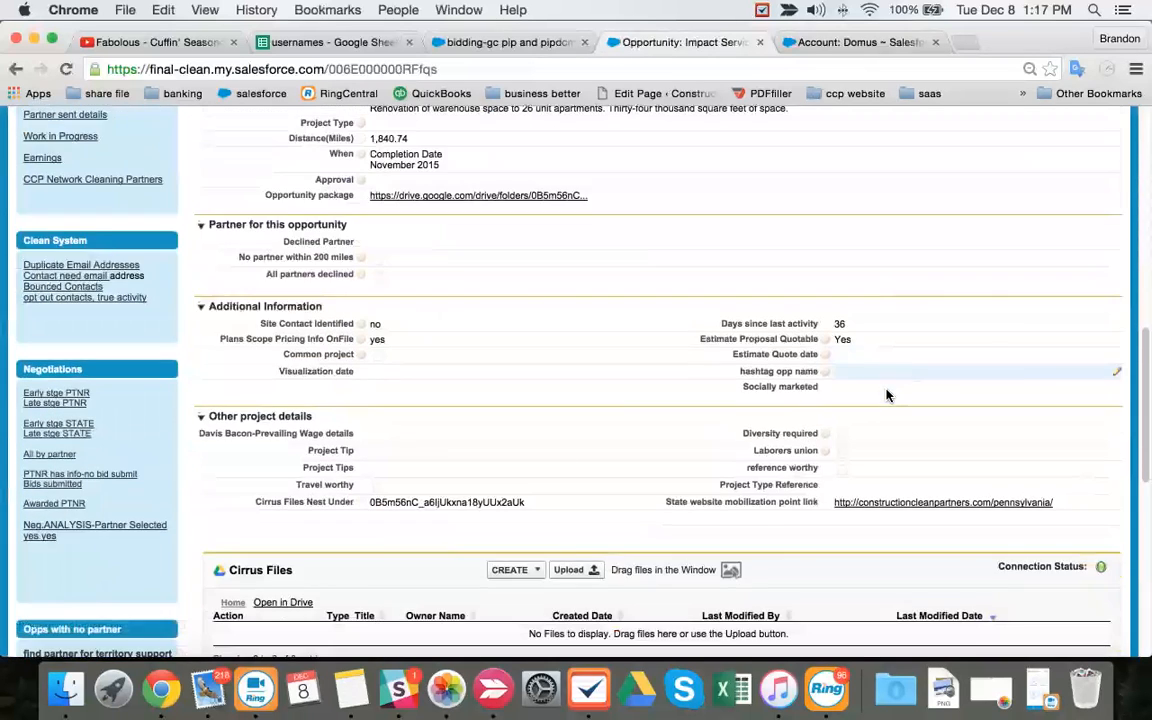
scroll("down", 3)
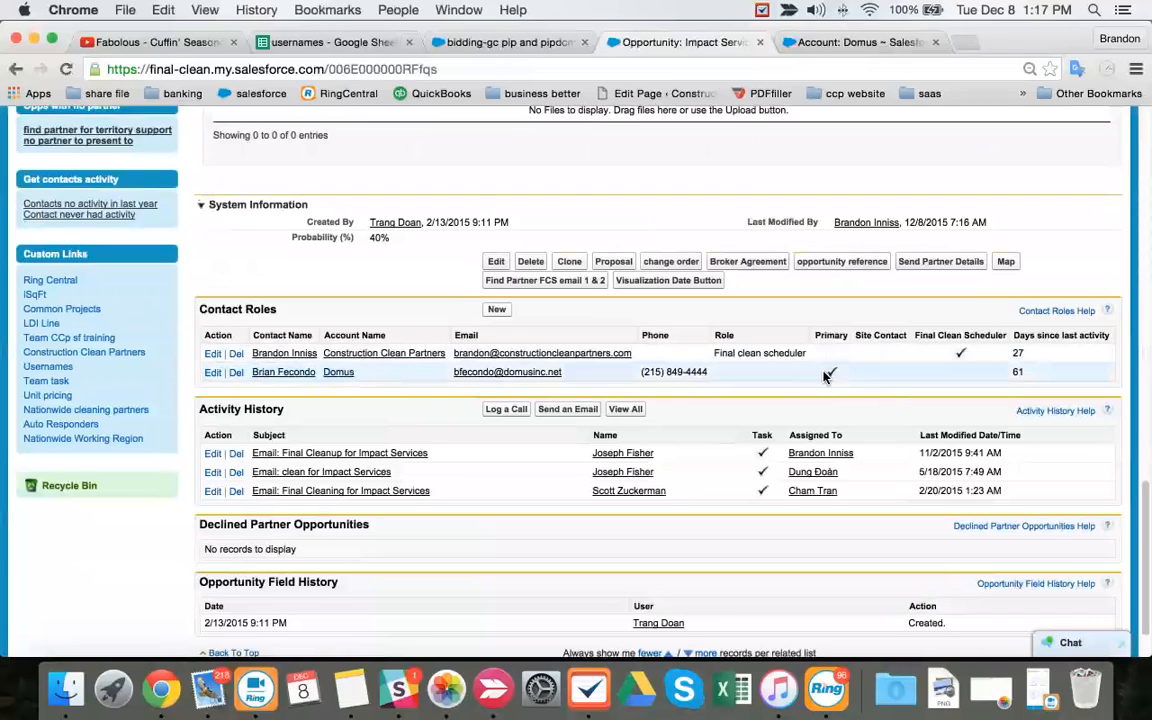
left_click(613, 261)
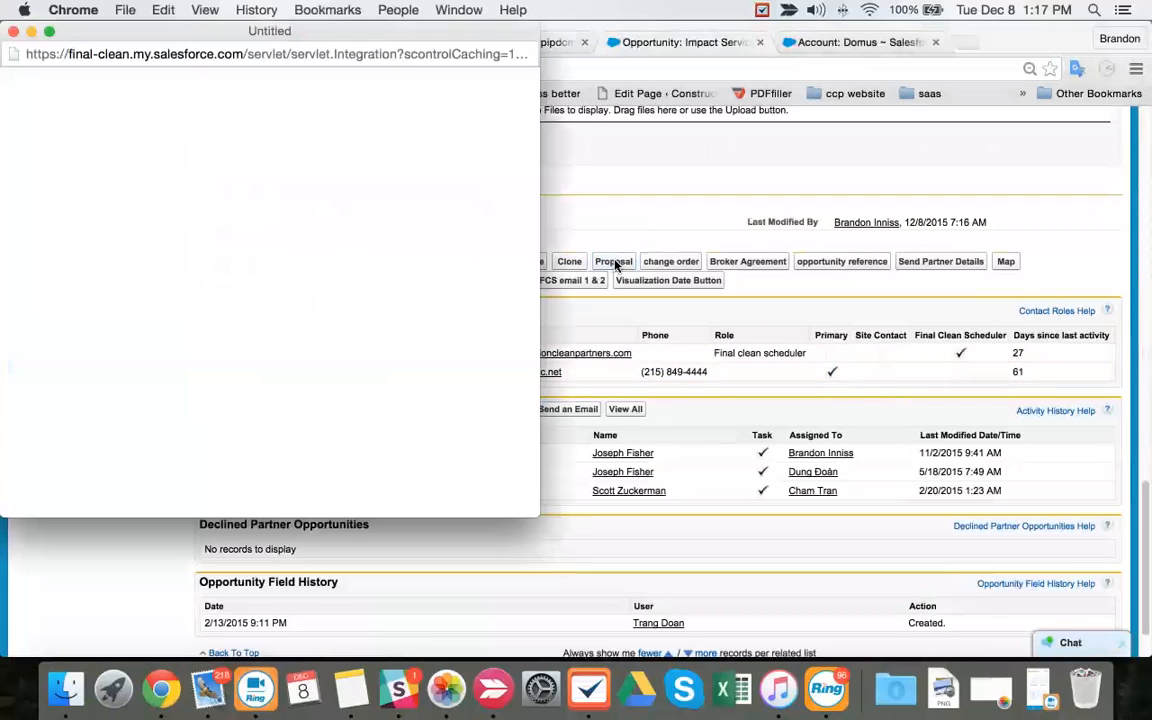
- Merge the Impact Services proposal to Google Docs with the Construction Clean Partners account
left_click(613, 261)
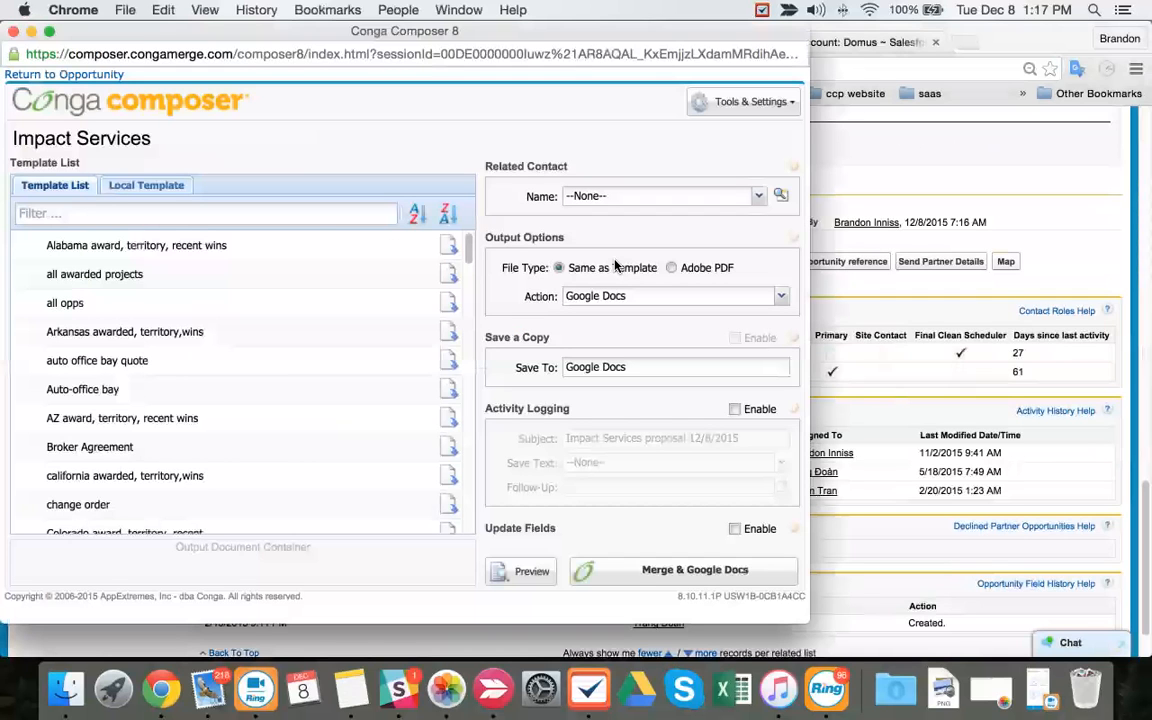
left_click(694, 569)
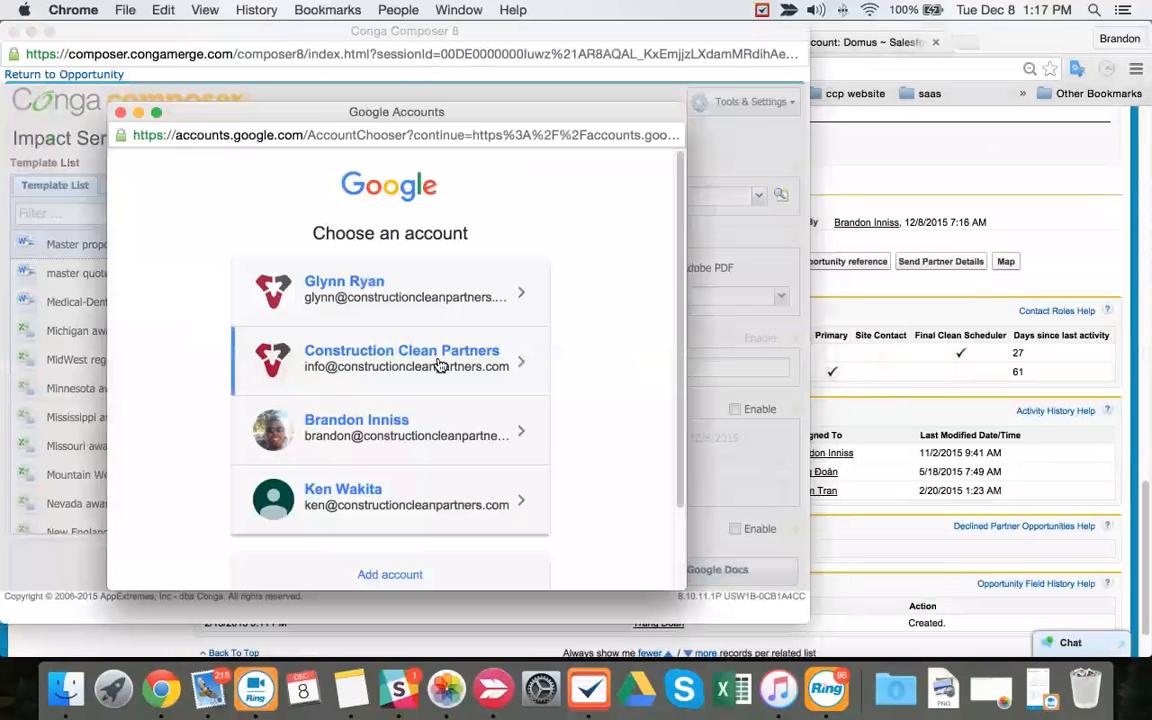
left_click(400, 358)
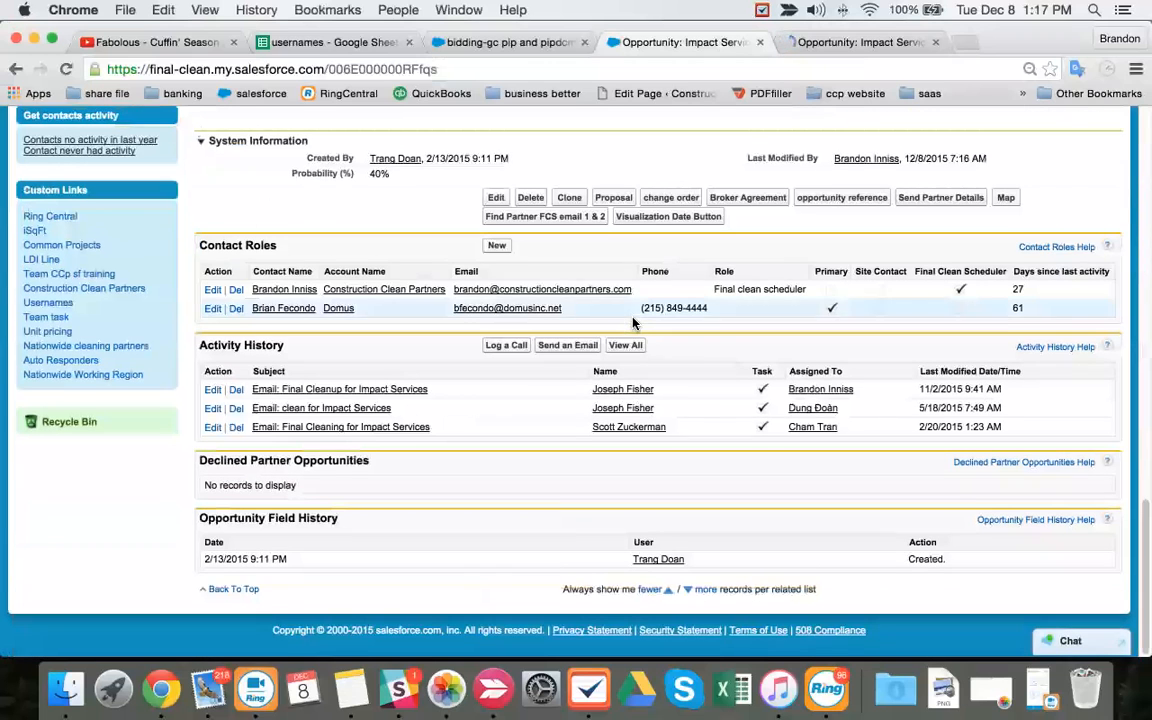
right_click(283, 308)
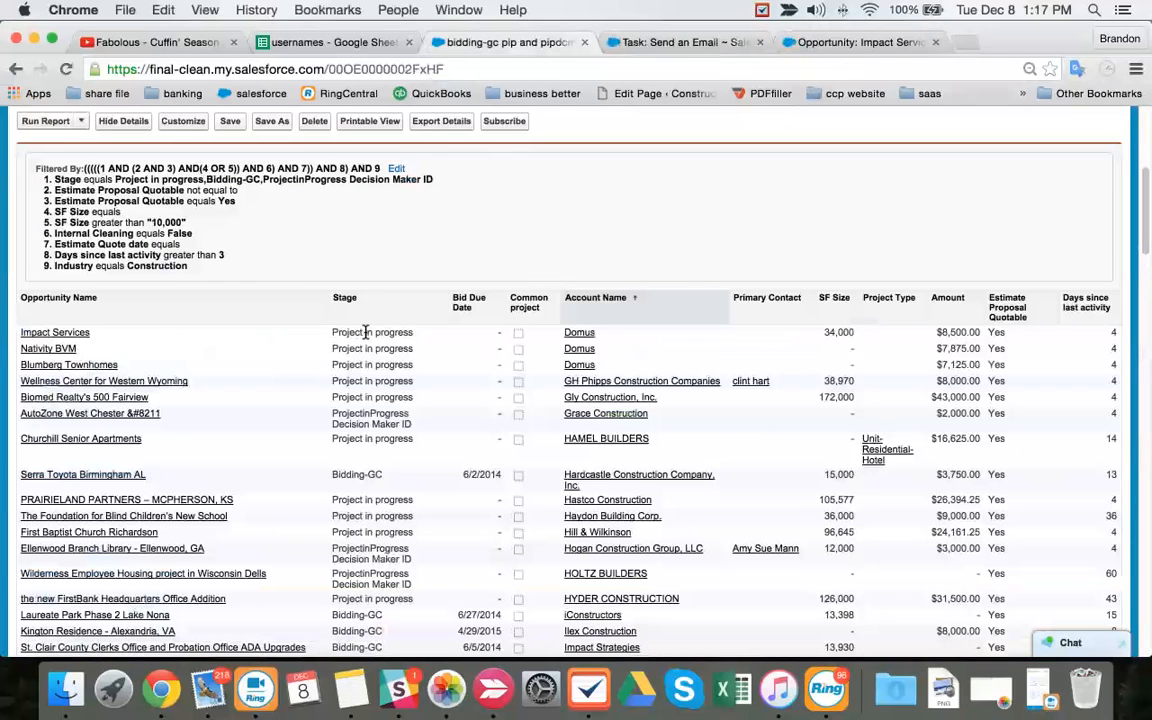
- Apply a quote template to the $8,500 Impact Services email and share CleanProposal.doc
left_click(680, 42)
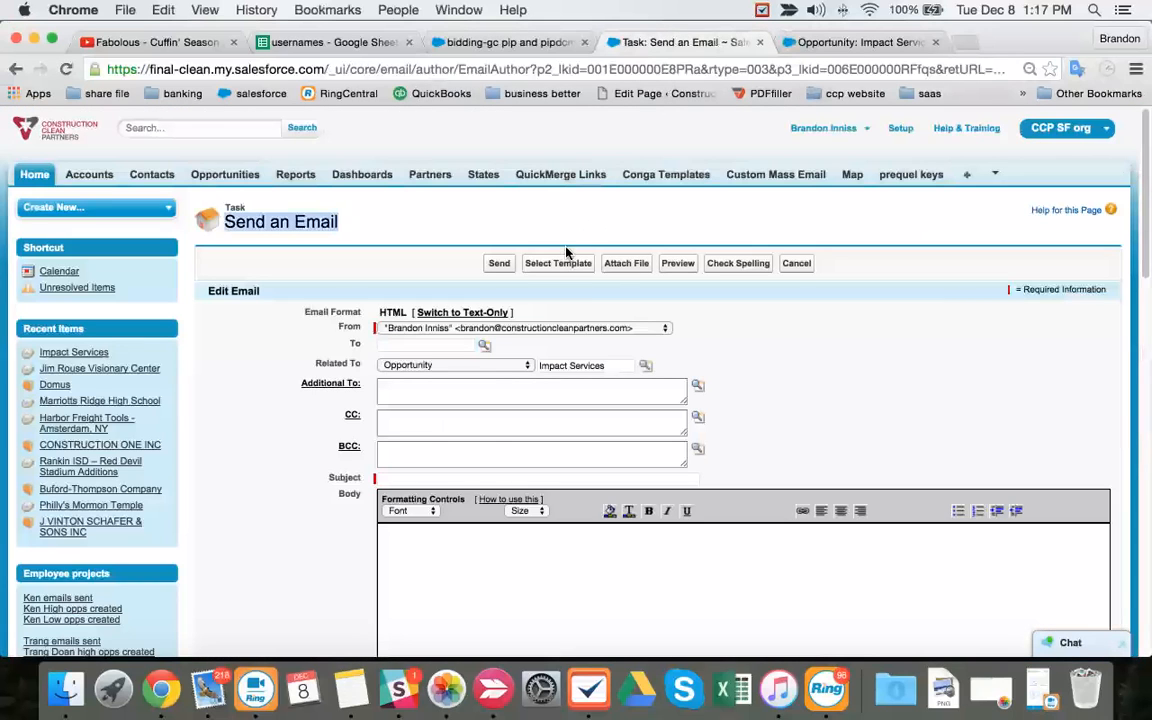
left_click(558, 263)
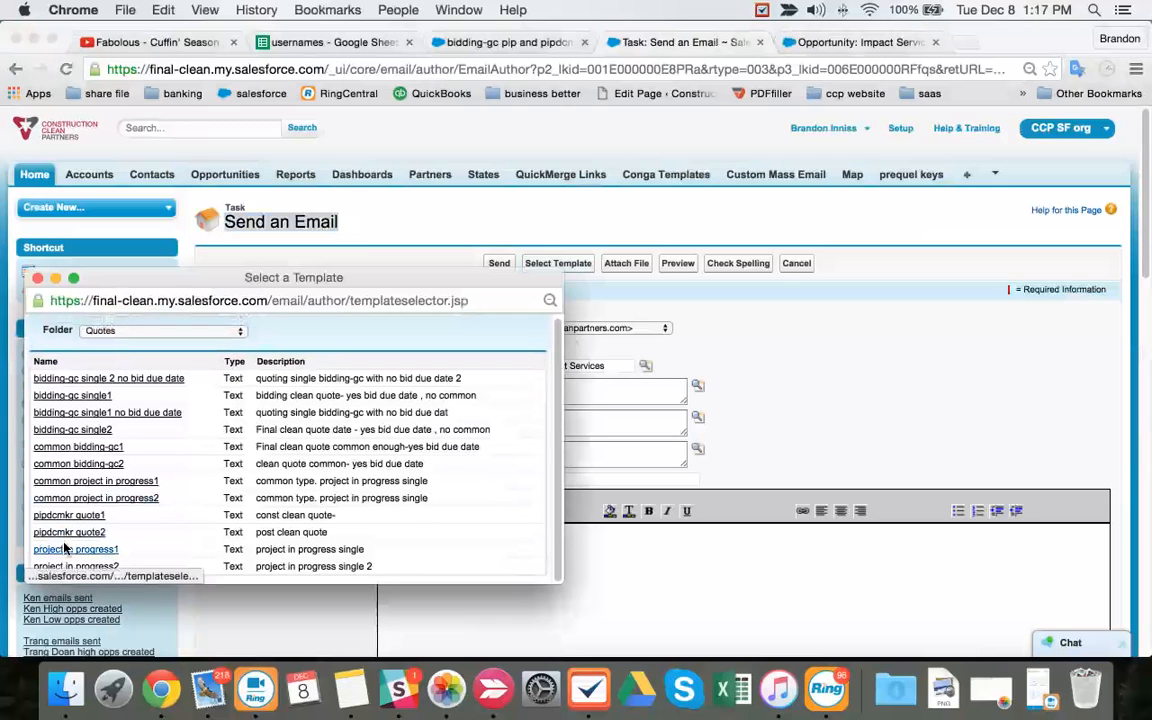
mouse_move(64, 485)
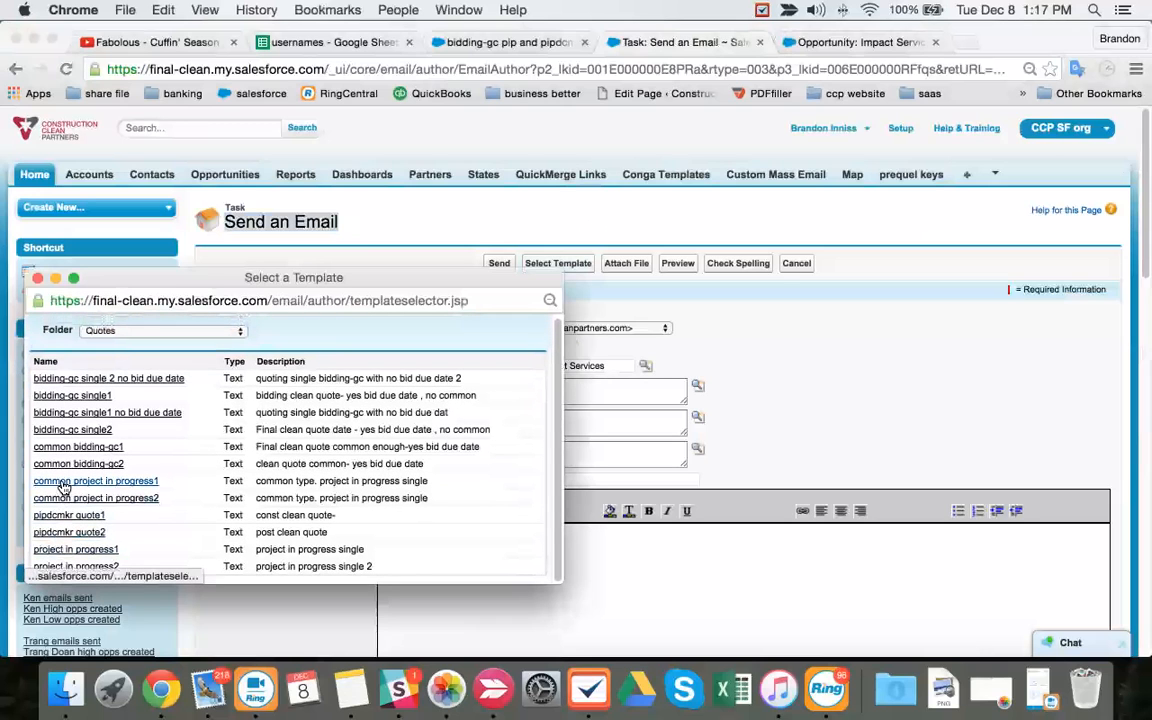
mouse_move(76, 549)
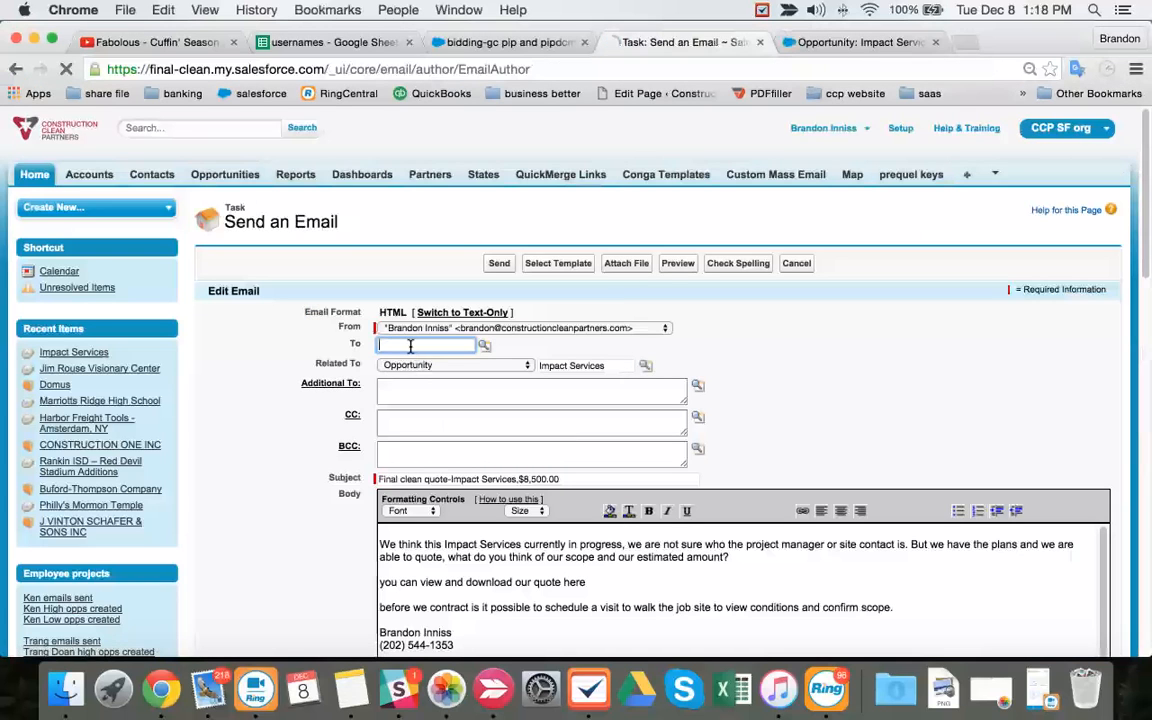
left_click(796, 263)
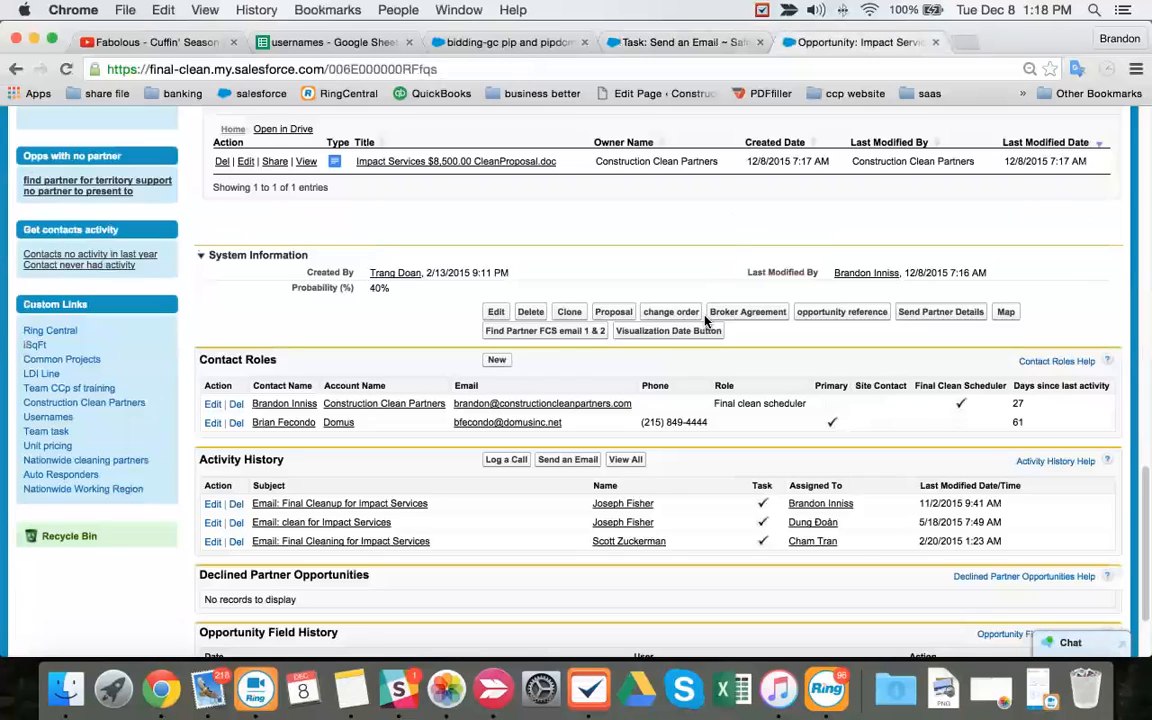
left_click(307, 161)
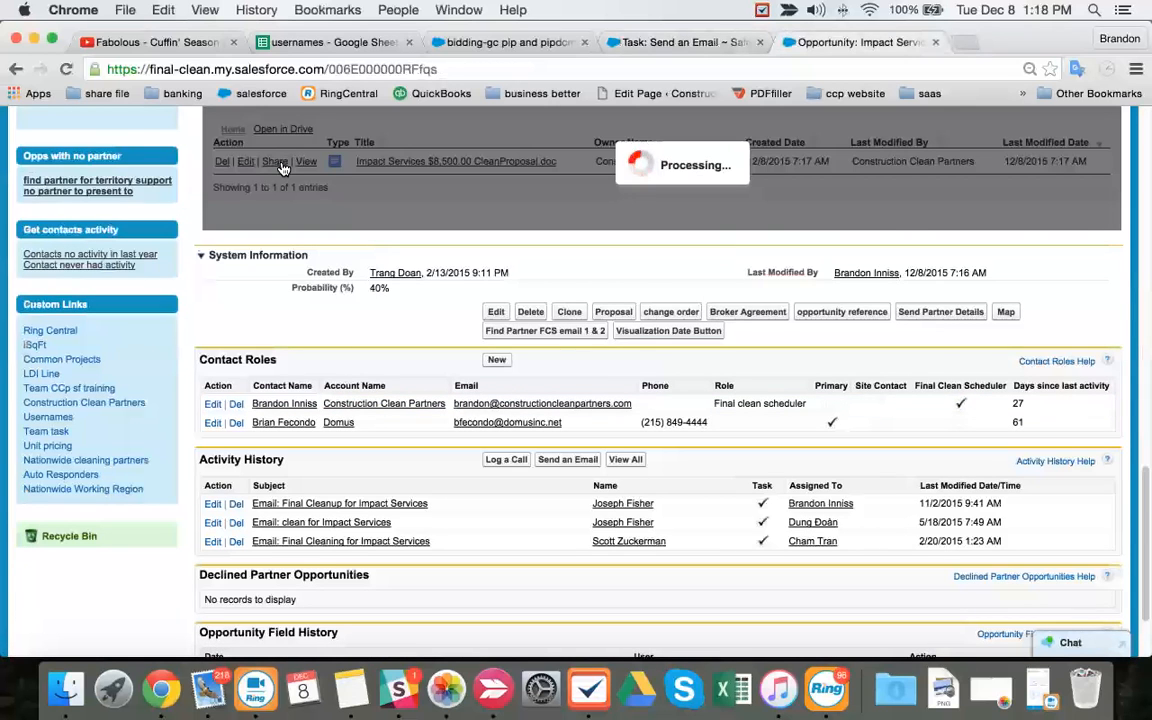